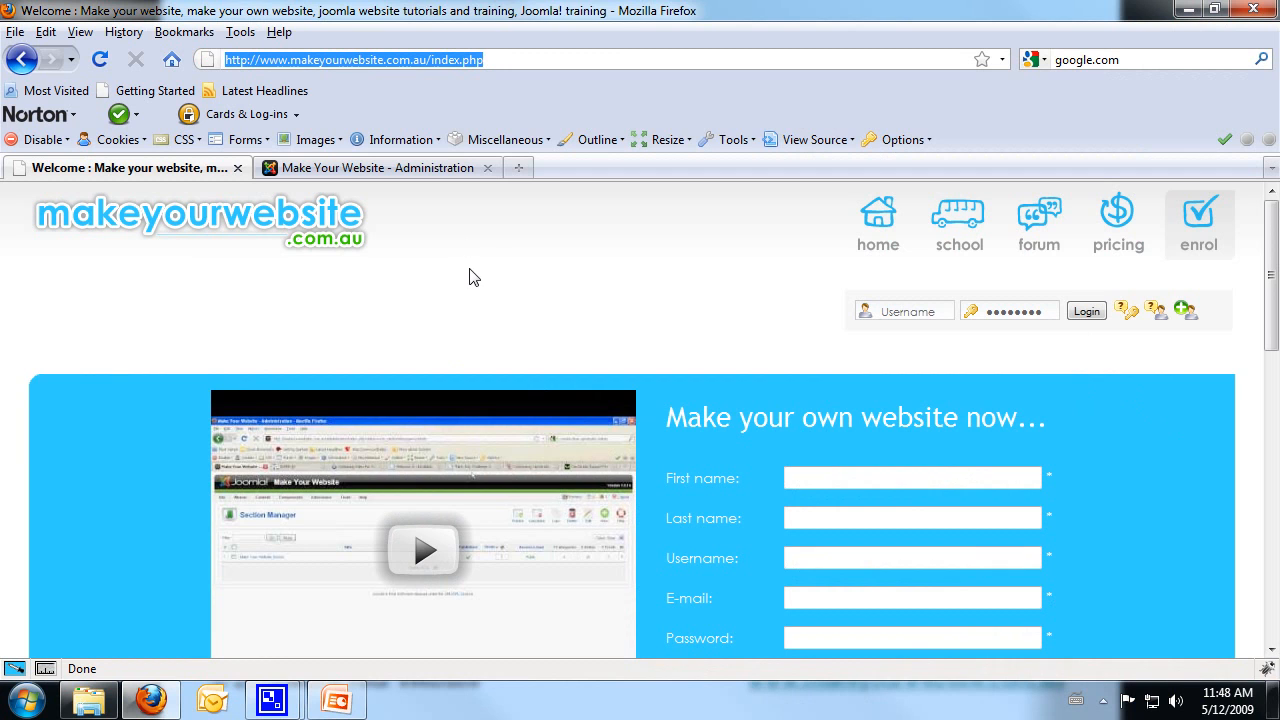
mouse_move(378, 200)
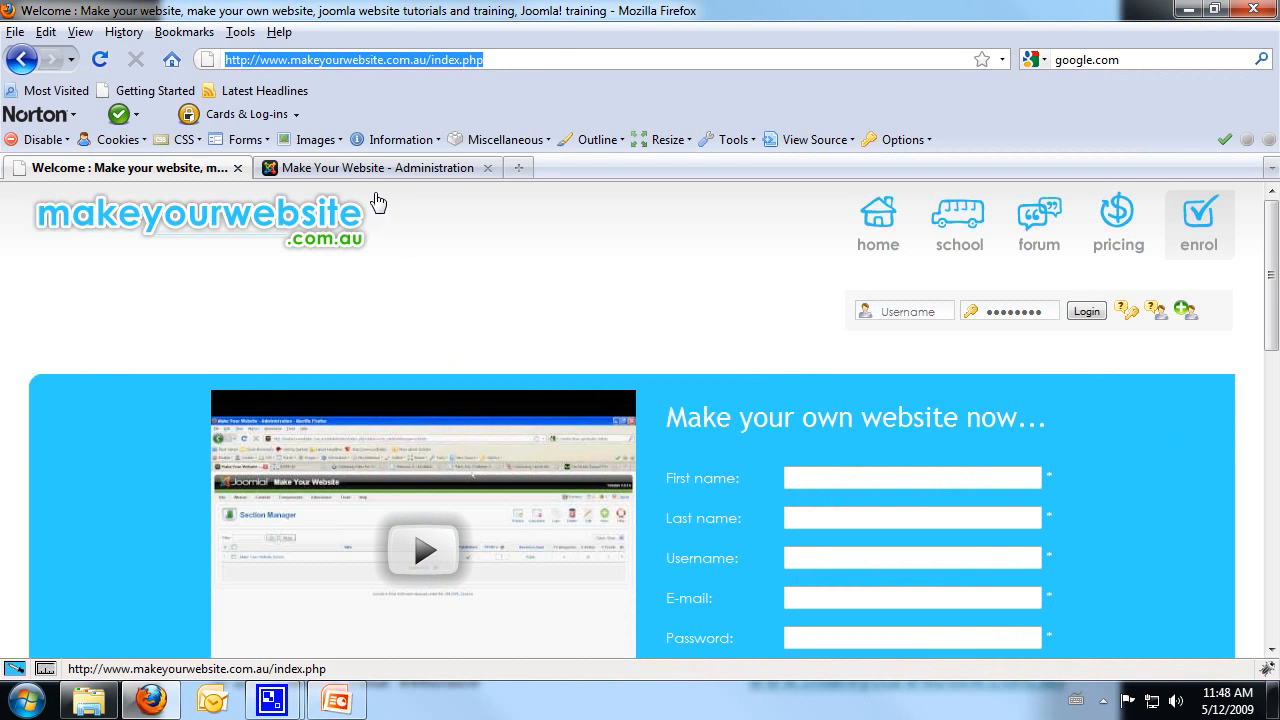
Step: Flip between the Joomla admin and site front page tabs, then dismiss the ColorZilla copy-colour menu
click(378, 168)
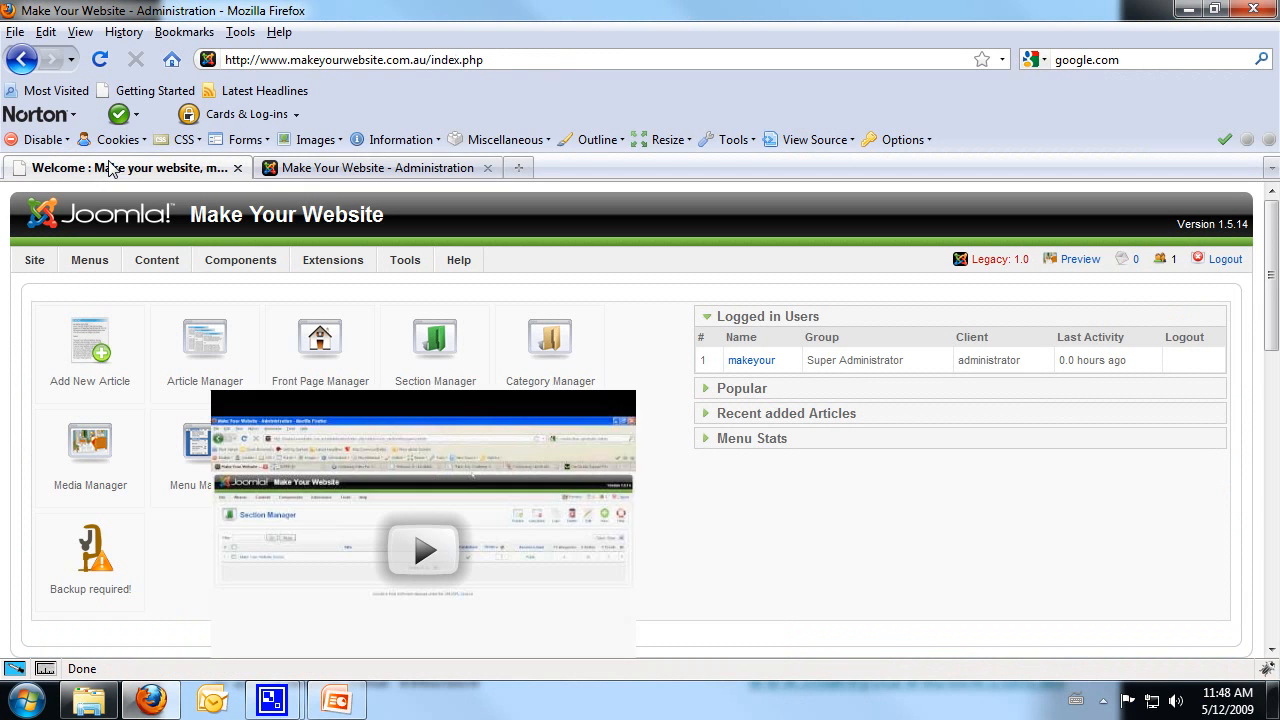
click(376, 168)
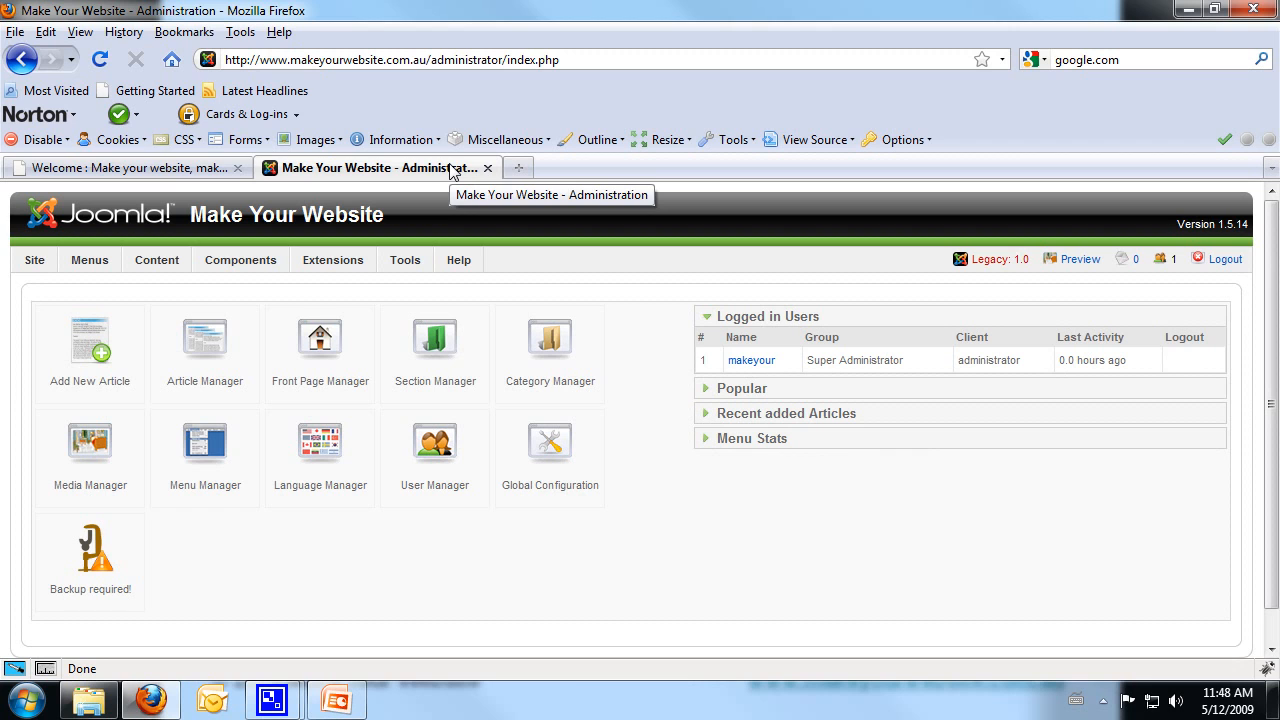
click(120, 168)
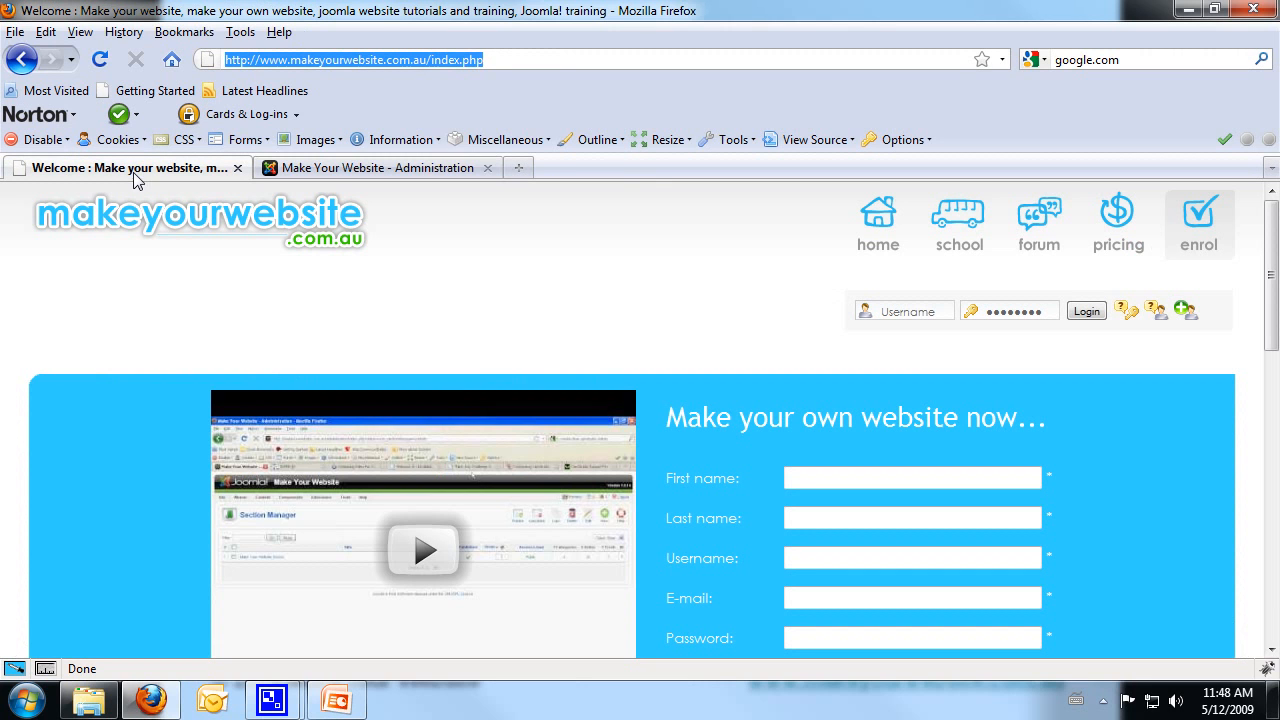
mouse_move(368, 168)
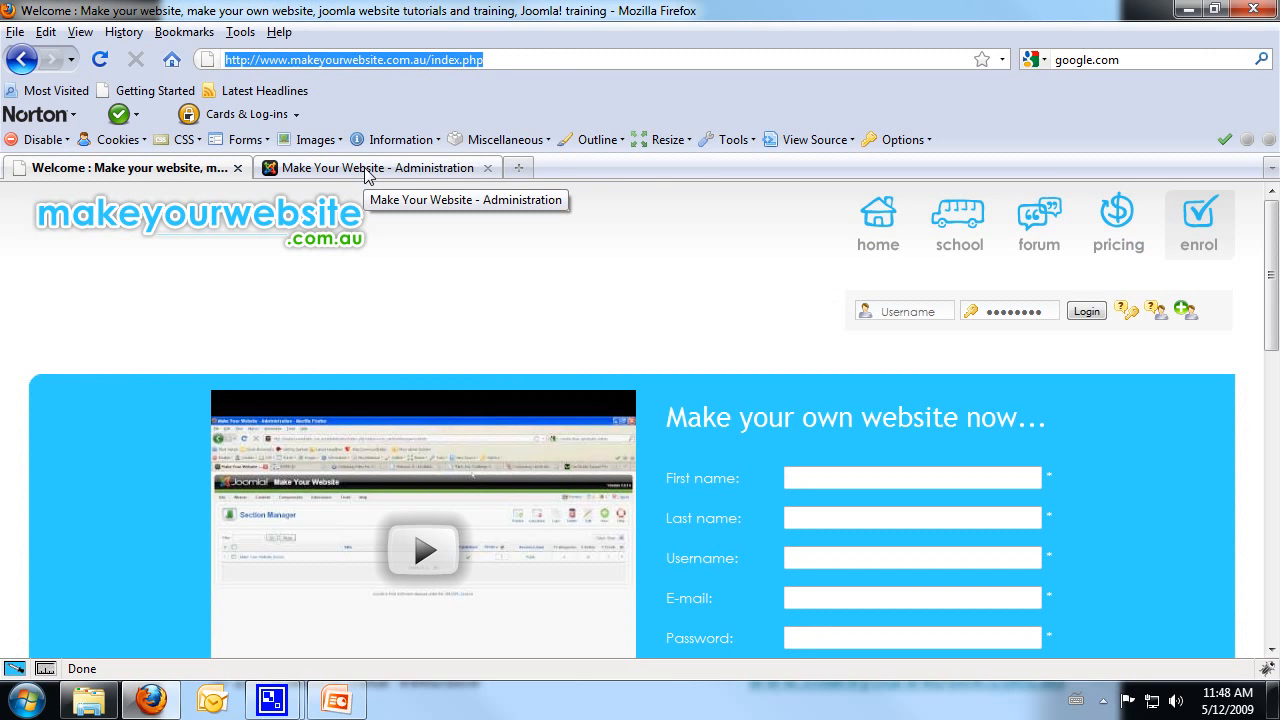
click(376, 168)
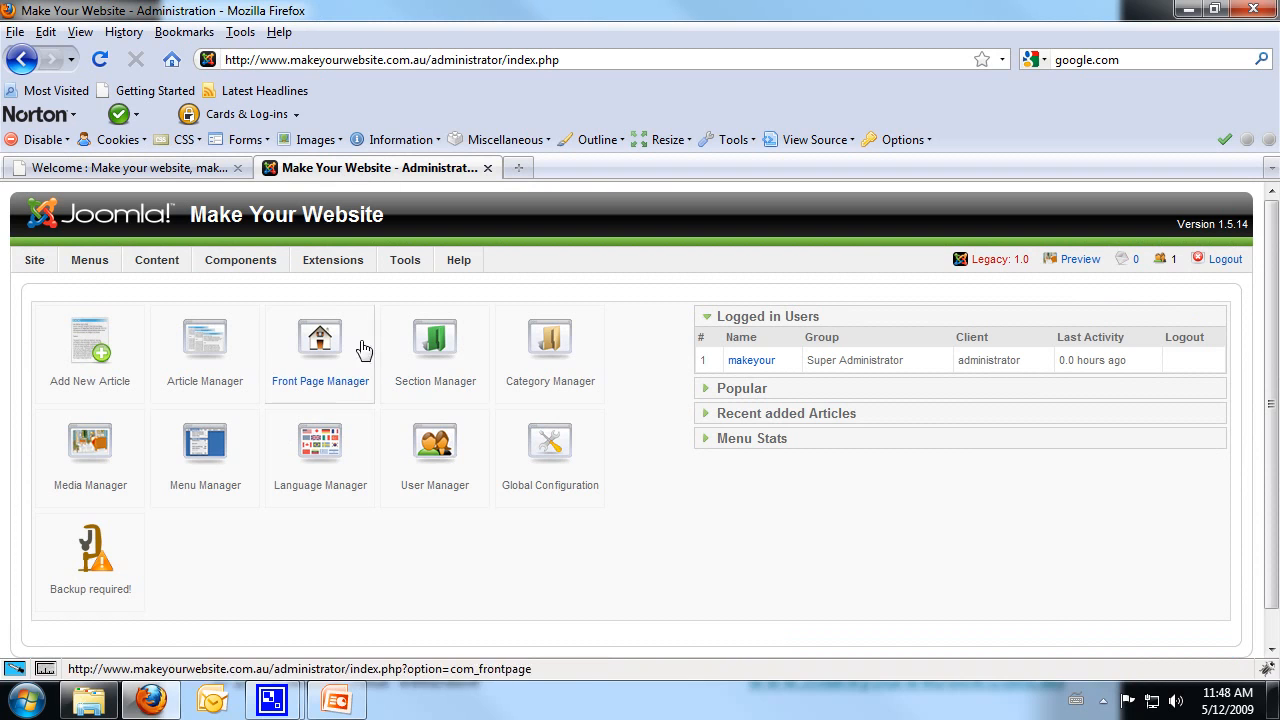
mouse_move(790, 380)
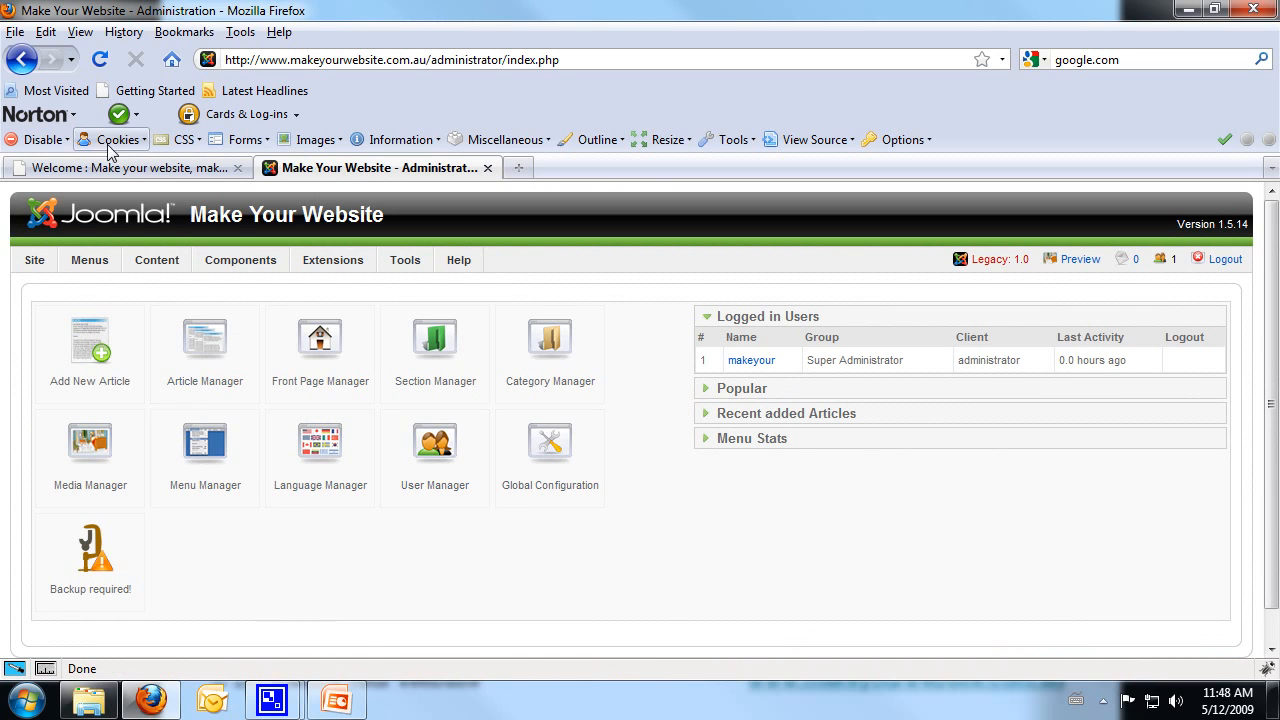
click(128, 168)
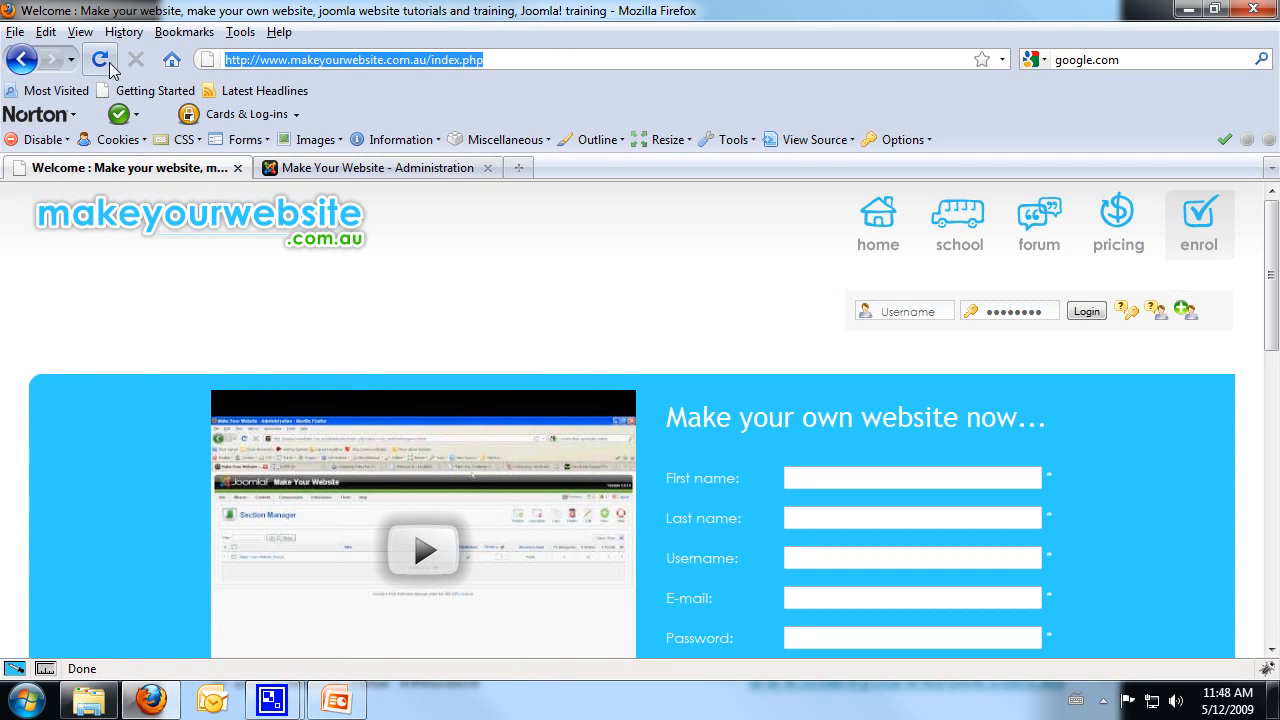
mouse_move(100, 60)
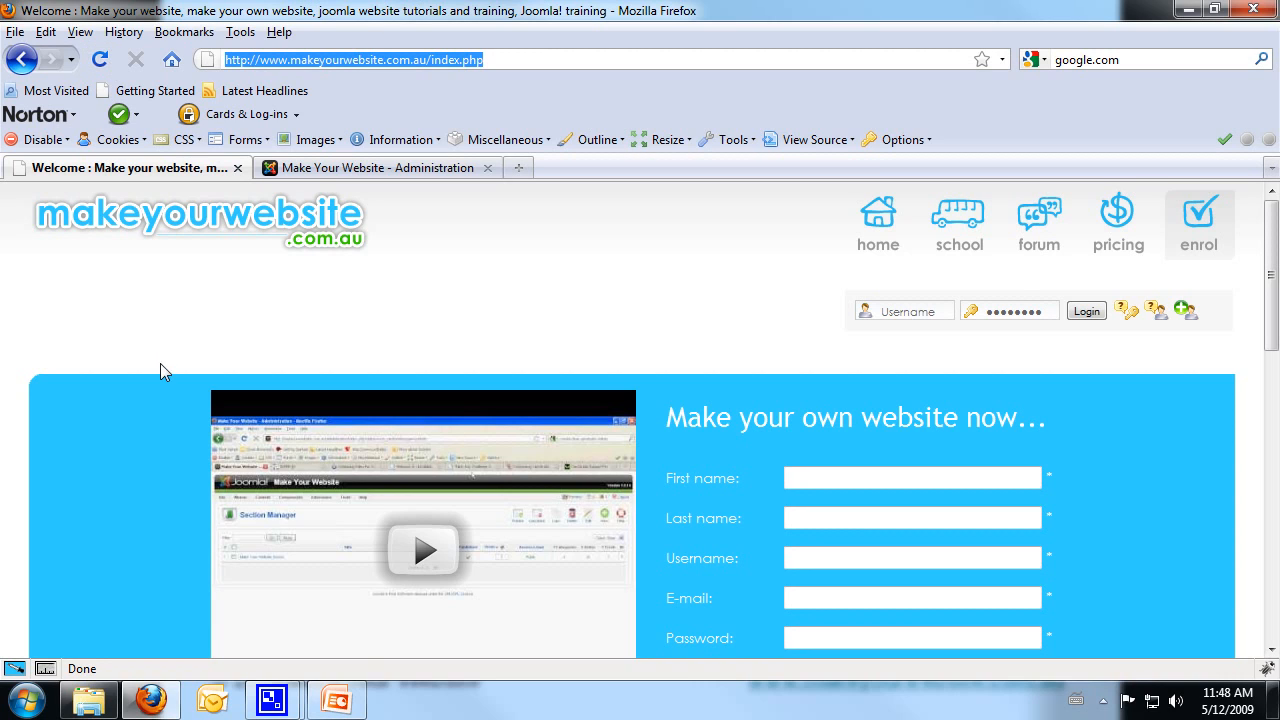
mouse_move(54, 368)
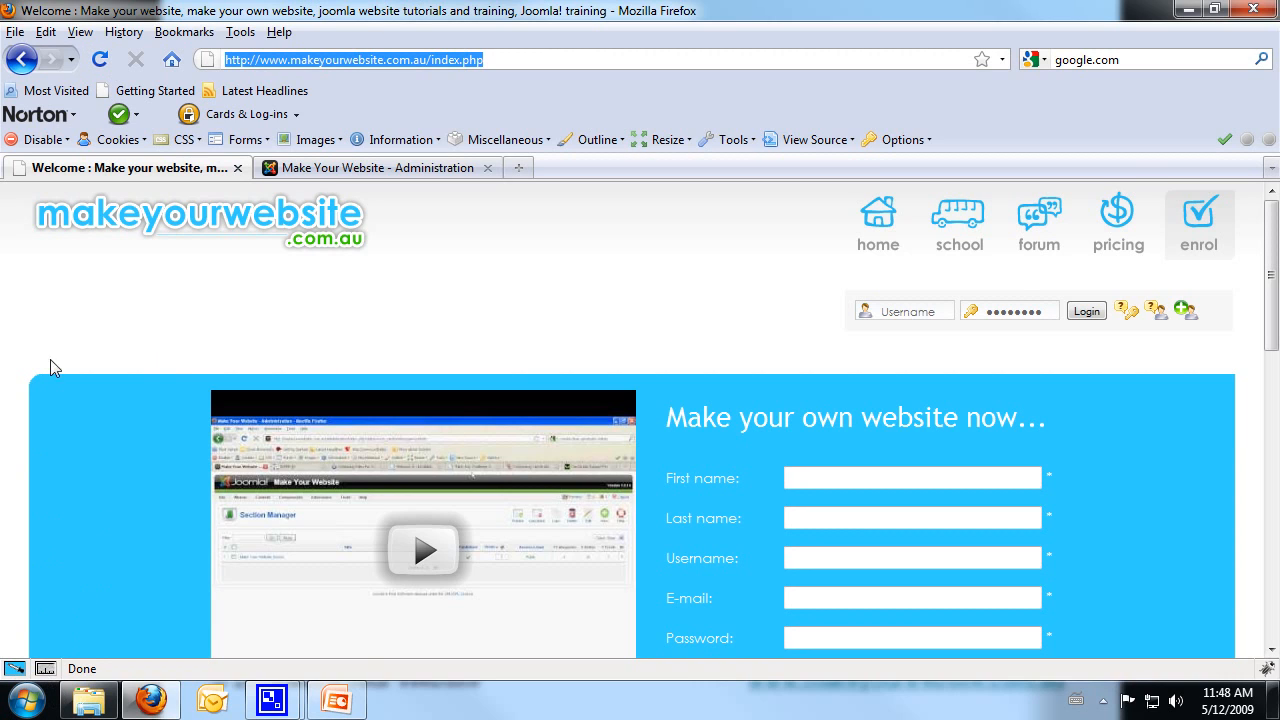
mouse_move(20, 692)
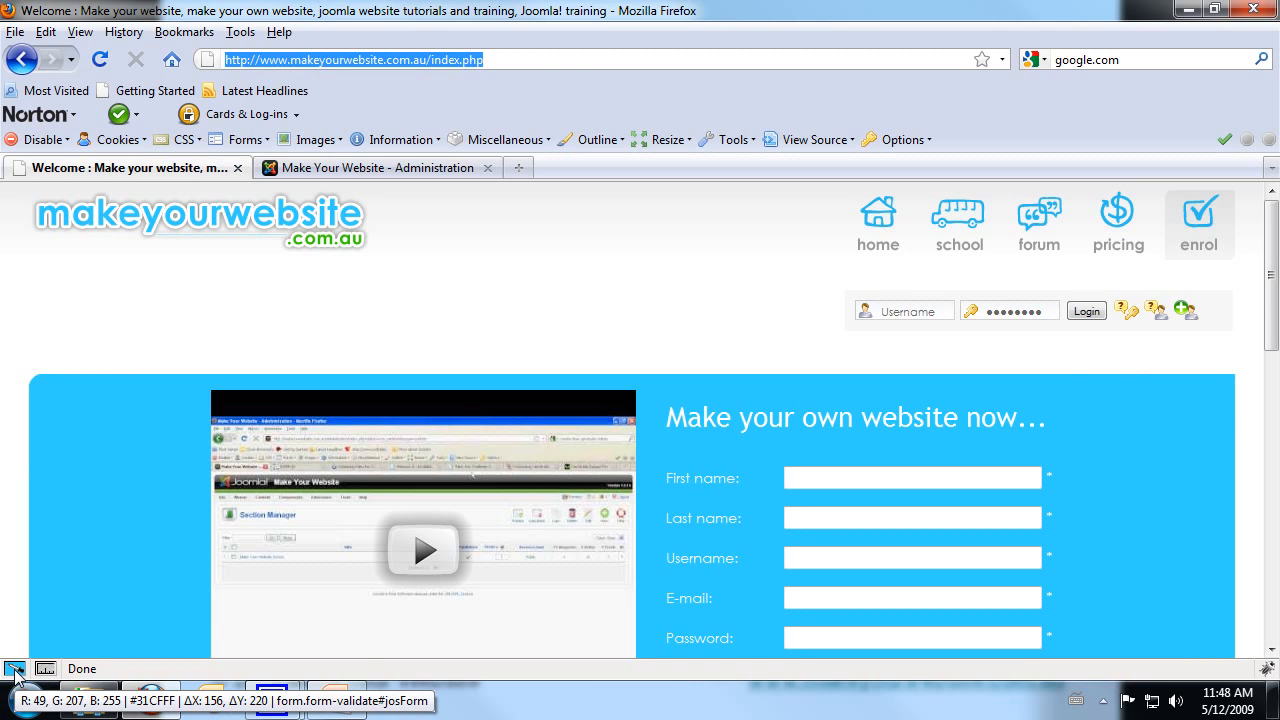
mouse_move(44, 668)
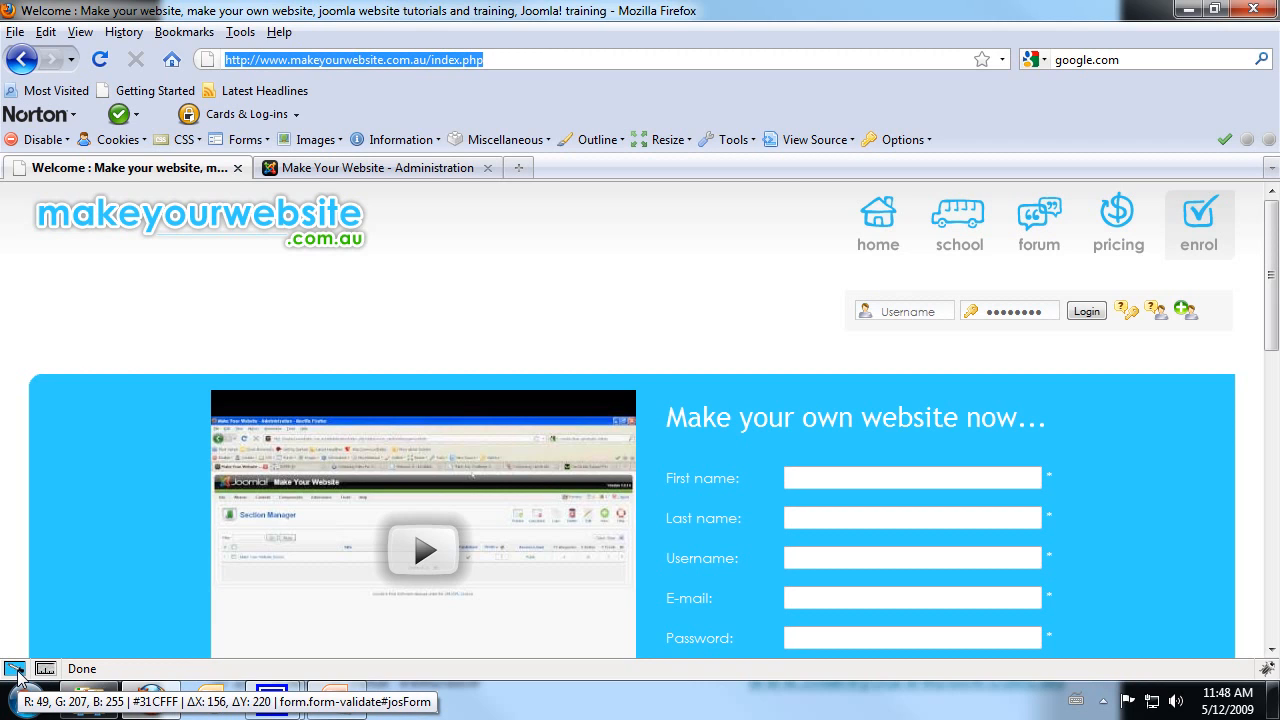
mouse_move(224, 440)
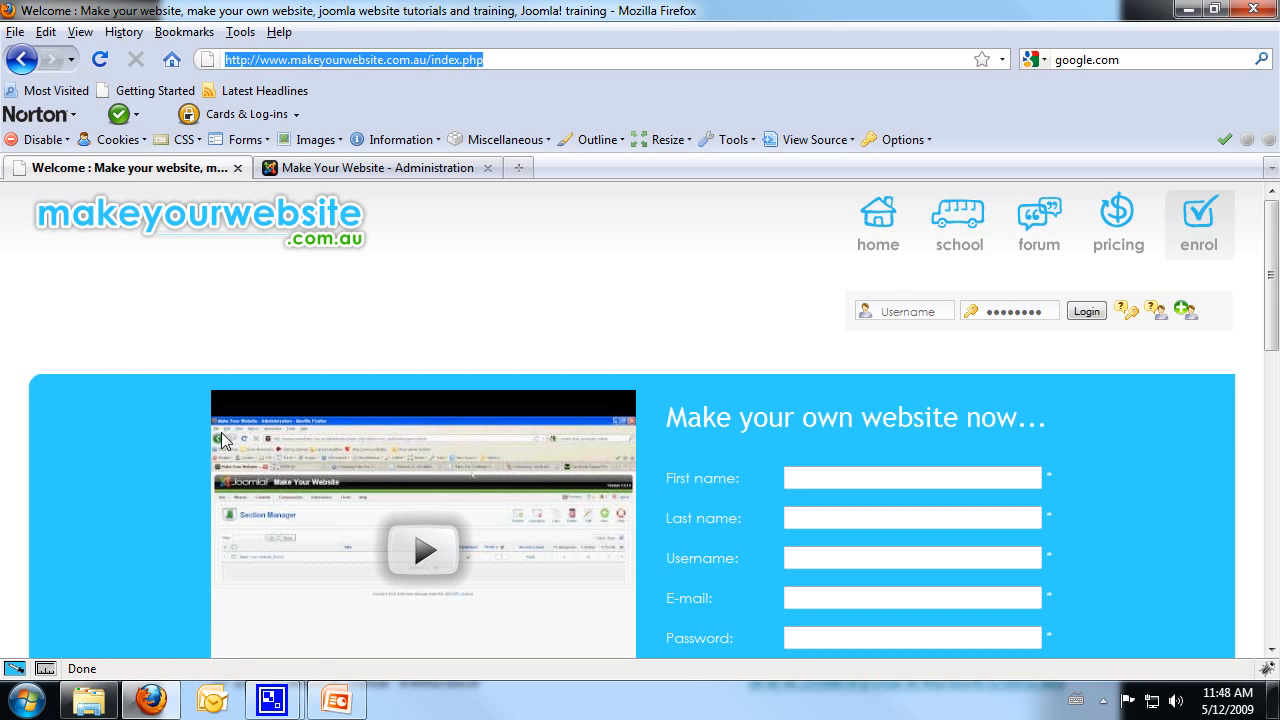
mouse_move(1224, 440)
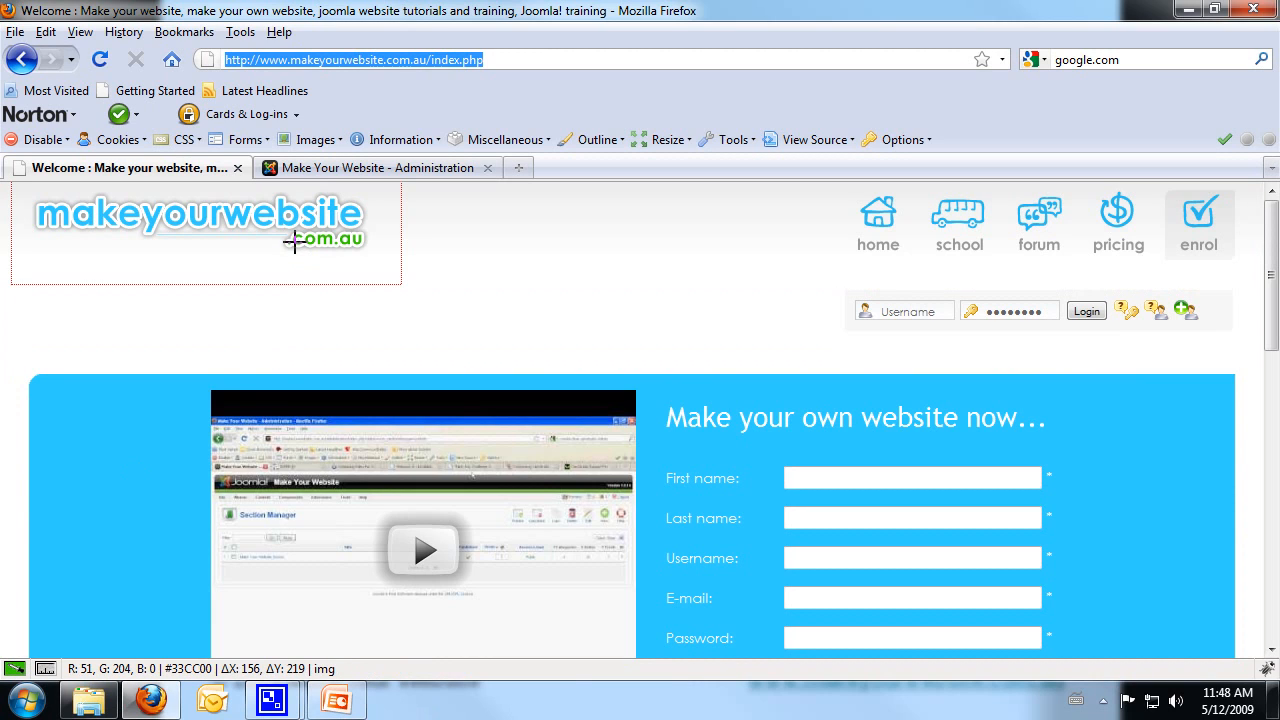
mouse_move(300, 248)
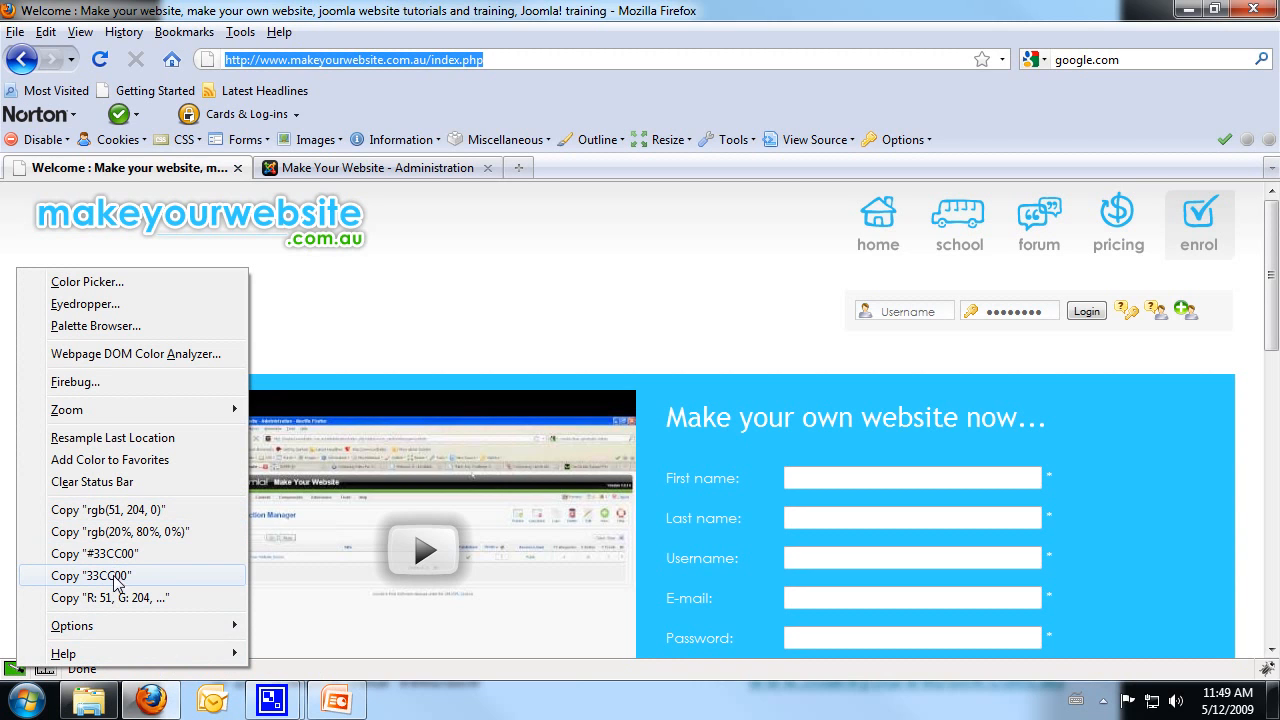
mouse_move(120, 560)
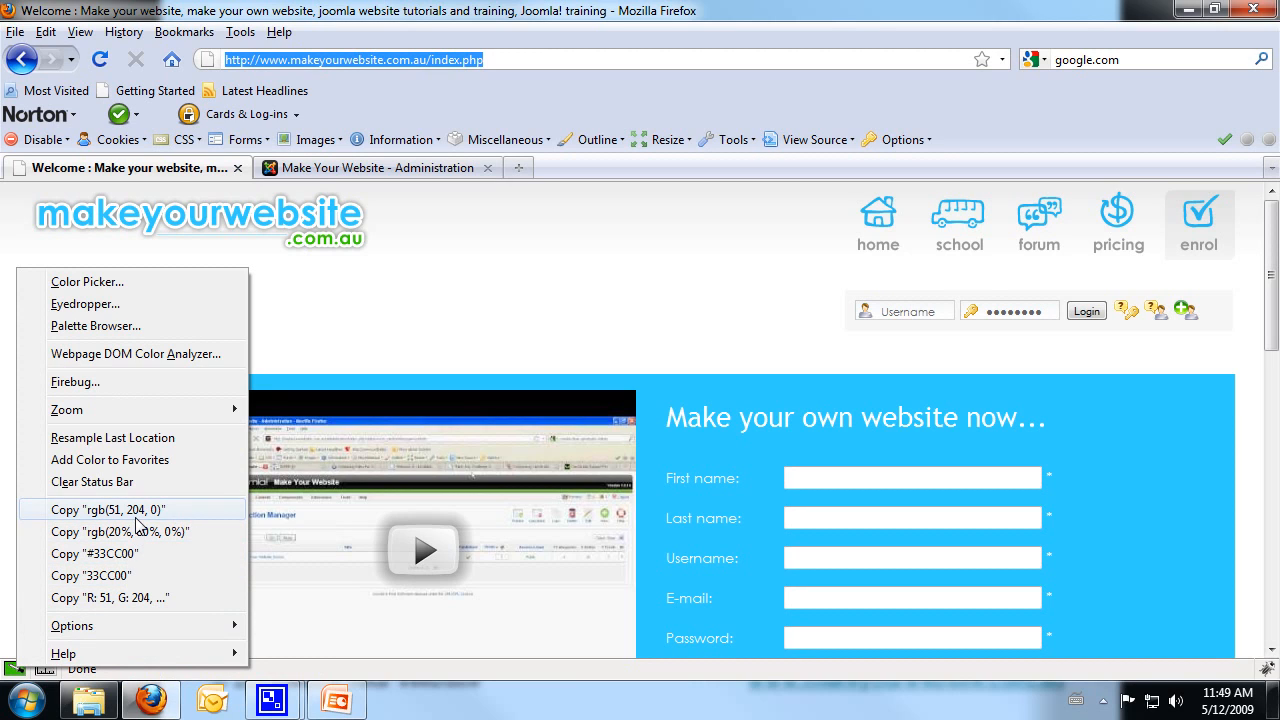
click(320, 382)
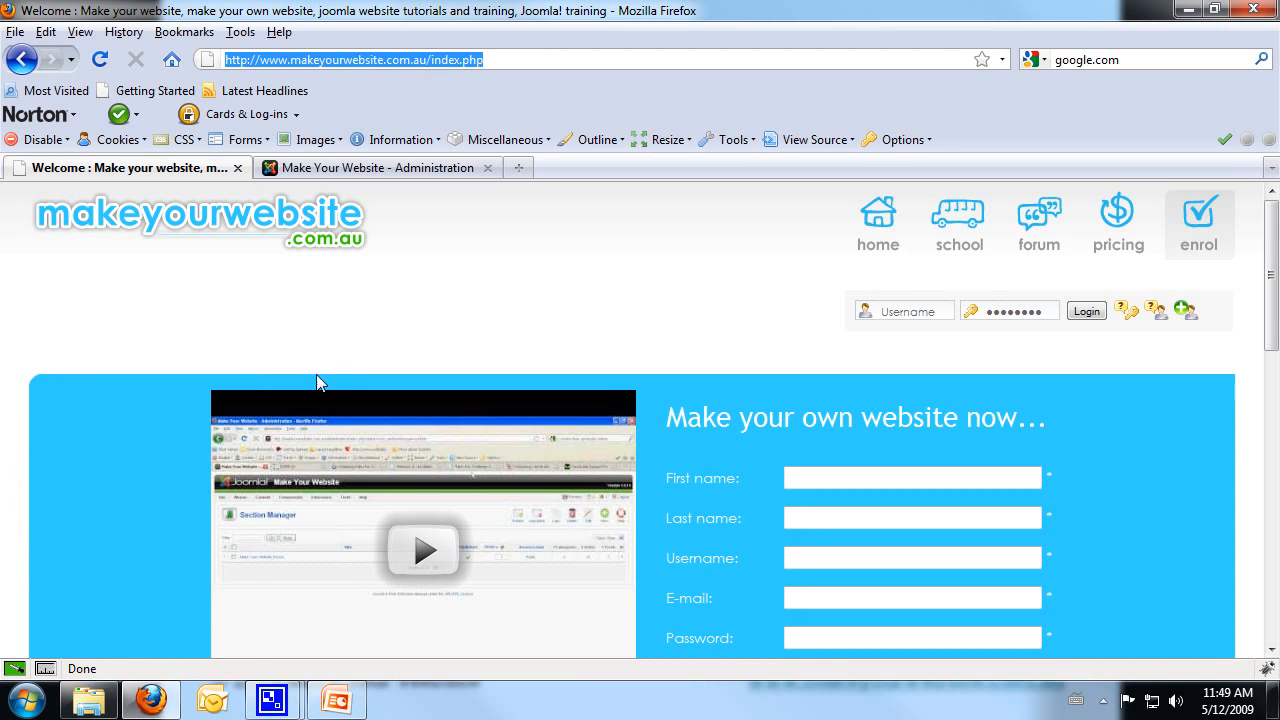
mouse_move(116, 474)
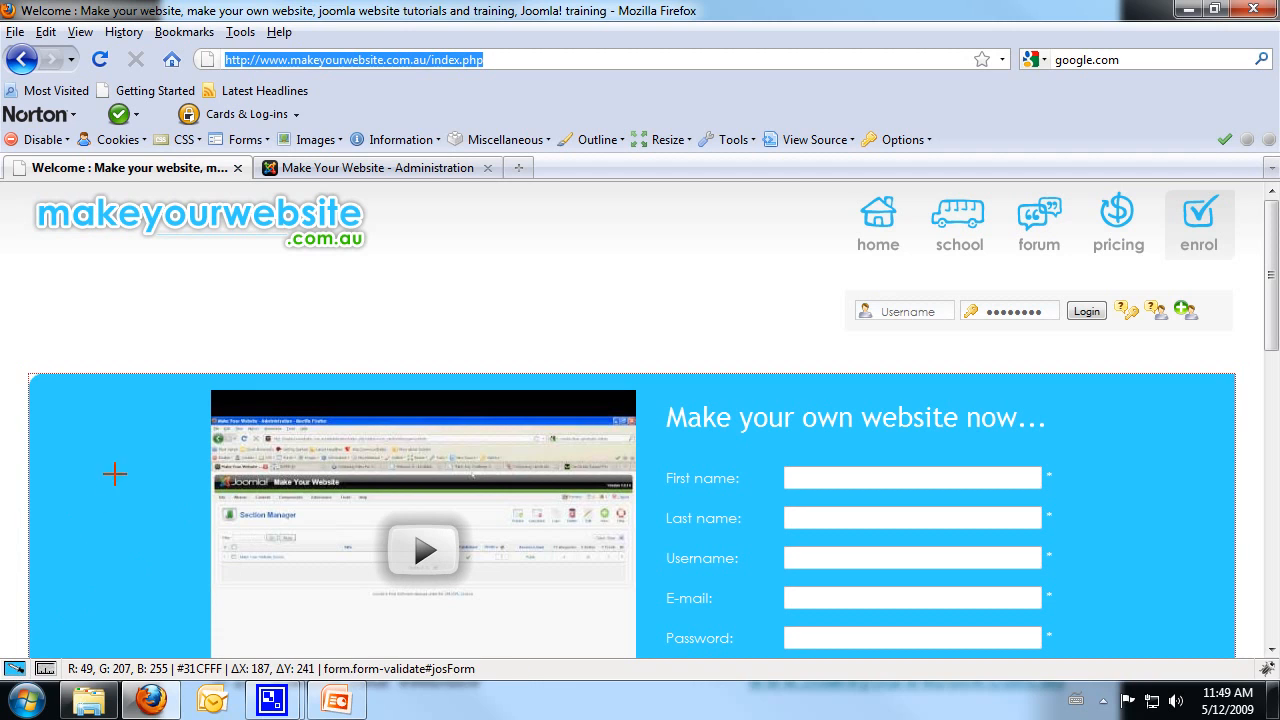
mouse_move(132, 454)
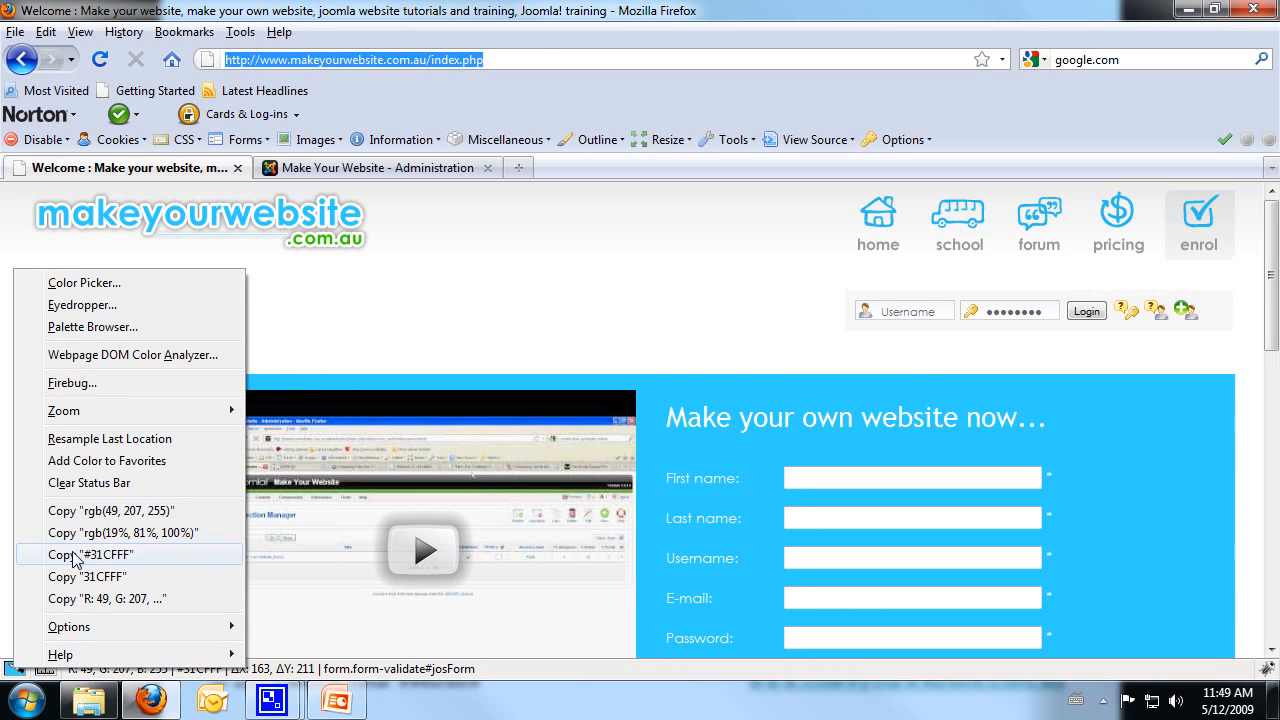
mouse_move(420, 340)
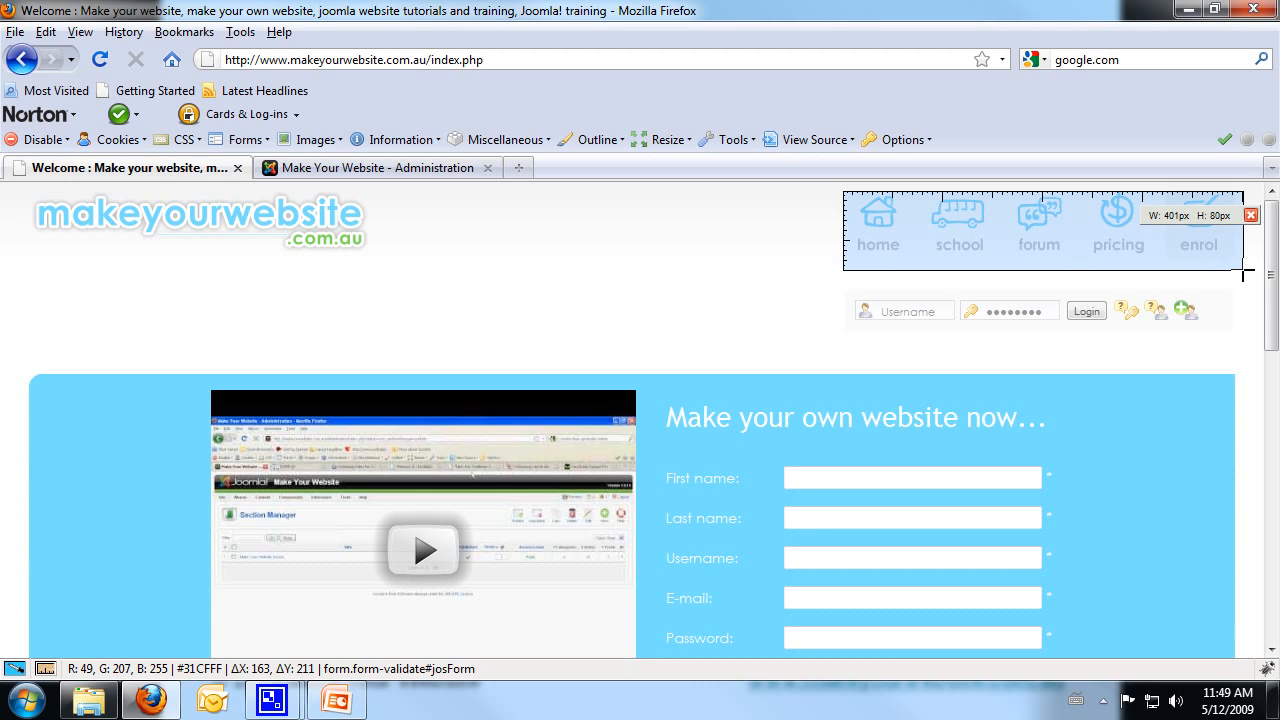
mouse_move(784, 338)
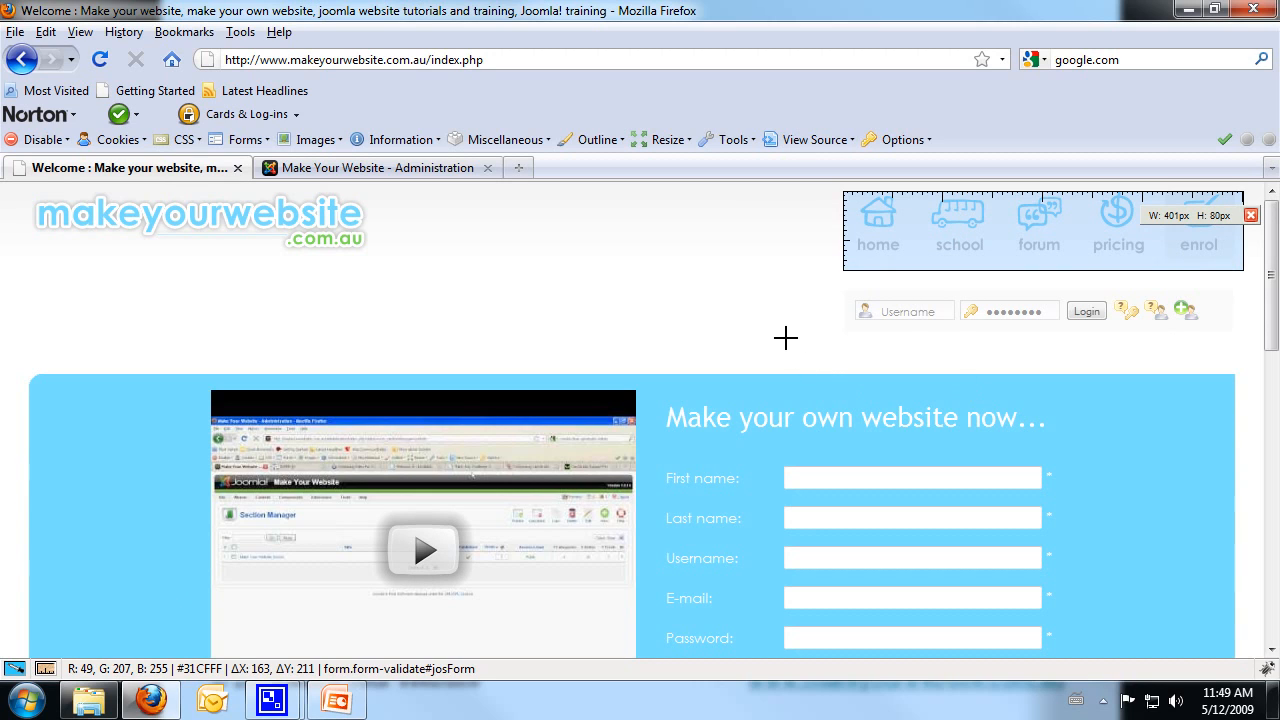
mouse_move(848, 292)
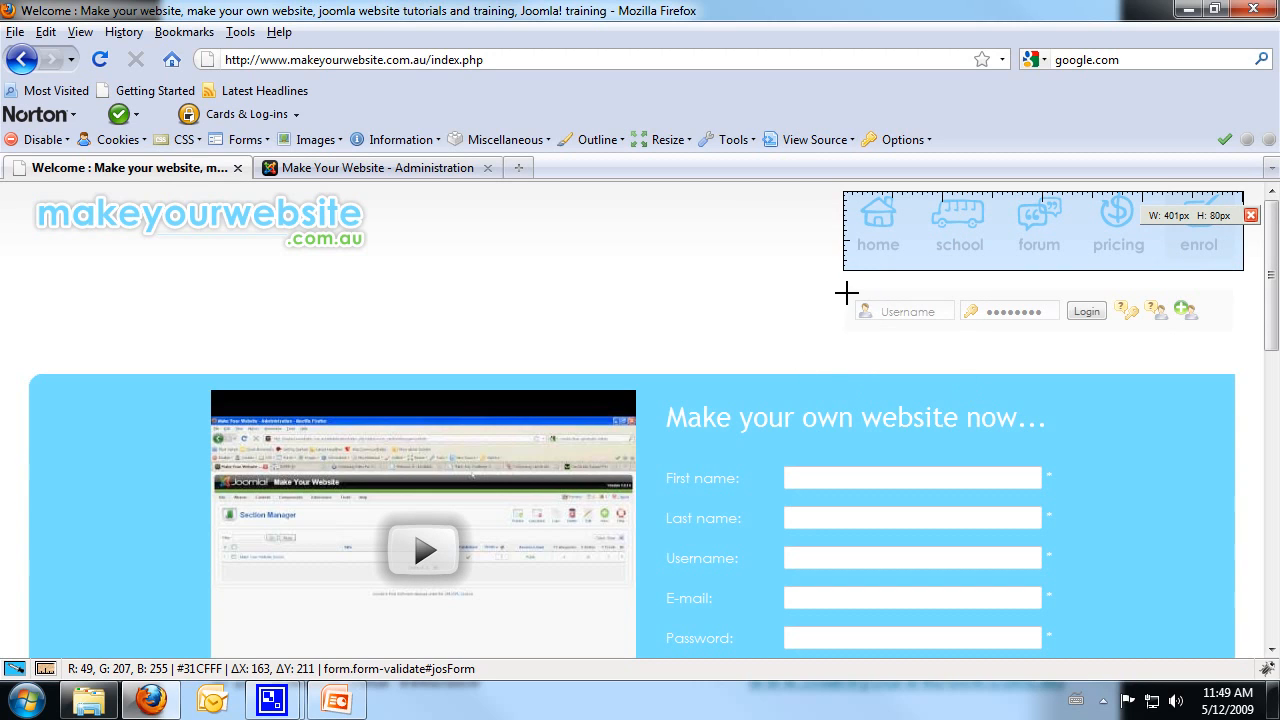
mouse_move(1140, 252)
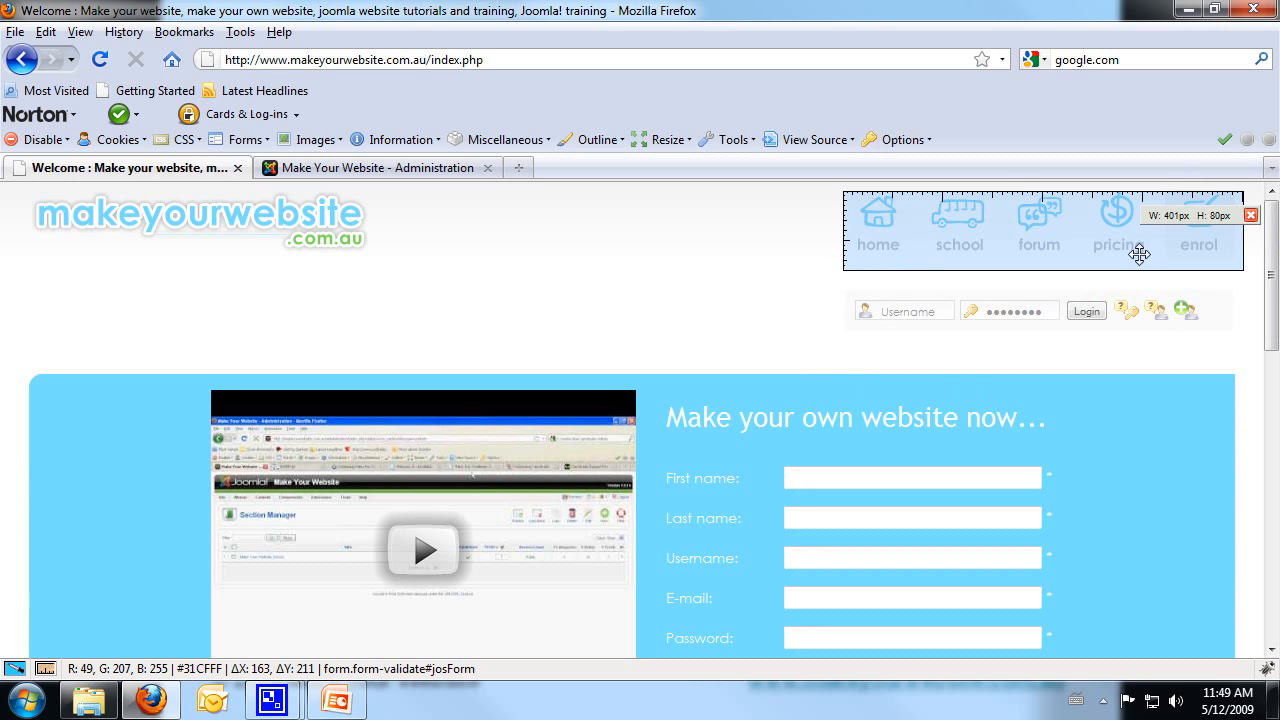
mouse_move(890, 292)
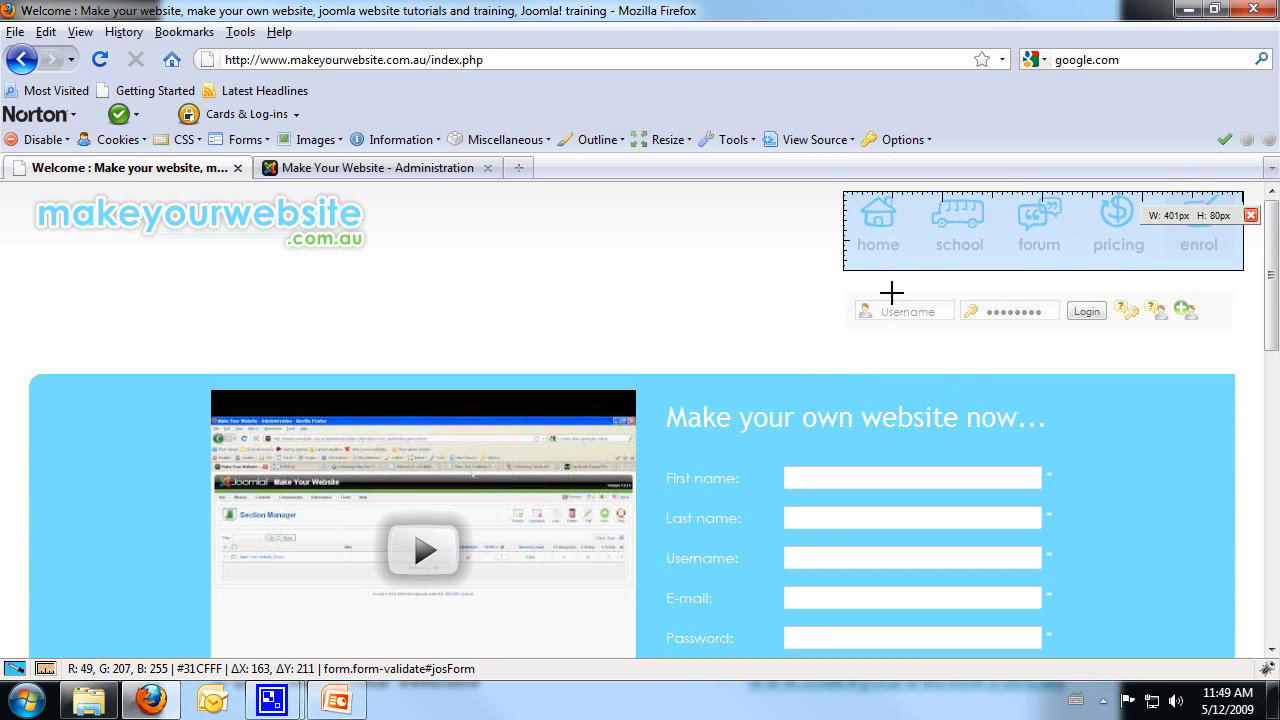
mouse_move(844, 296)
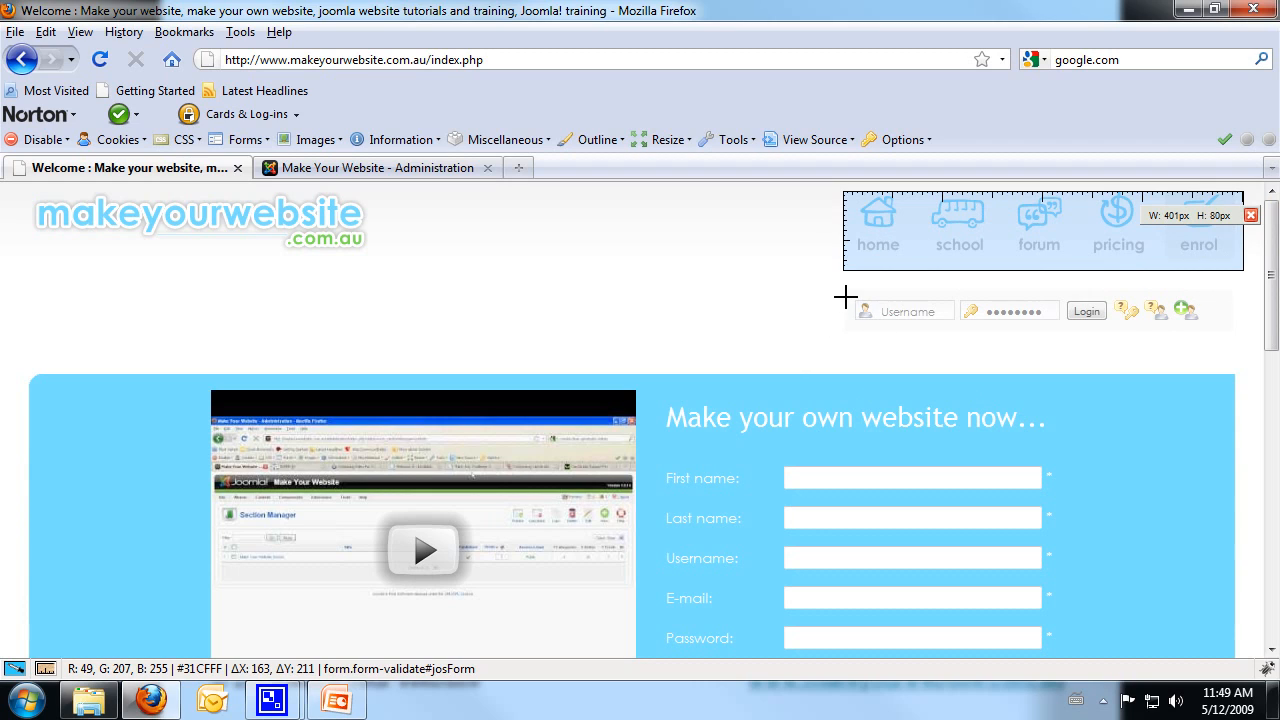
mouse_move(852, 296)
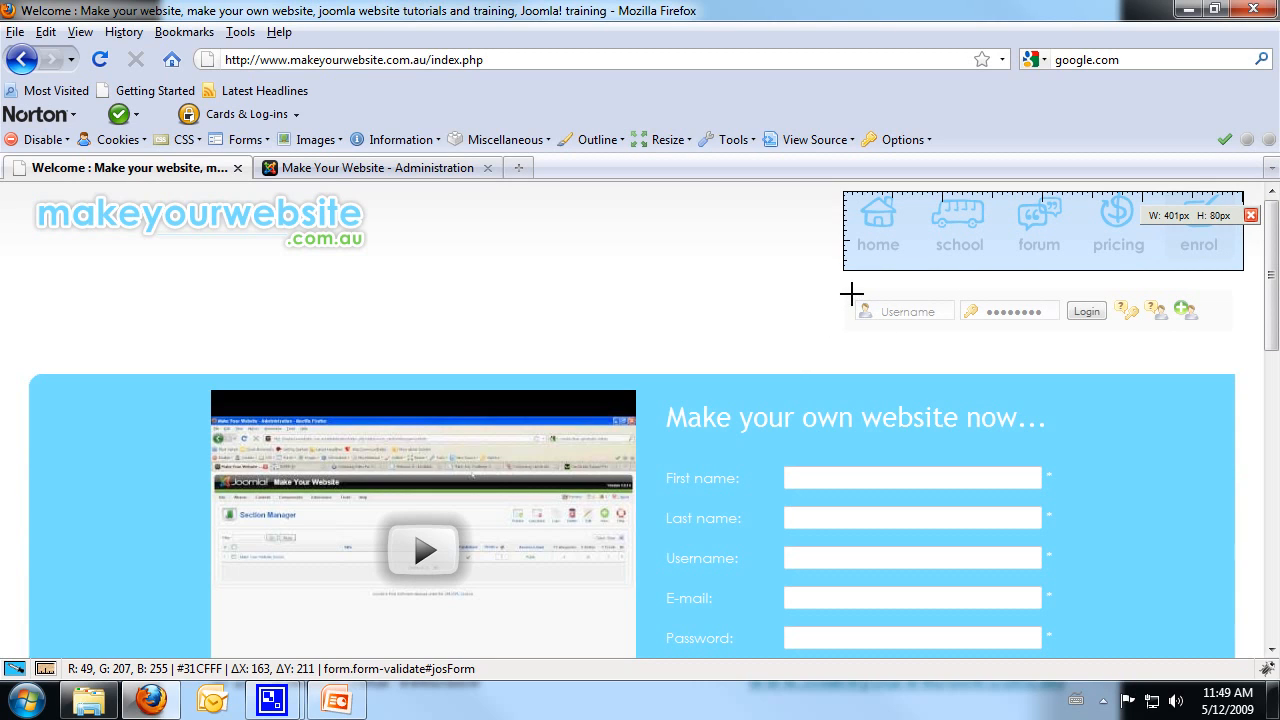
mouse_move(1076, 316)
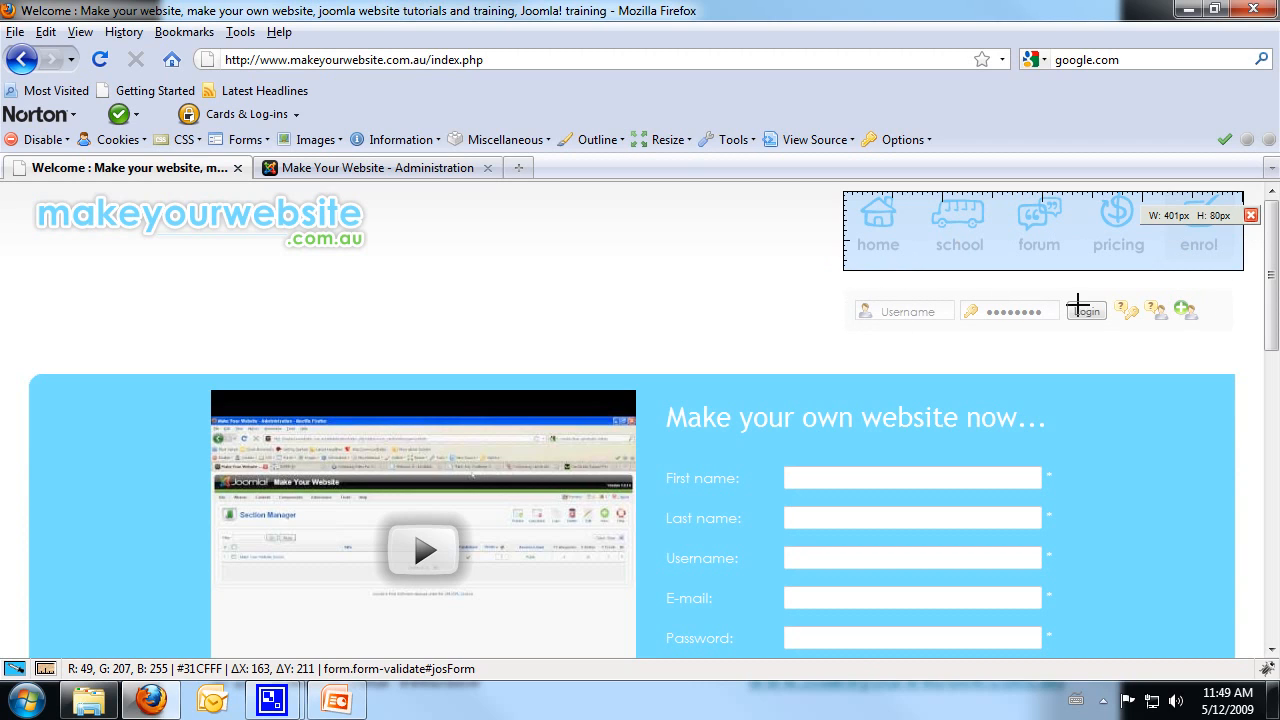
mouse_move(842, 324)
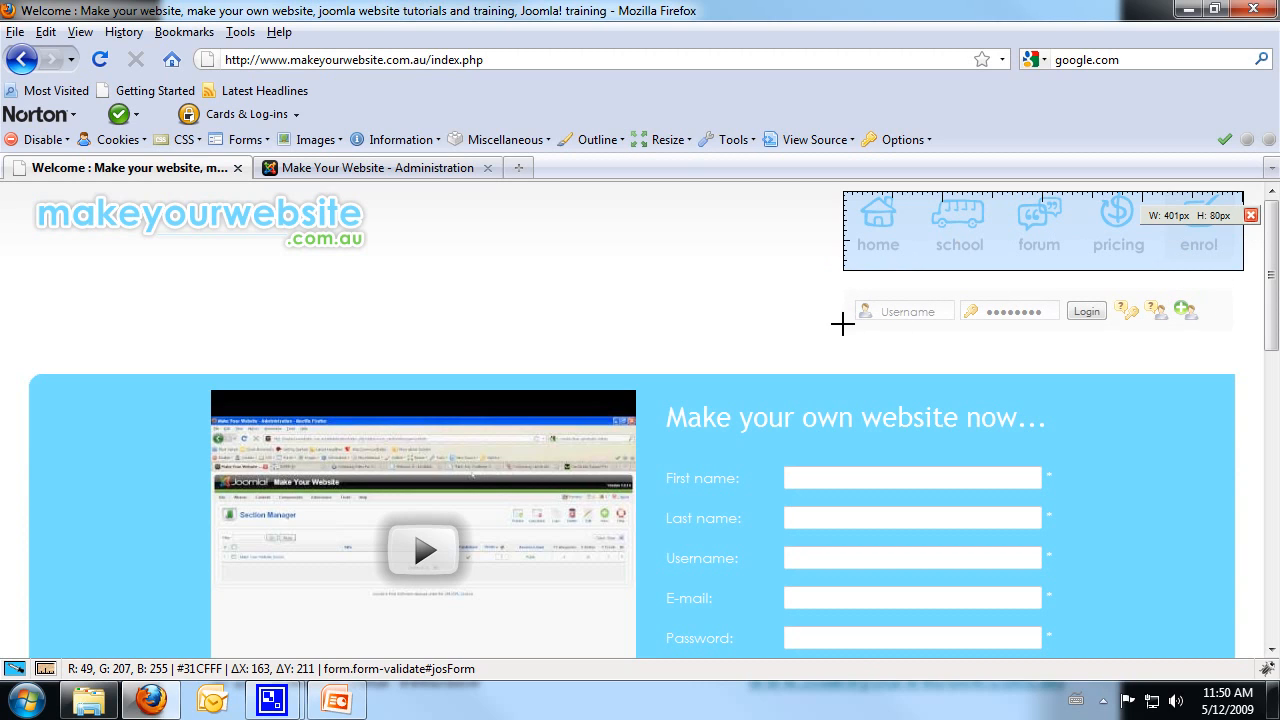
mouse_move(282, 328)
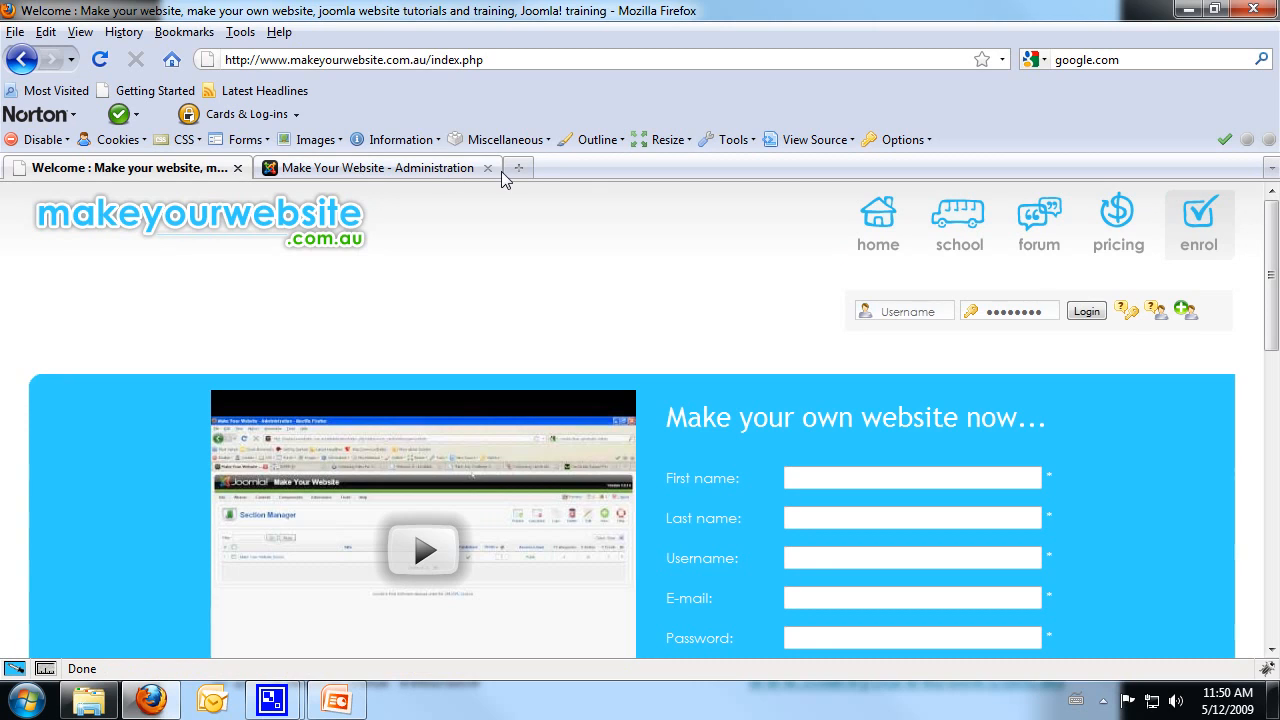
Step: Load getfirefox.com.au in a new tab and scroll down to the Download Now offer
click(518, 168)
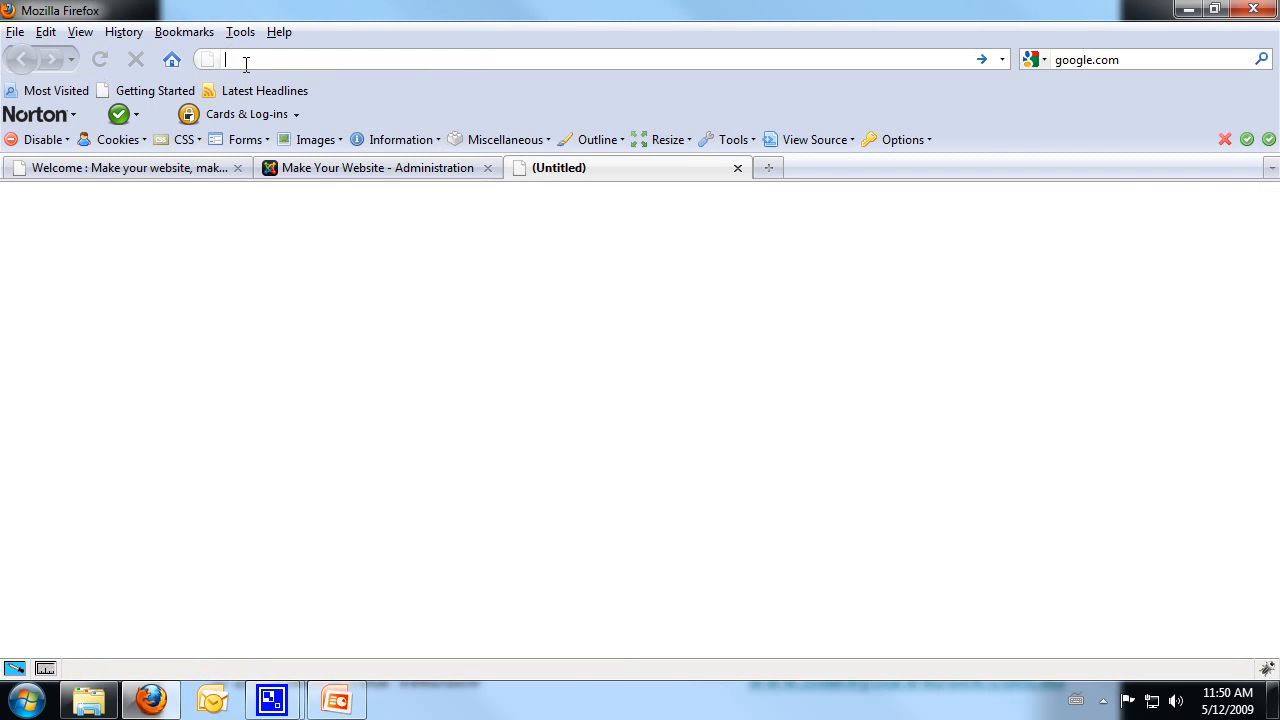
text(getfirefox.com.a)
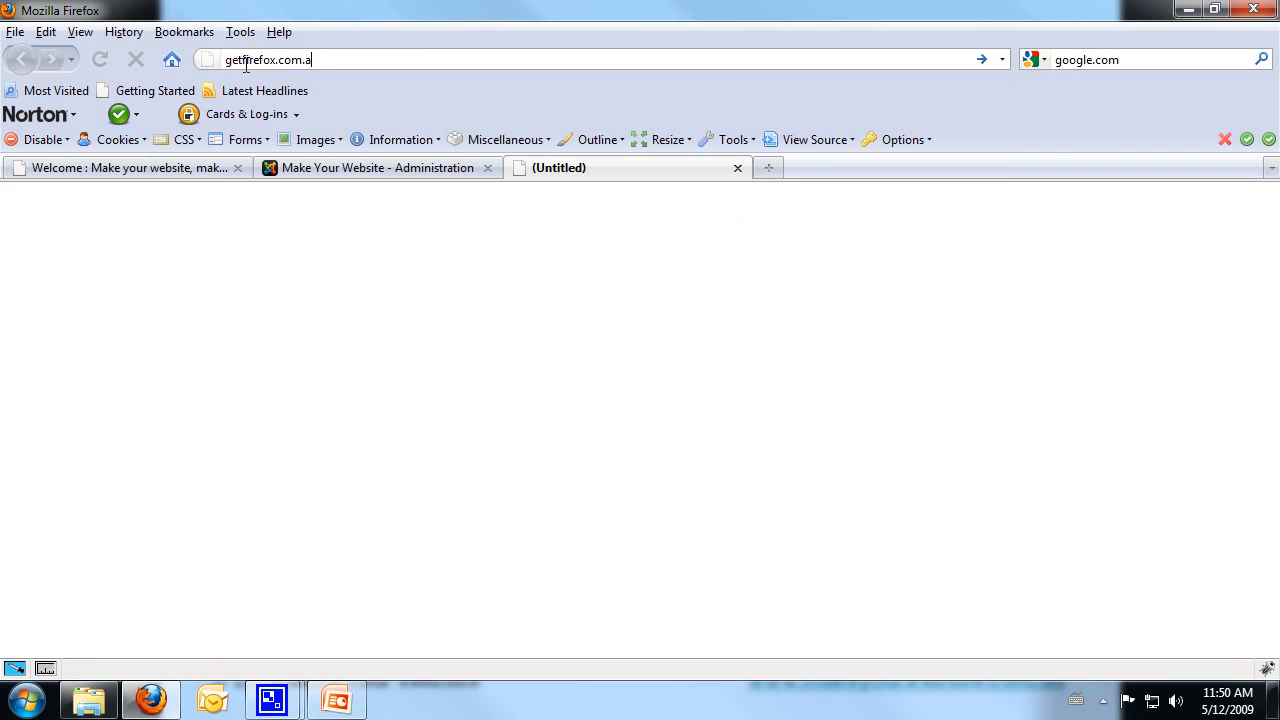
key(Return)
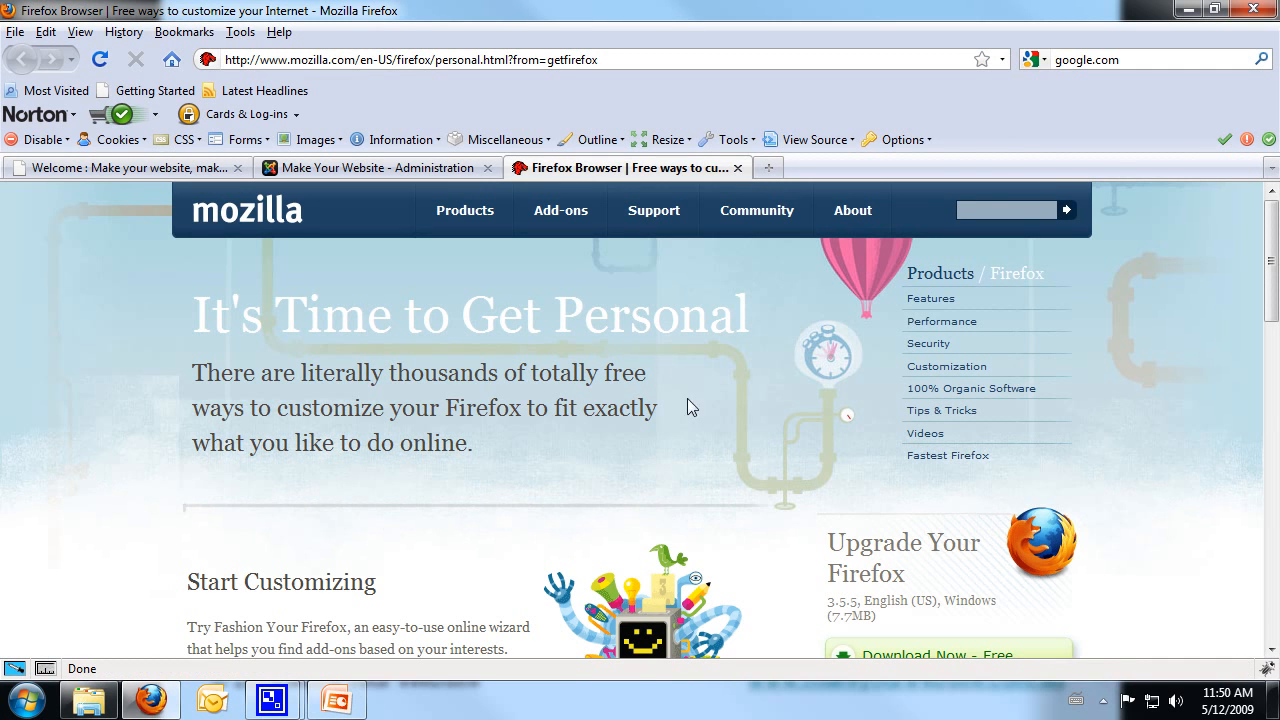
mouse_move(704, 376)
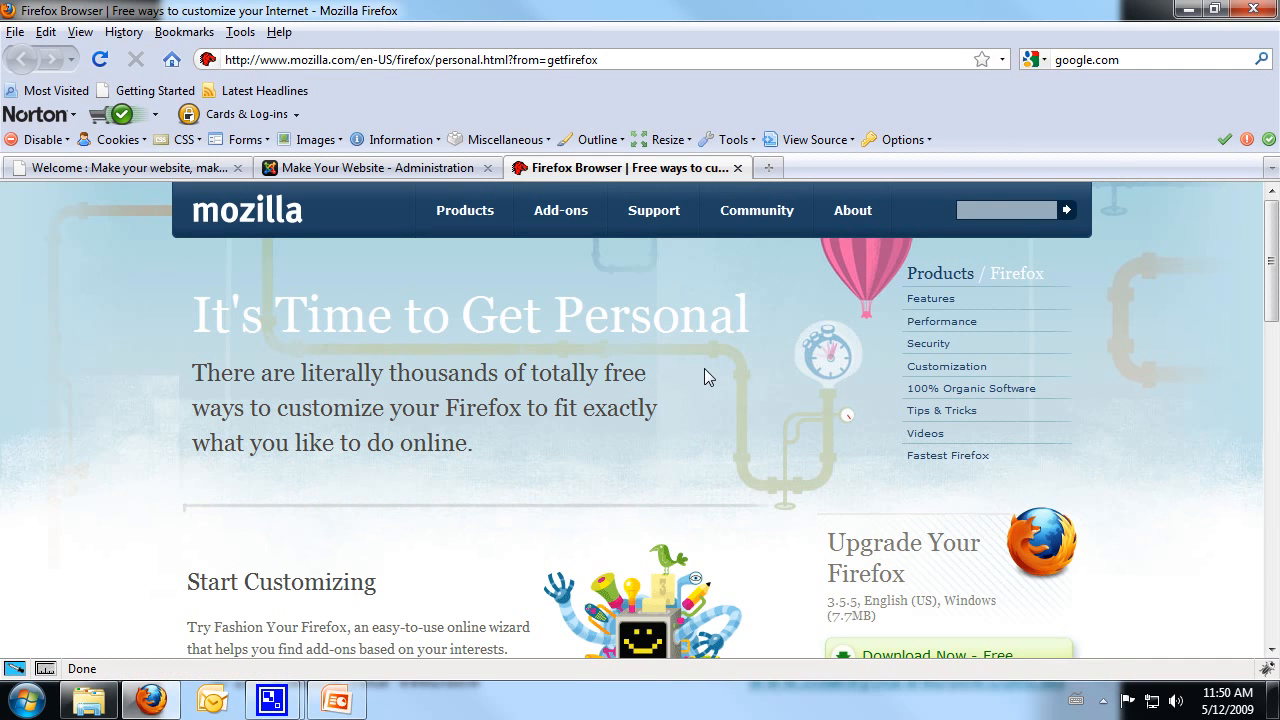
scroll(down, 3)
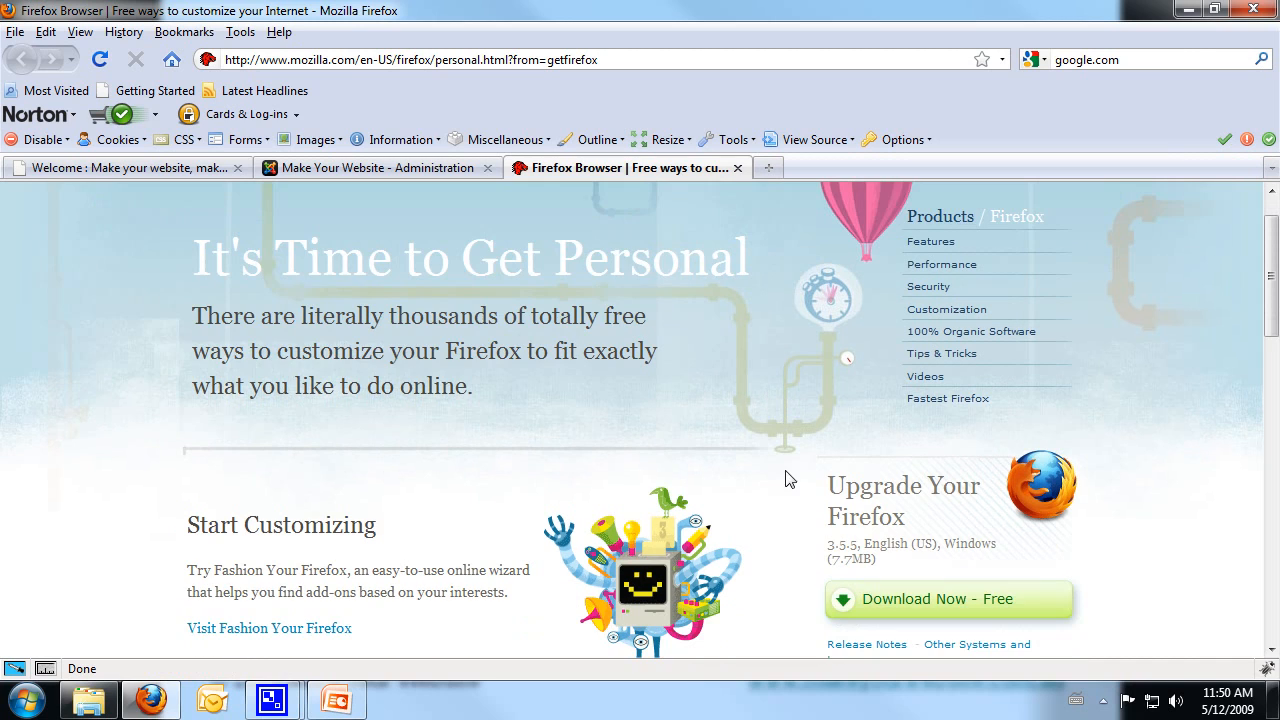
scroll(down, 3)
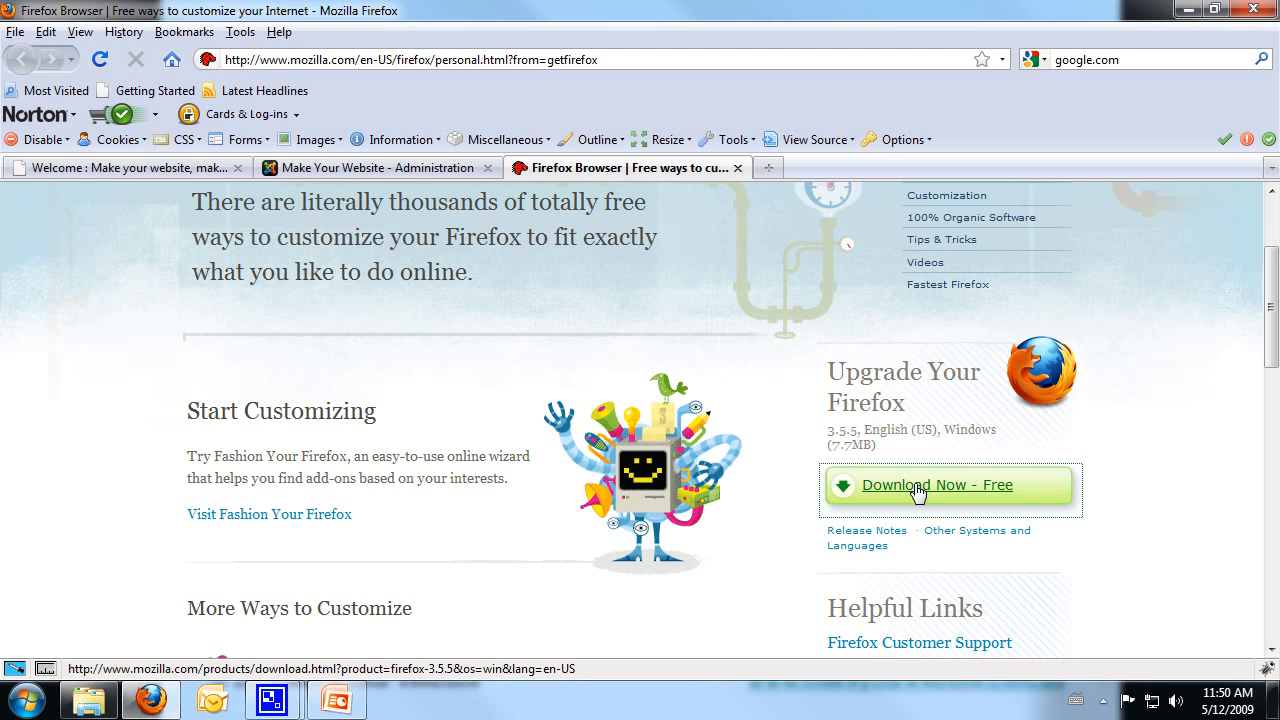
Step: Request the Firefox Setup 3.5.5 download, then cancel the save-file prompt
click(936, 486)
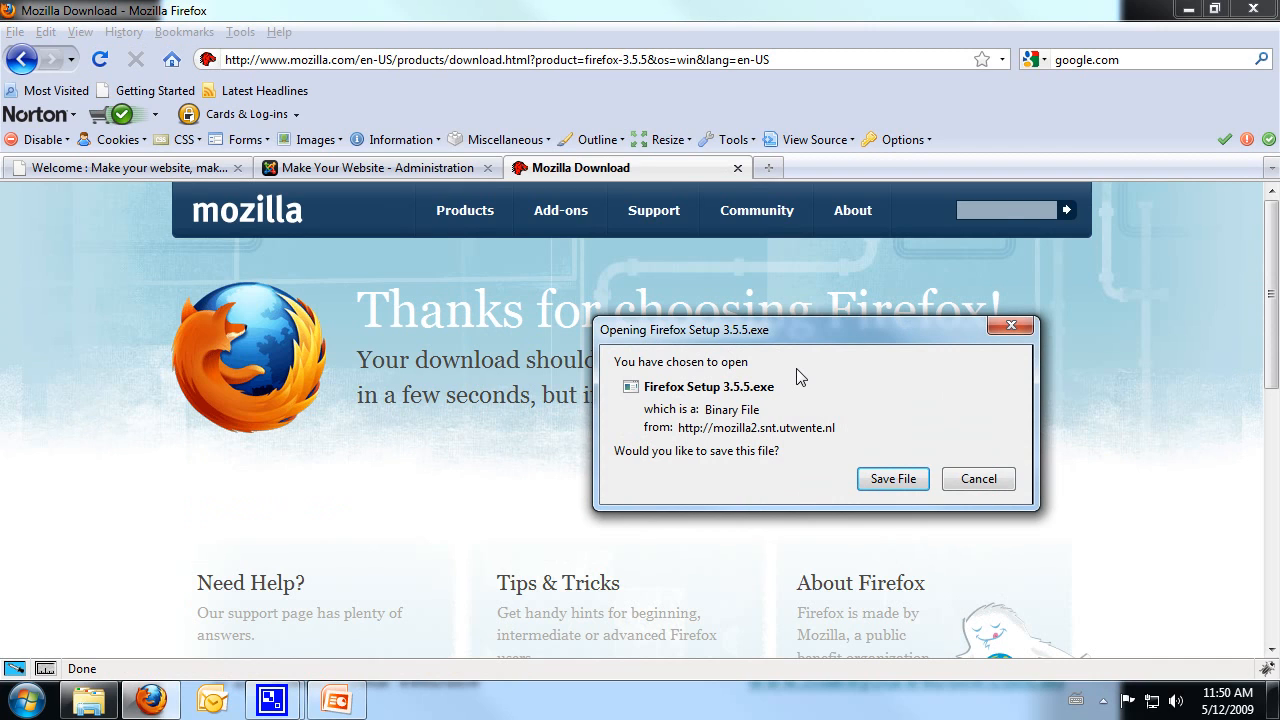
mouse_move(892, 480)
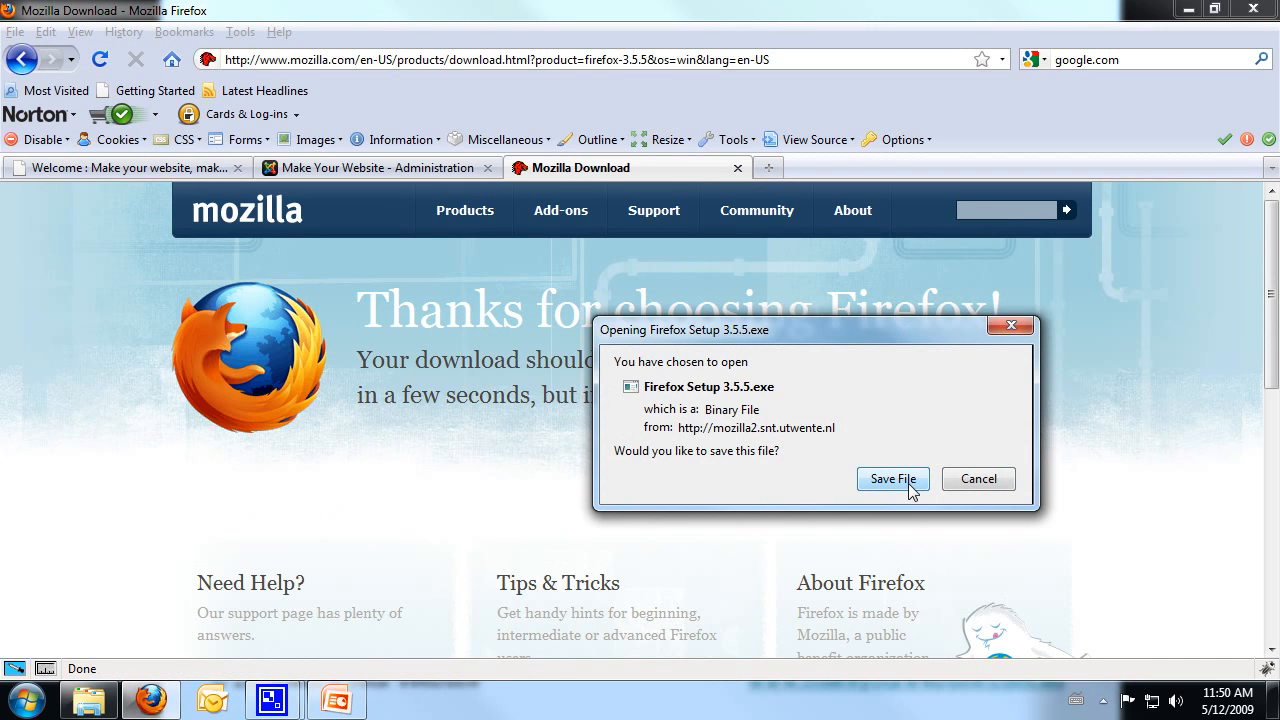
mouse_move(888, 488)
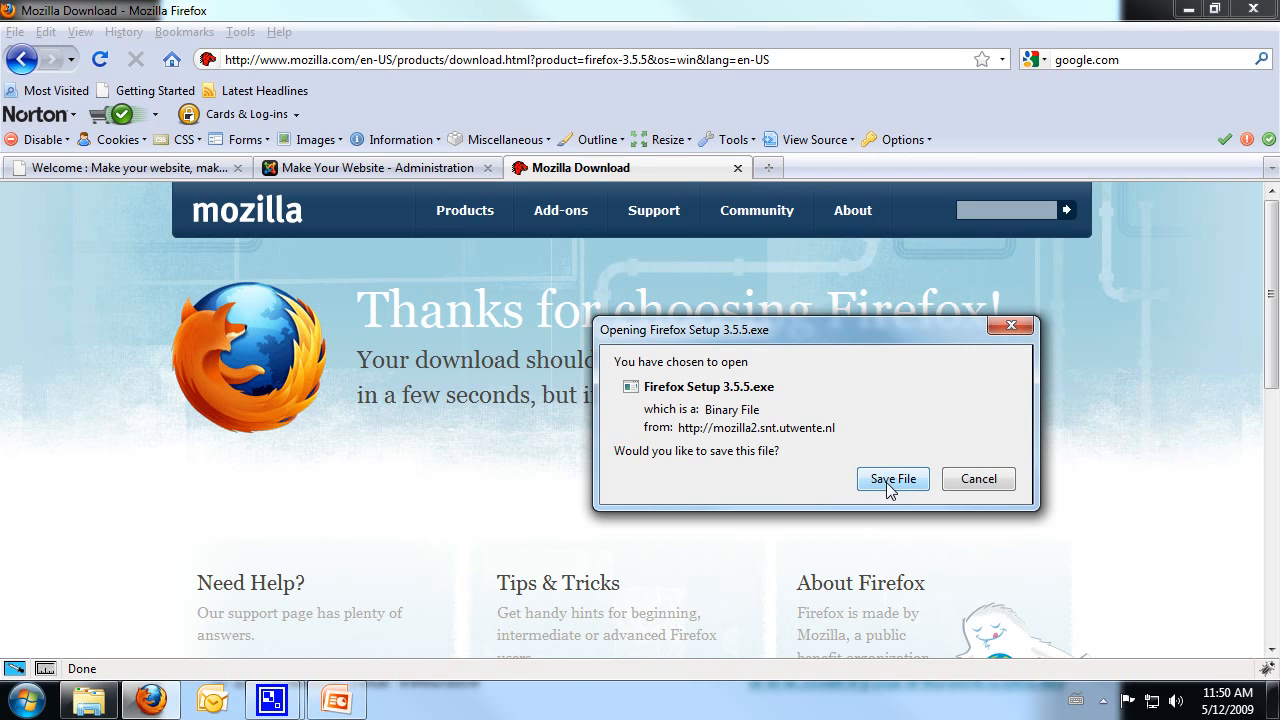
mouse_move(464, 210)
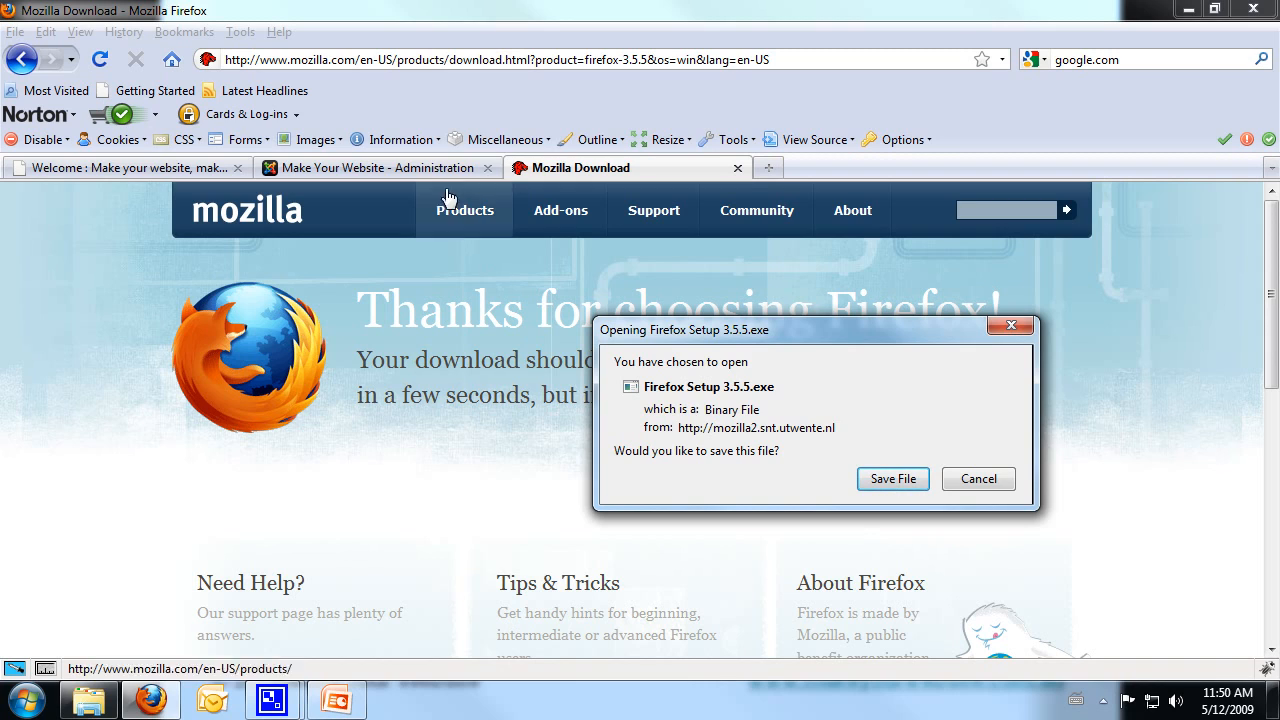
mouse_move(920, 472)
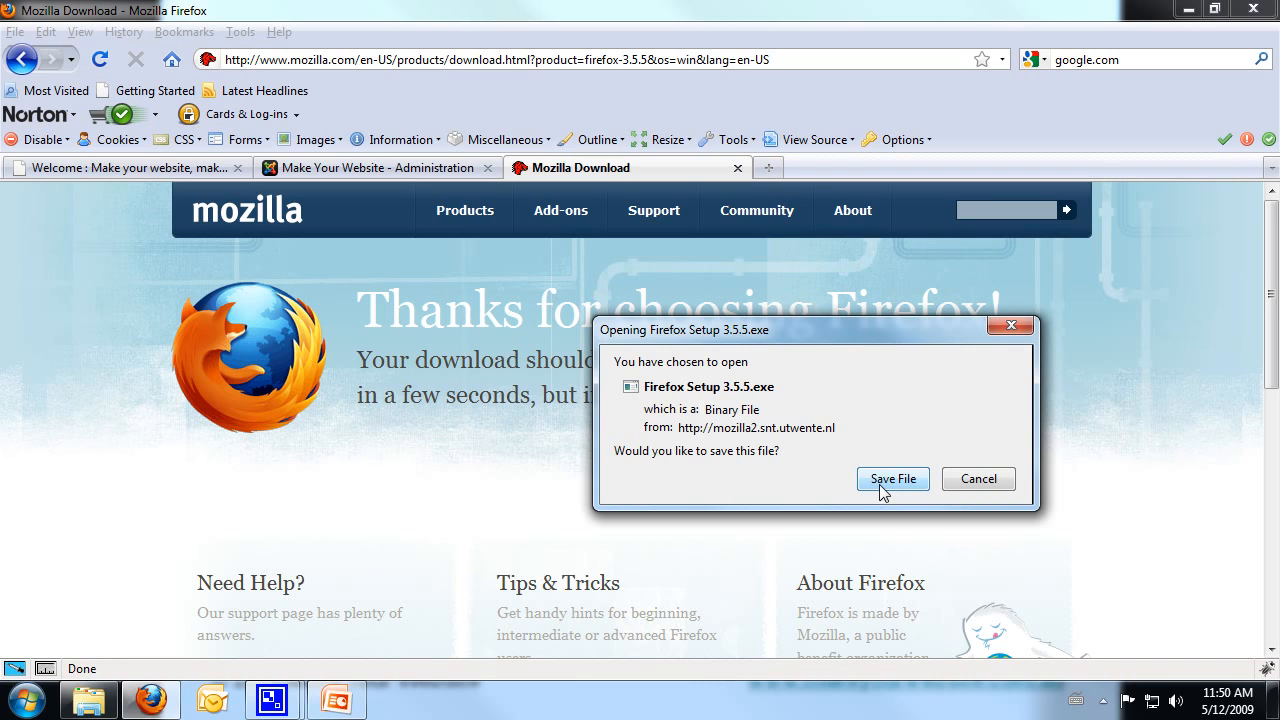
drag(816, 330, 816, 230)
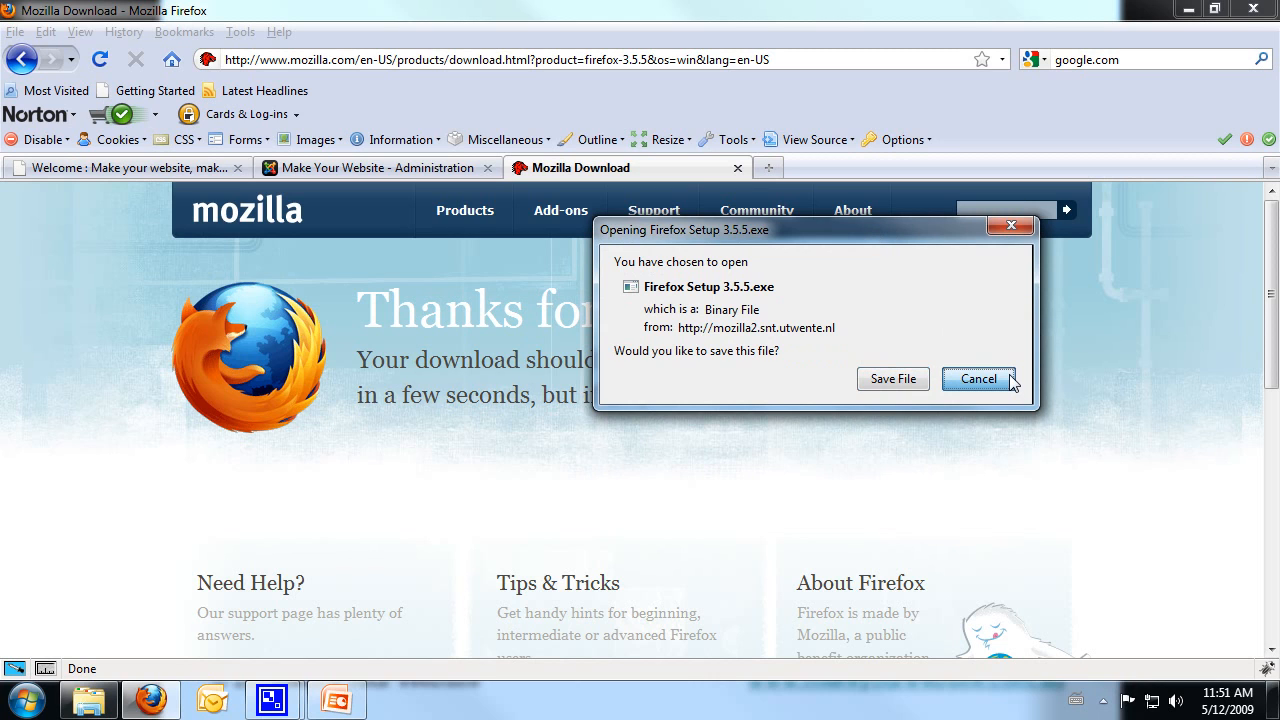
click(978, 378)
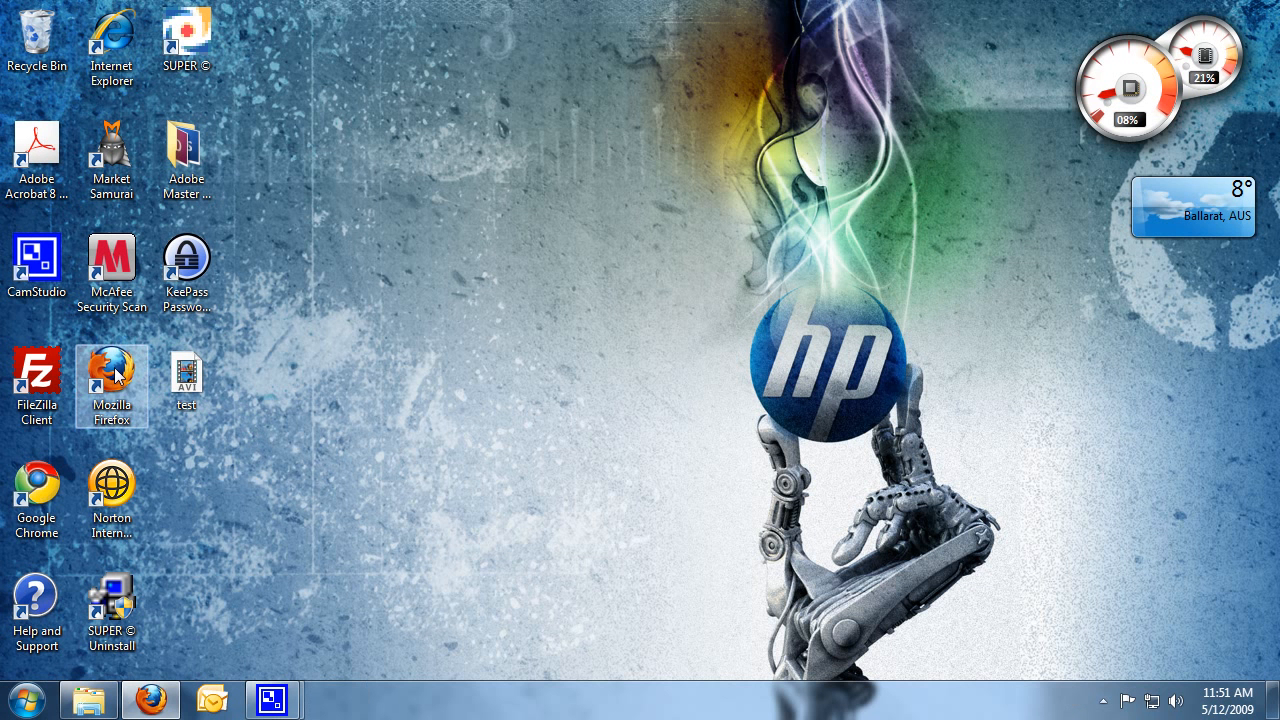
mouse_move(112, 376)
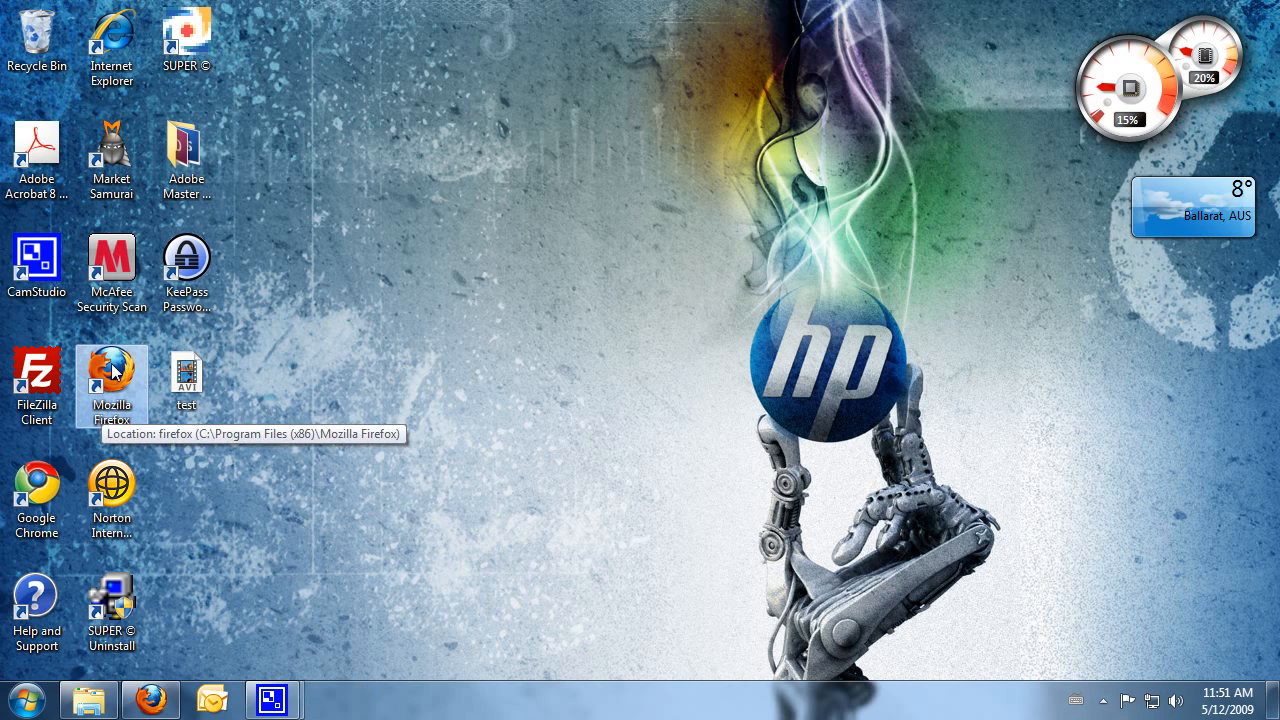
mouse_move(150, 698)
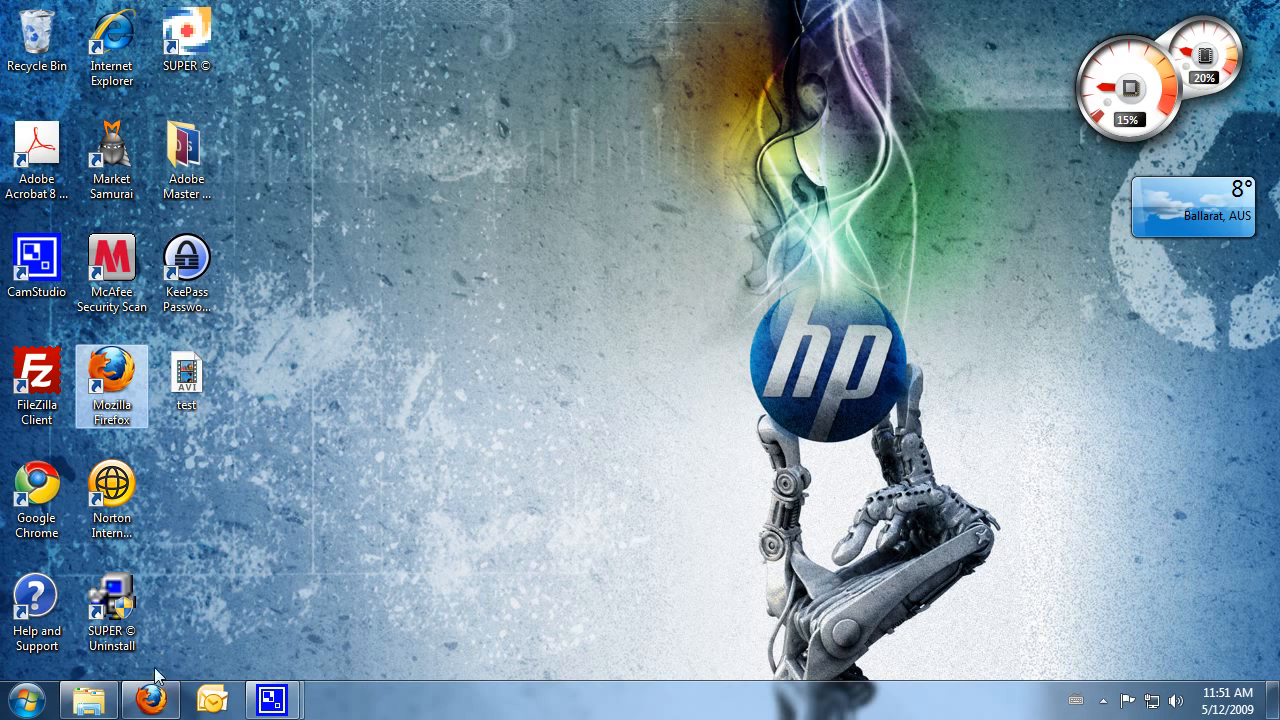
Step: Launch Mozilla Firefox from its desktop icon
double_click(112, 376)
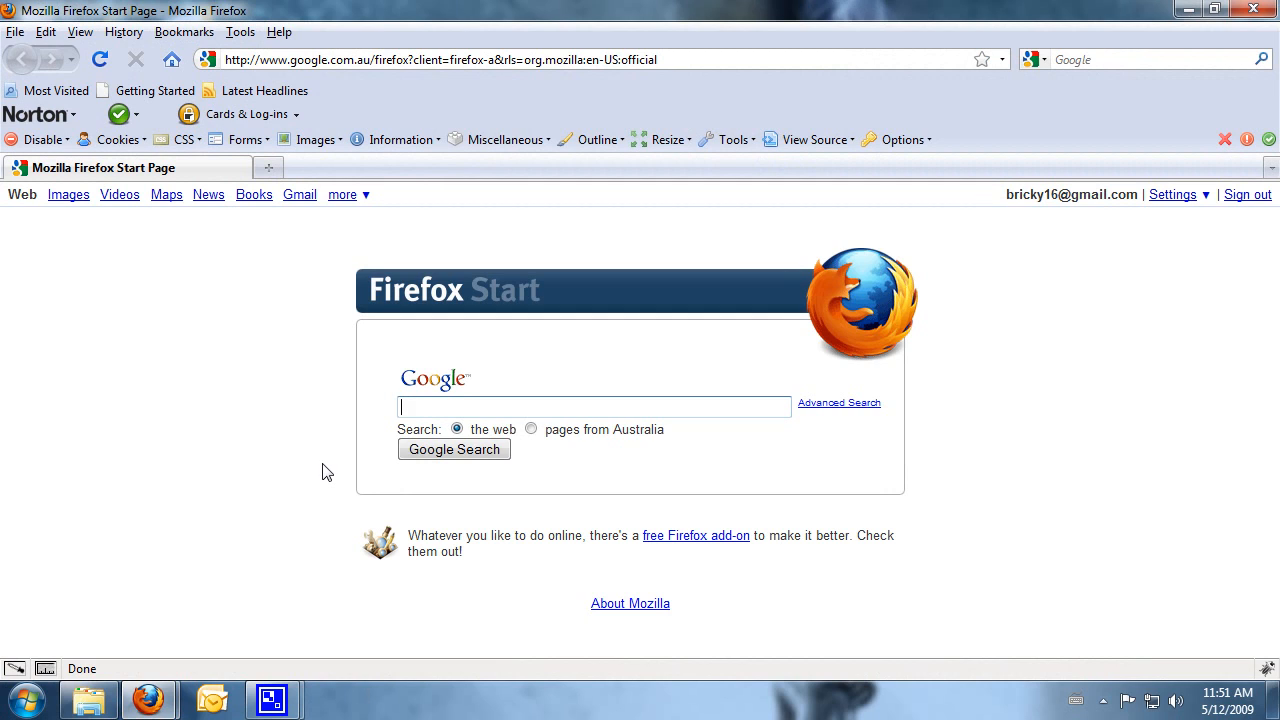
mouse_move(292, 444)
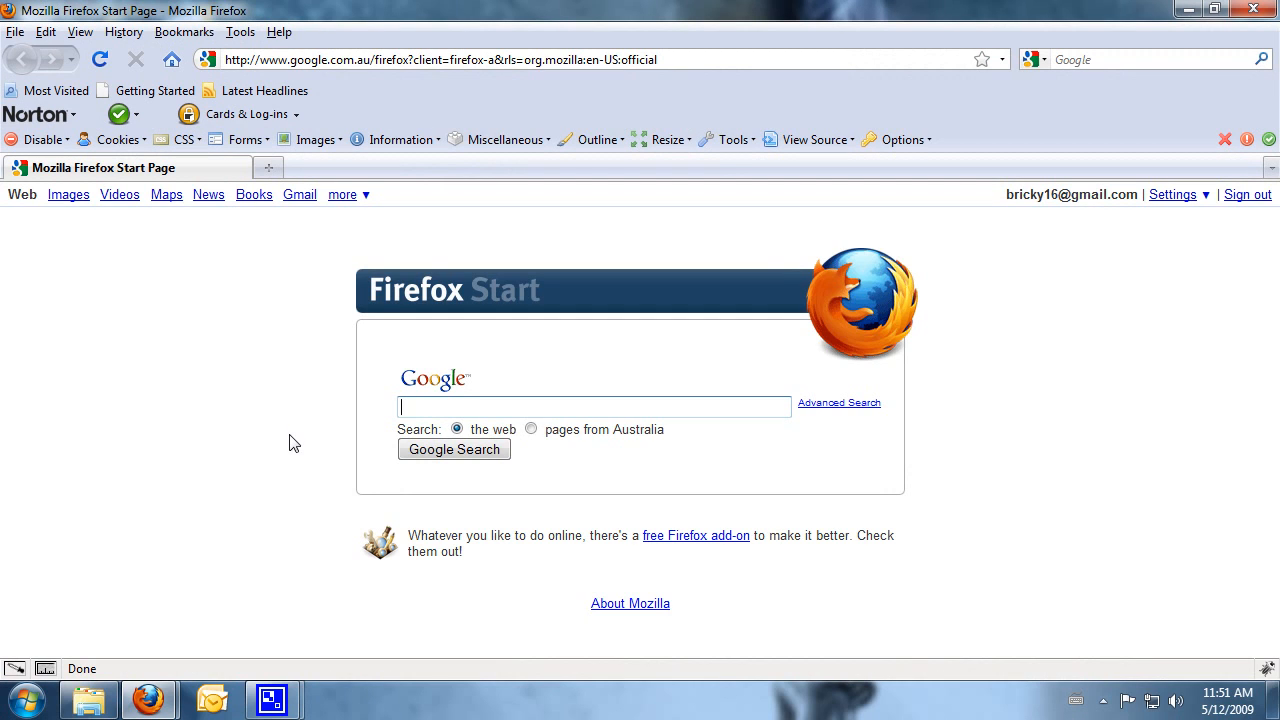
mouse_move(28, 678)
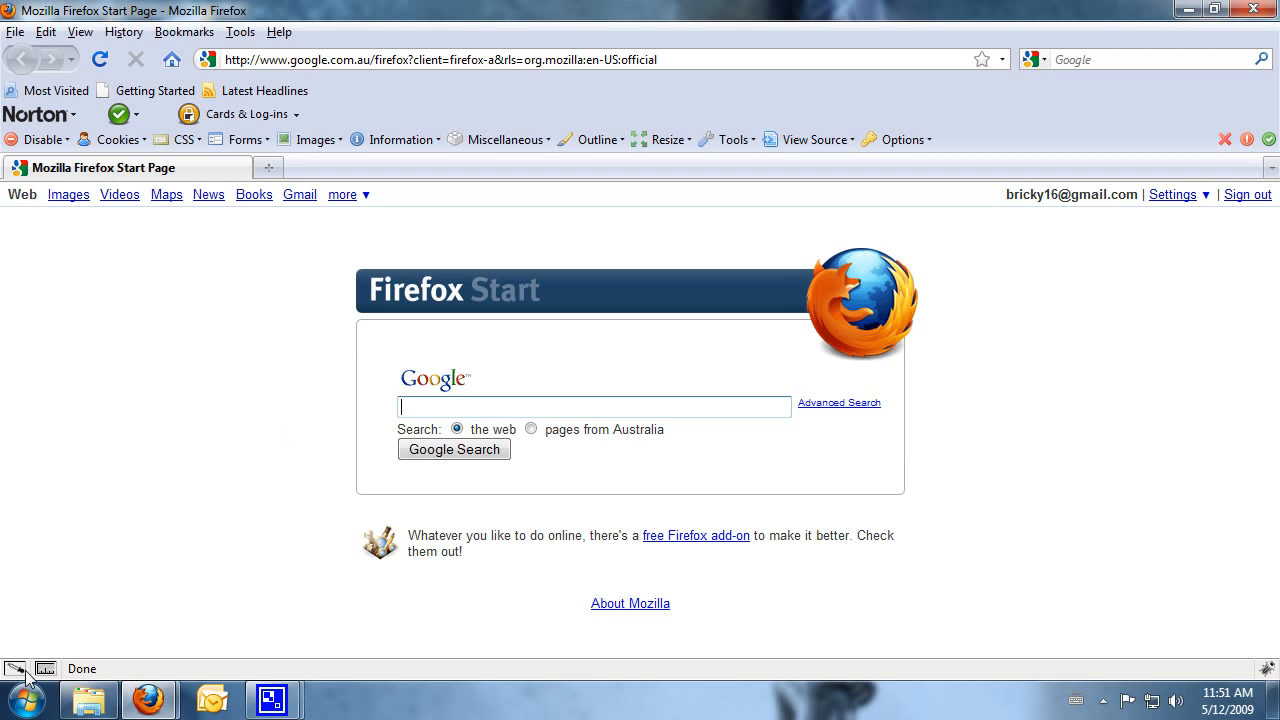
mouse_move(240, 32)
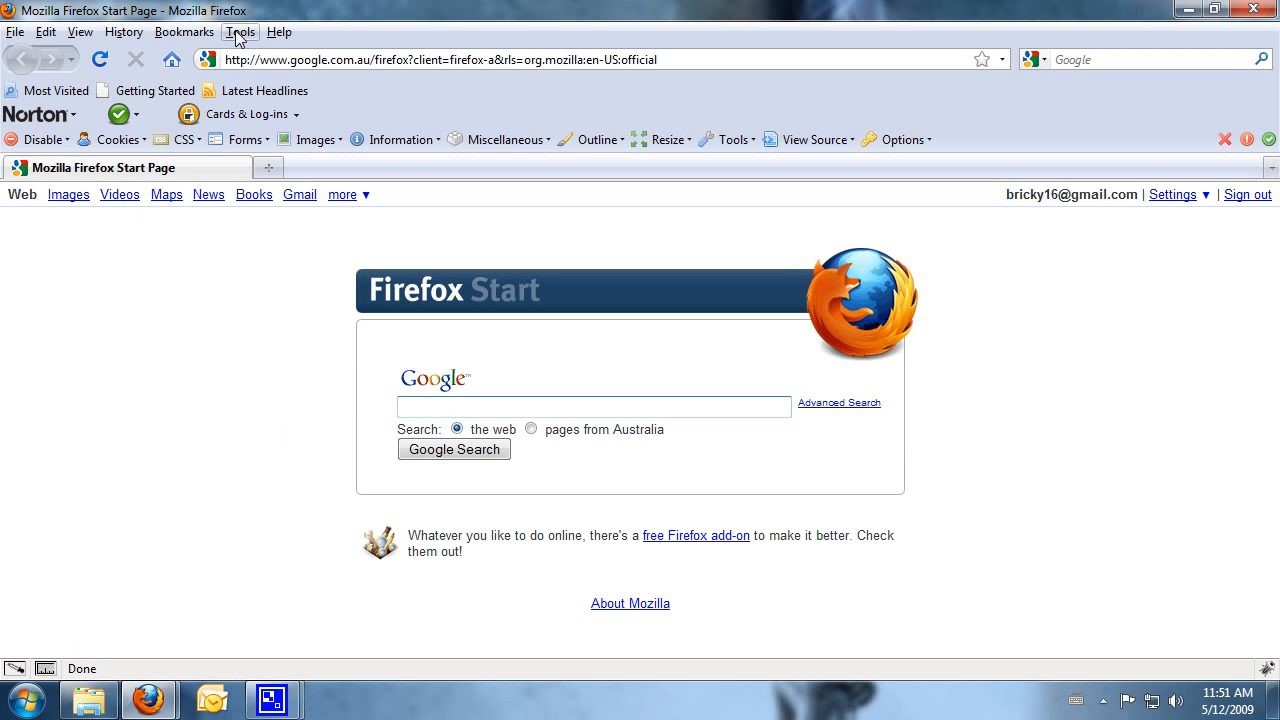
Step: Review the installed extensions list via Tools > Add-ons, then close Firefox
click(240, 32)
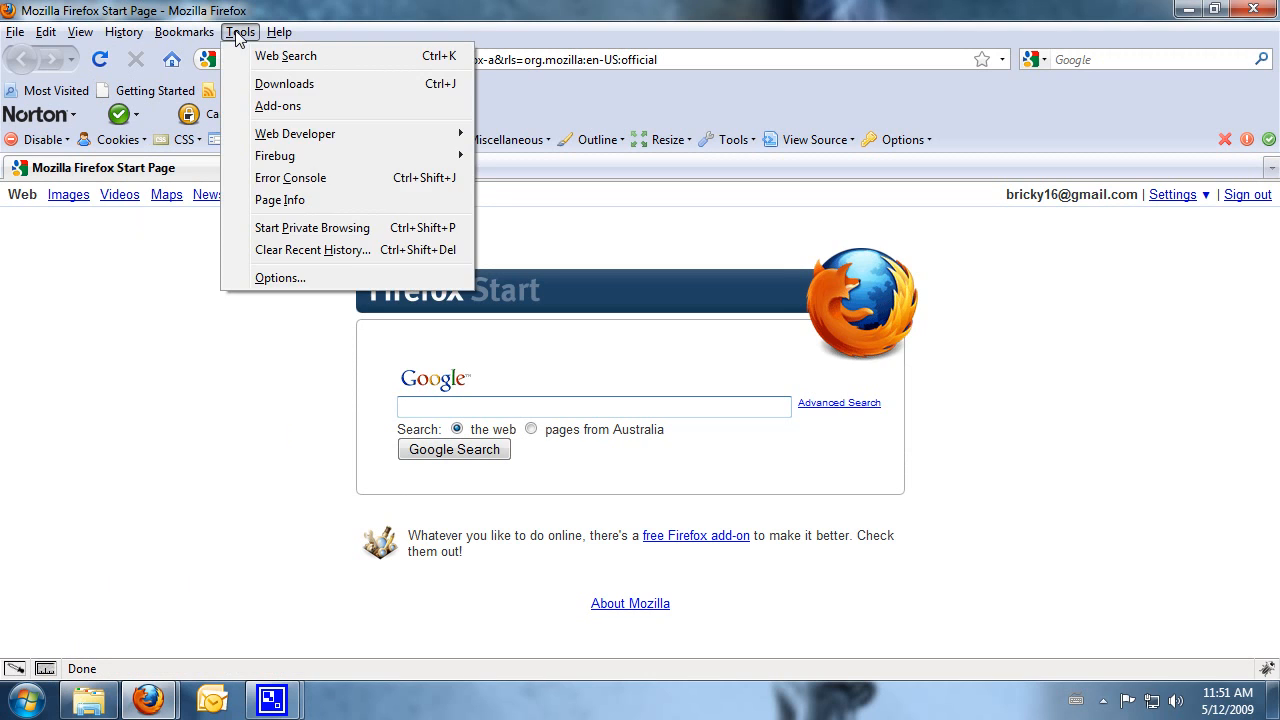
mouse_move(278, 106)
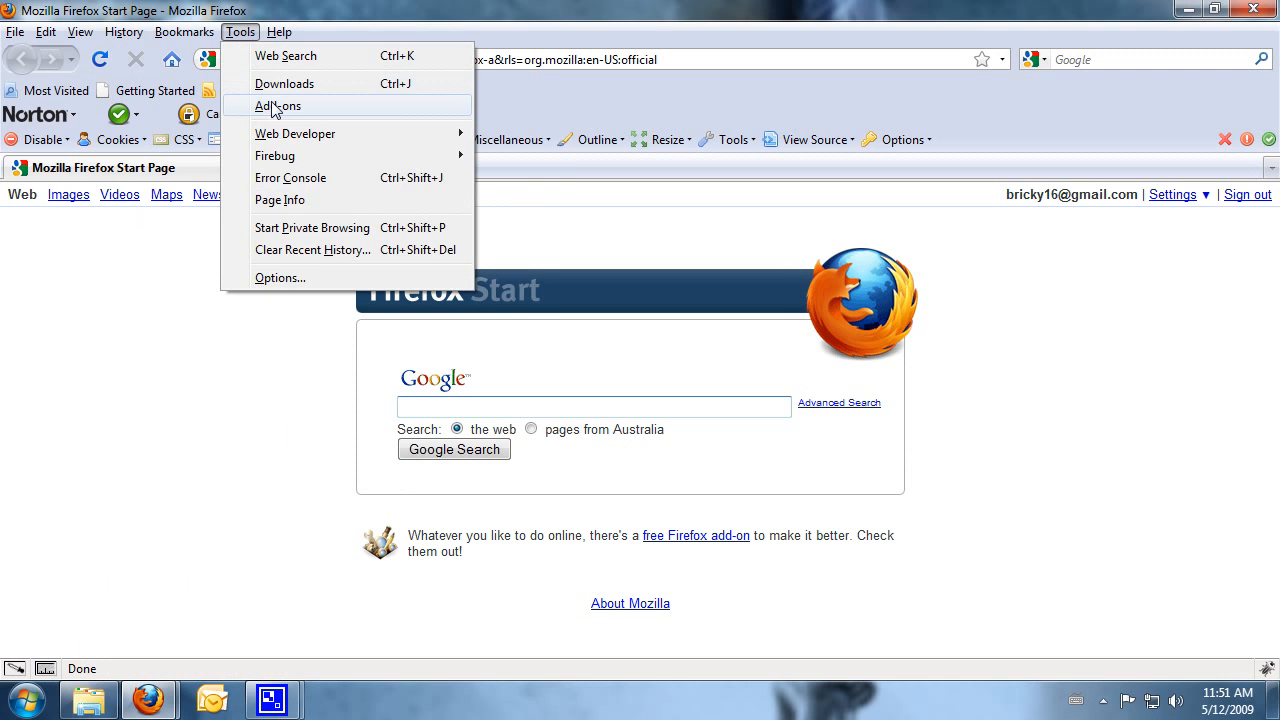
click(276, 106)
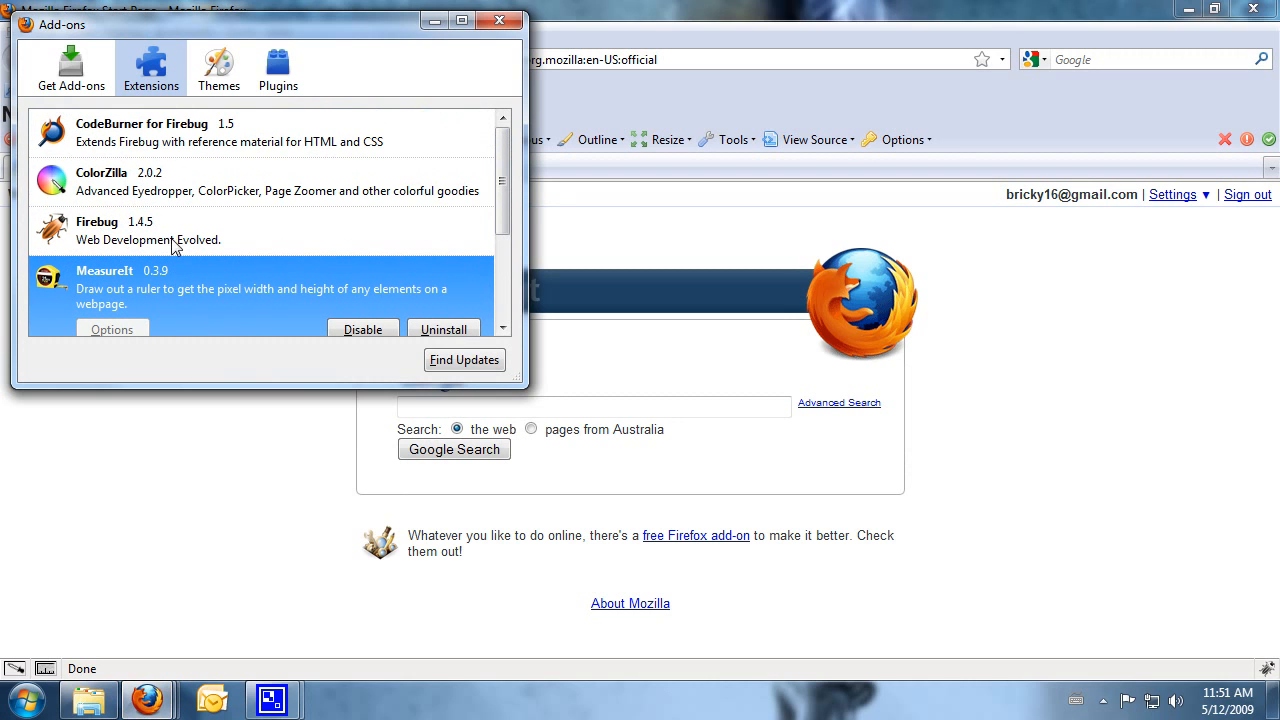
scroll(down, 3)
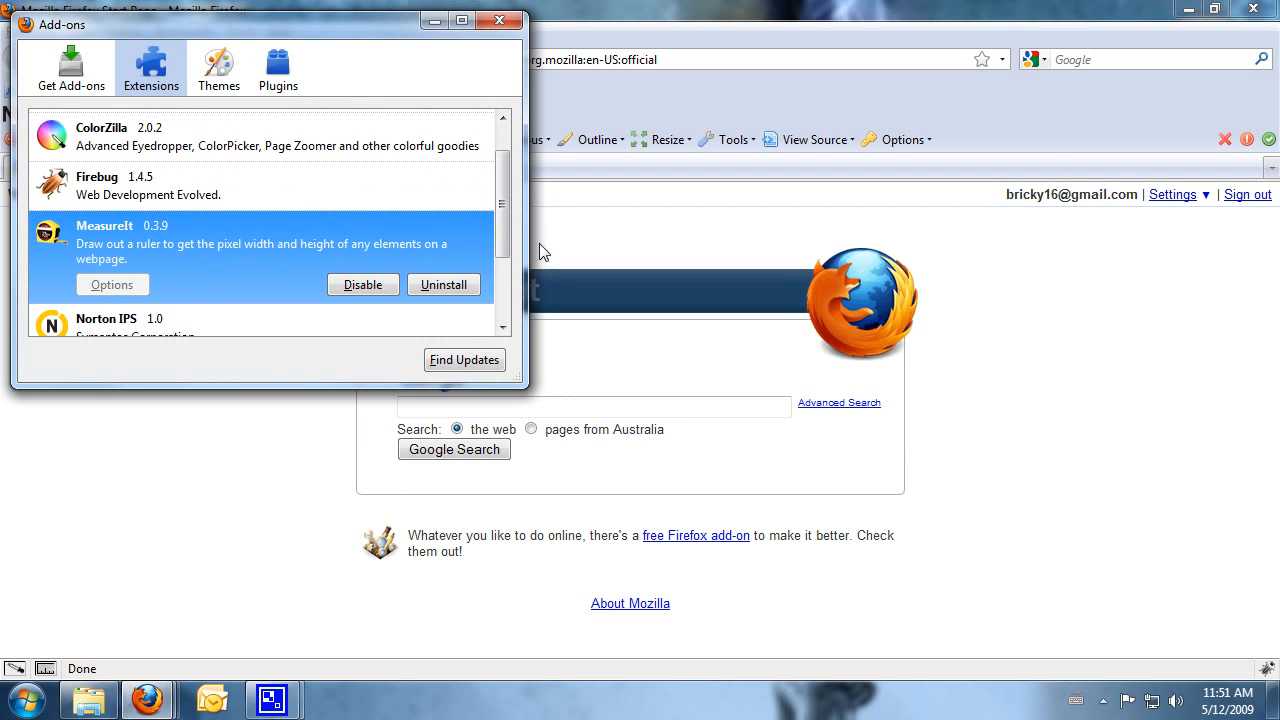
click(444, 284)
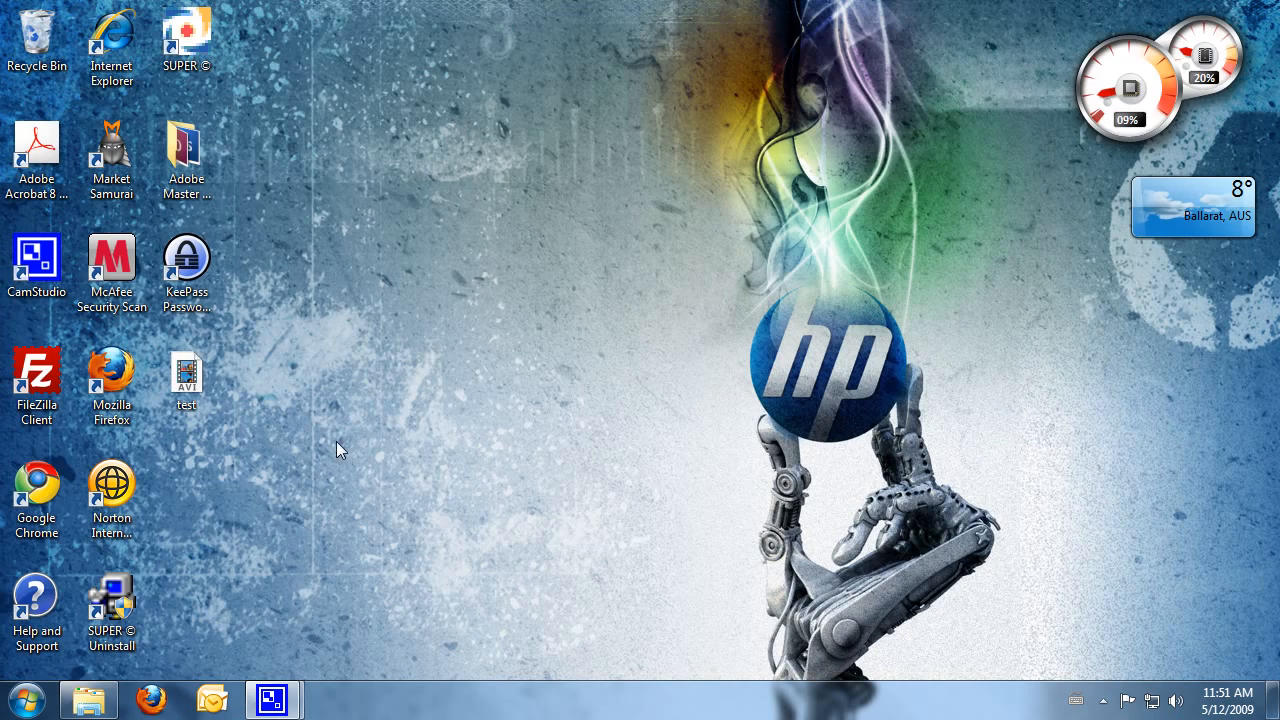
Step: Relaunch Firefox, cancel the Setup 3.5.5 download prompt, and head to Tools for the add-ons manager
double_click(110, 376)
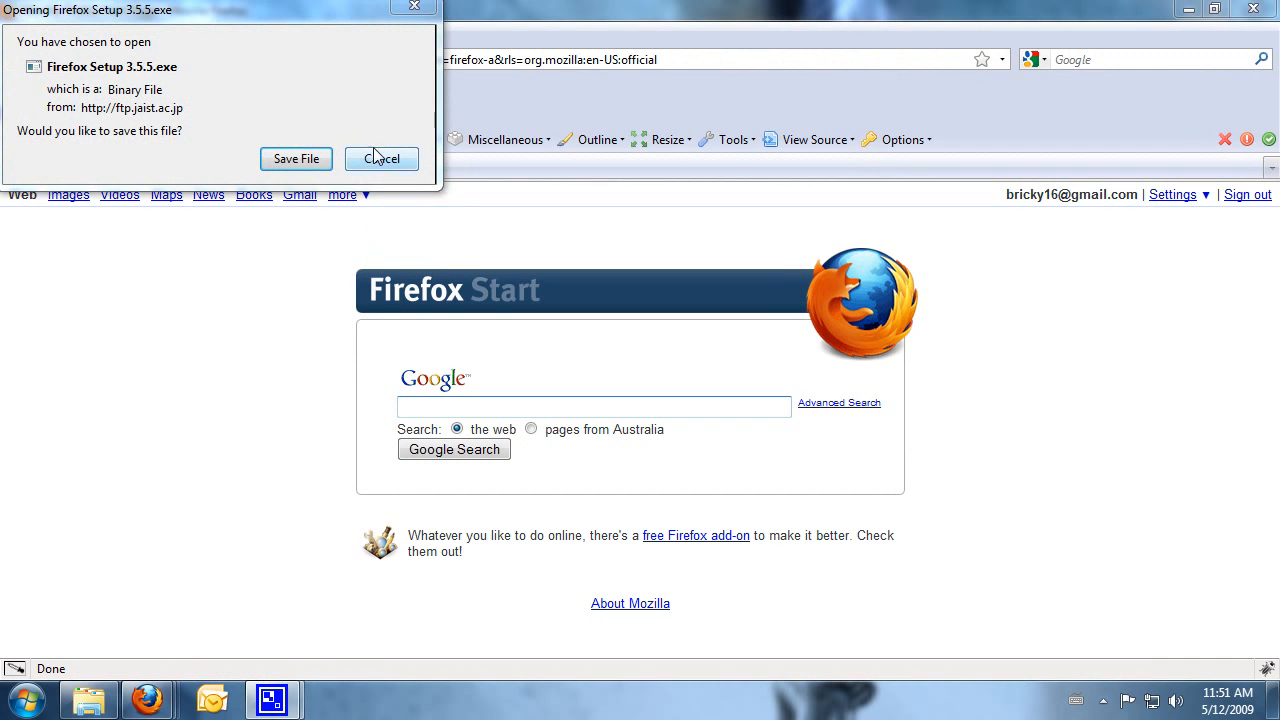
click(380, 160)
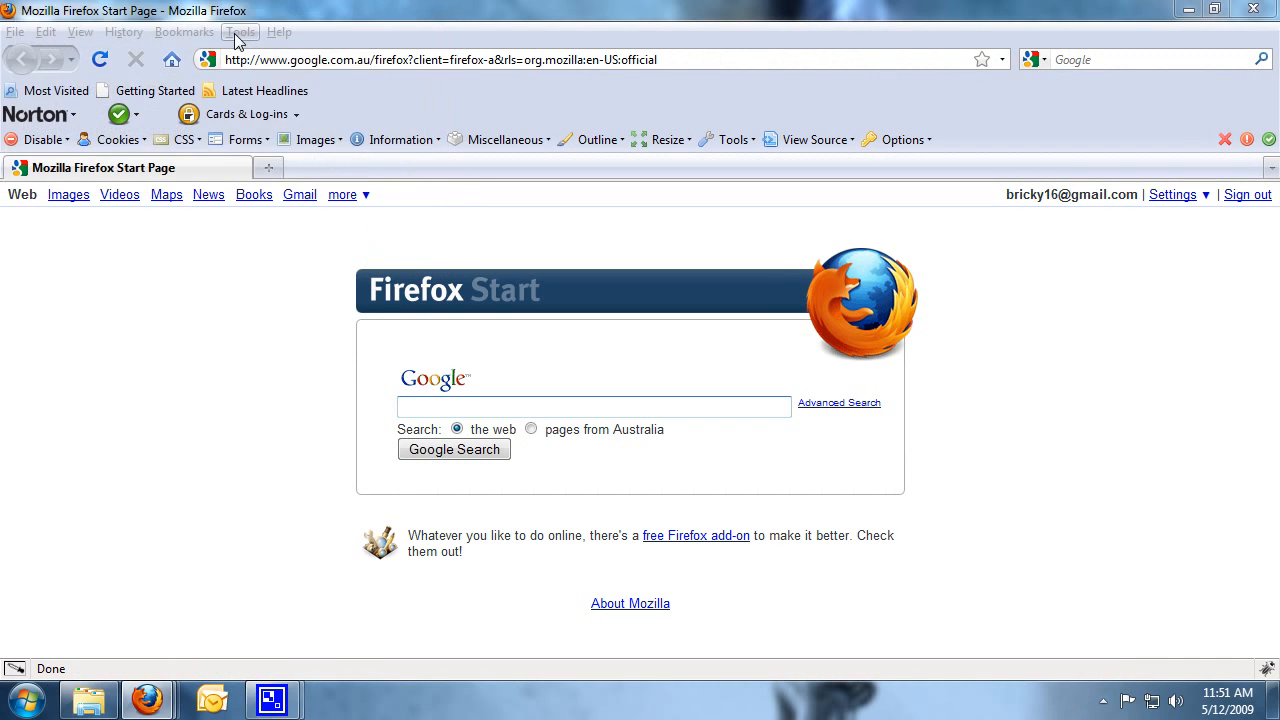
click(240, 32)
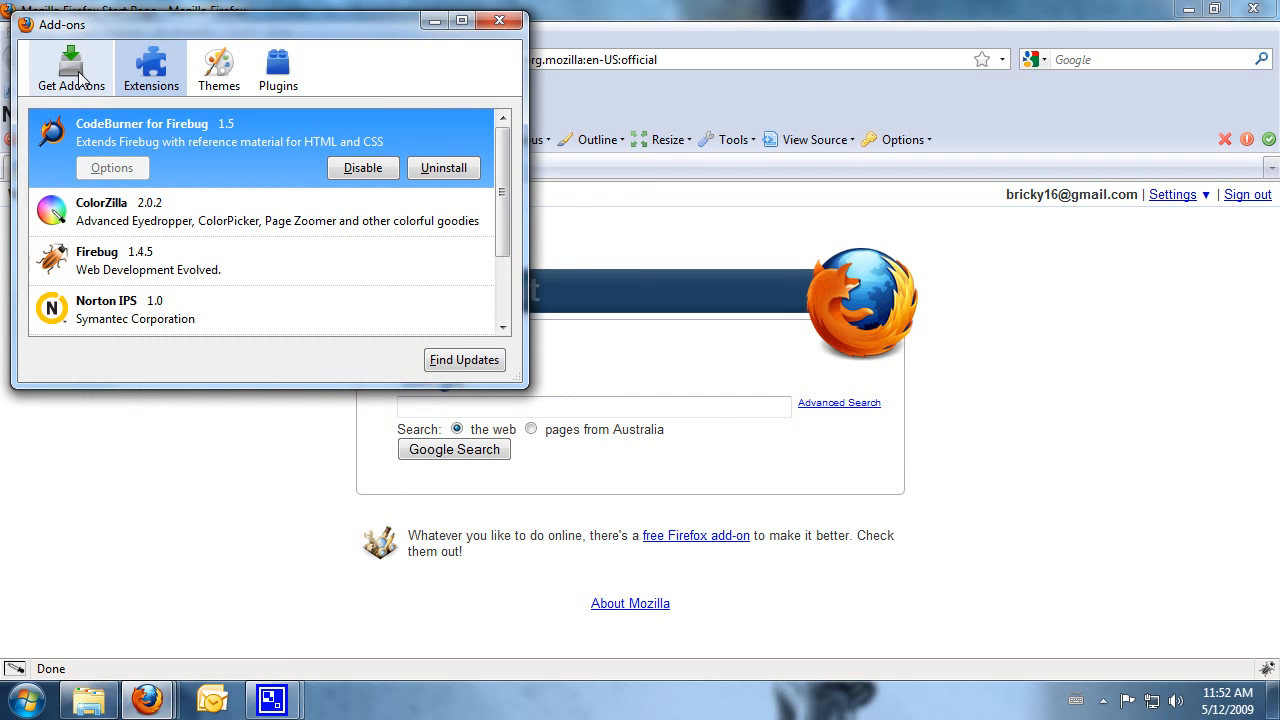
Step: Search the Get Add-ons catalogue for 'measureit' and choose Add to Firefox on the MeasureIt result
click(72, 68)
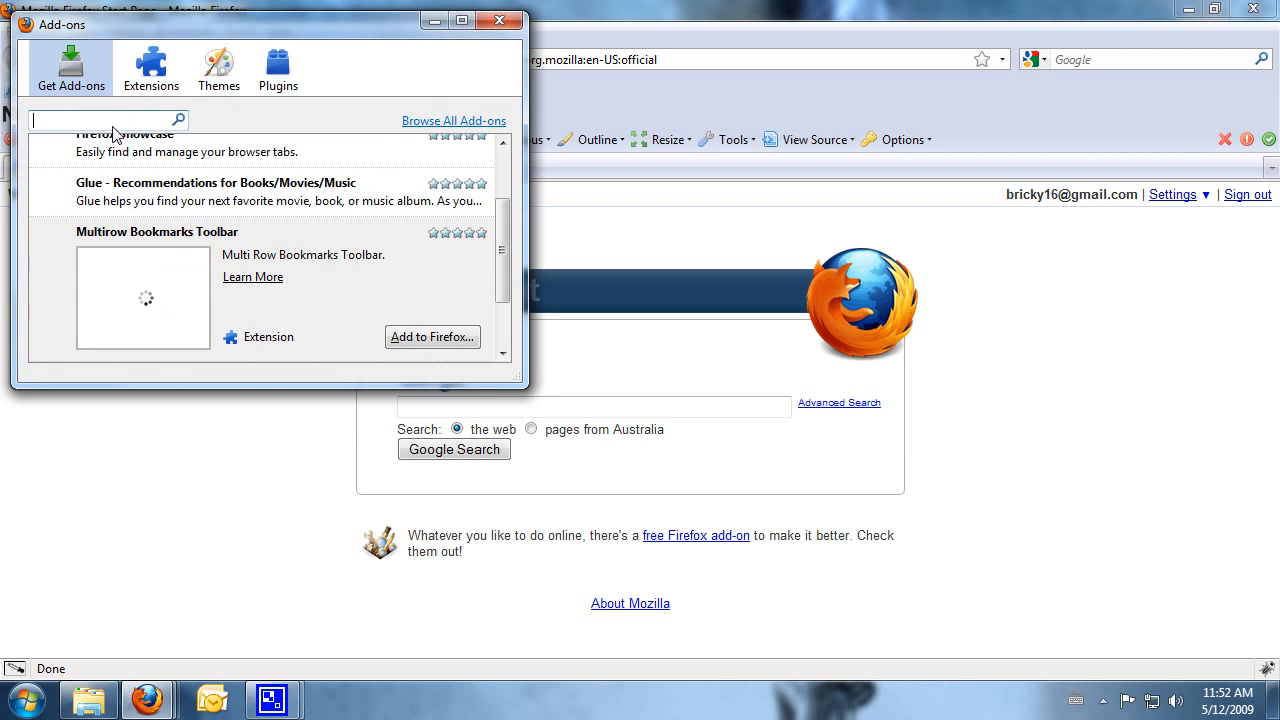
text(me)
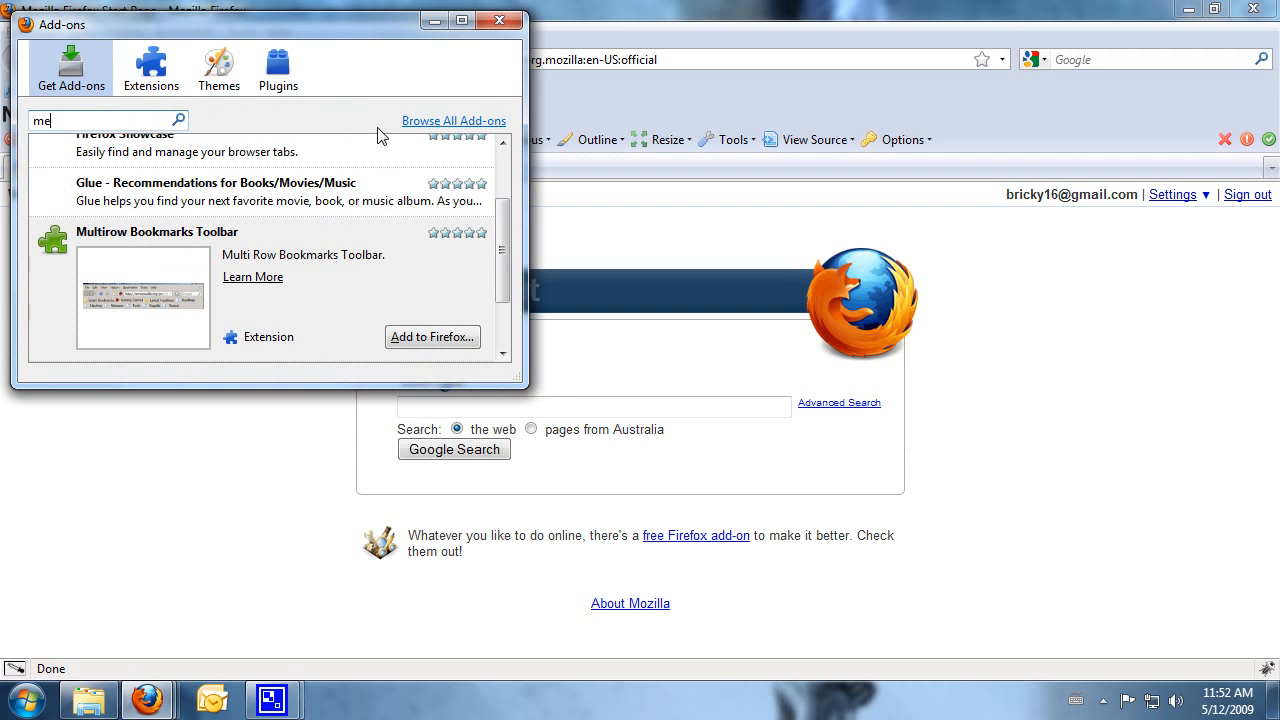
text(asureit)
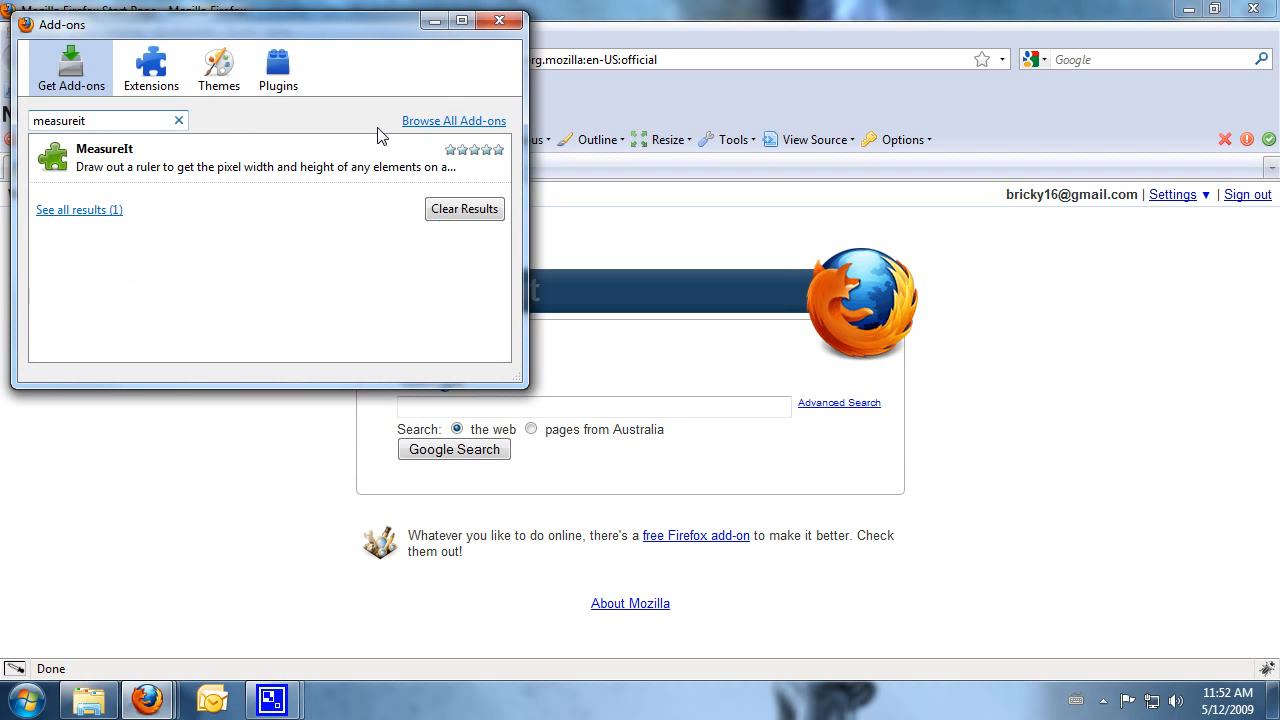
mouse_move(62, 164)
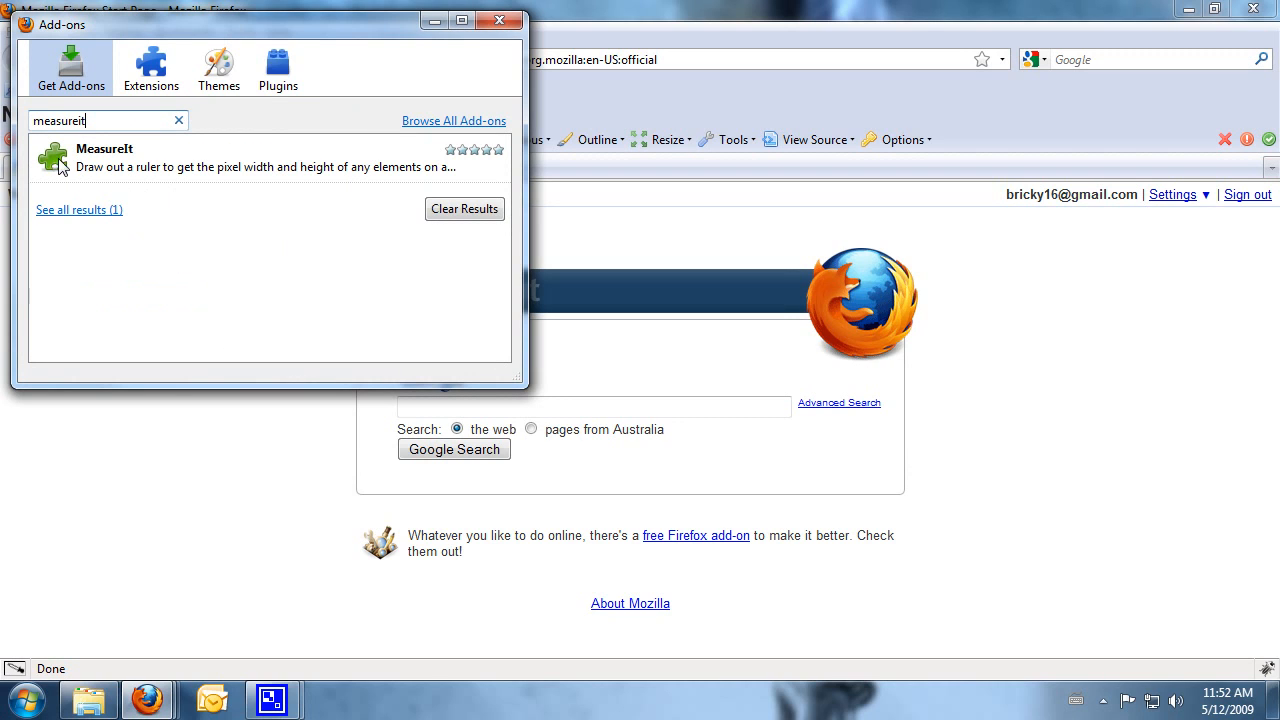
mouse_move(196, 168)
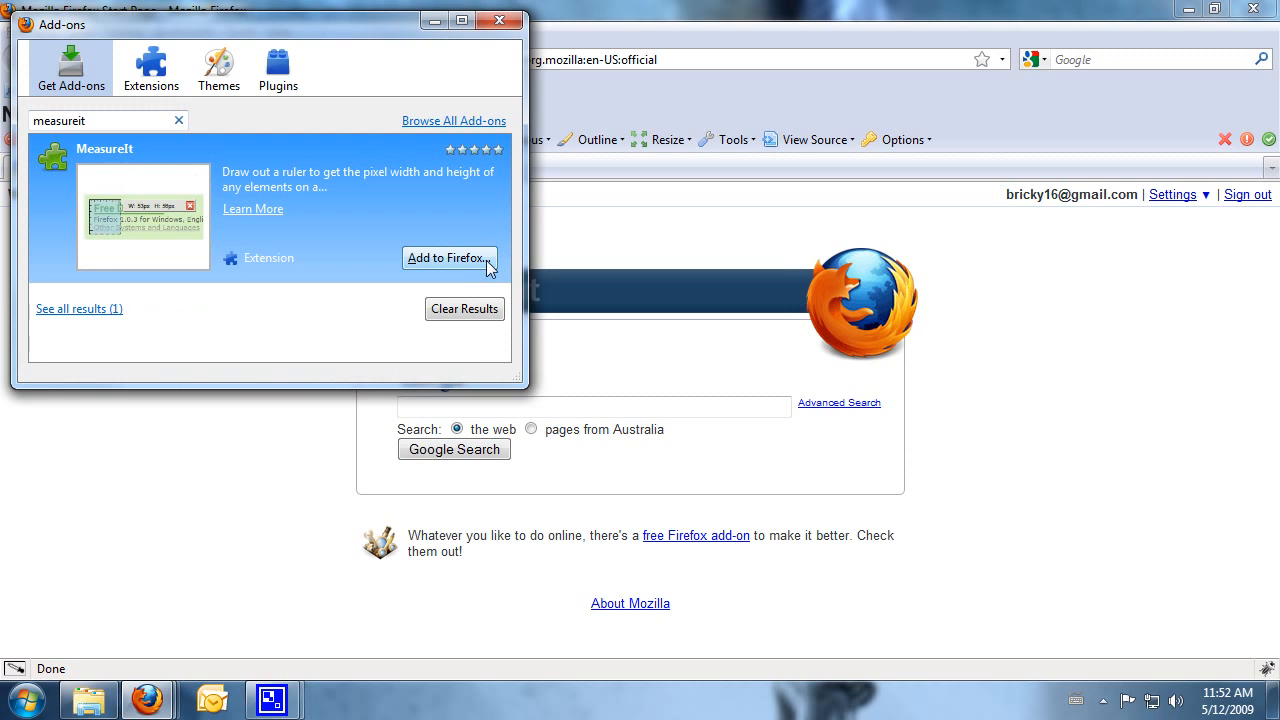
mouse_move(448, 258)
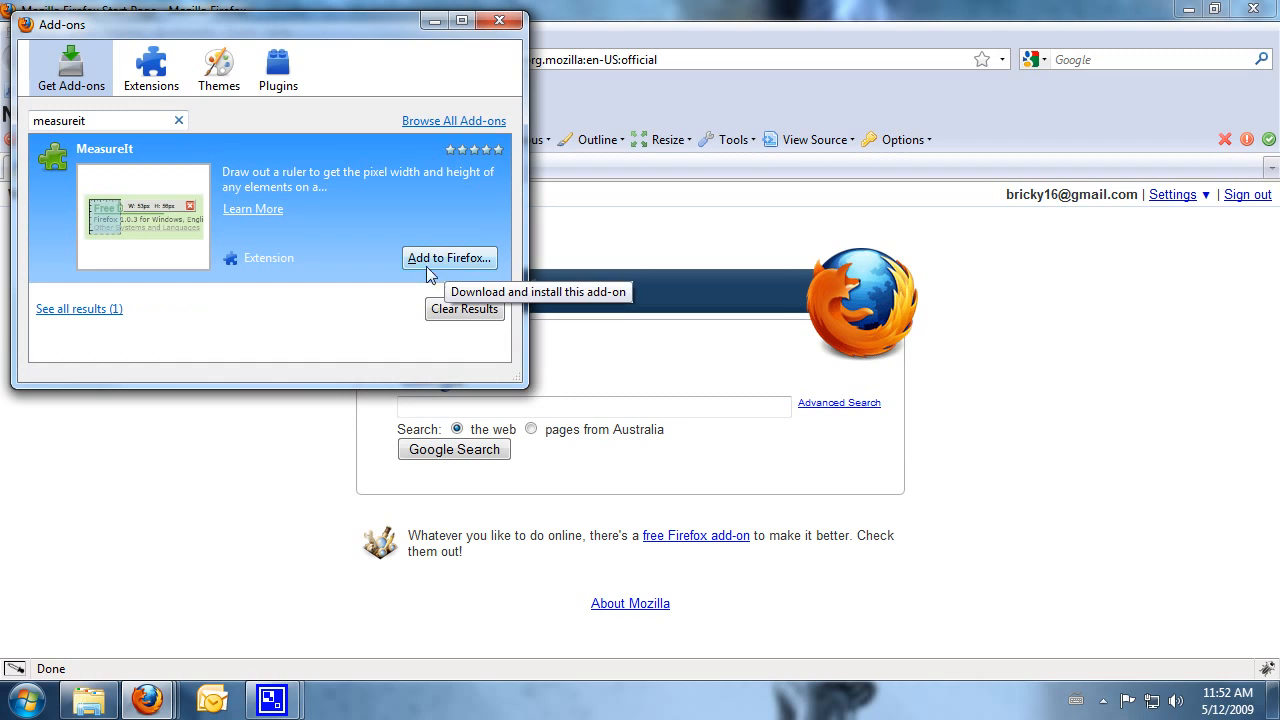
mouse_move(52, 674)
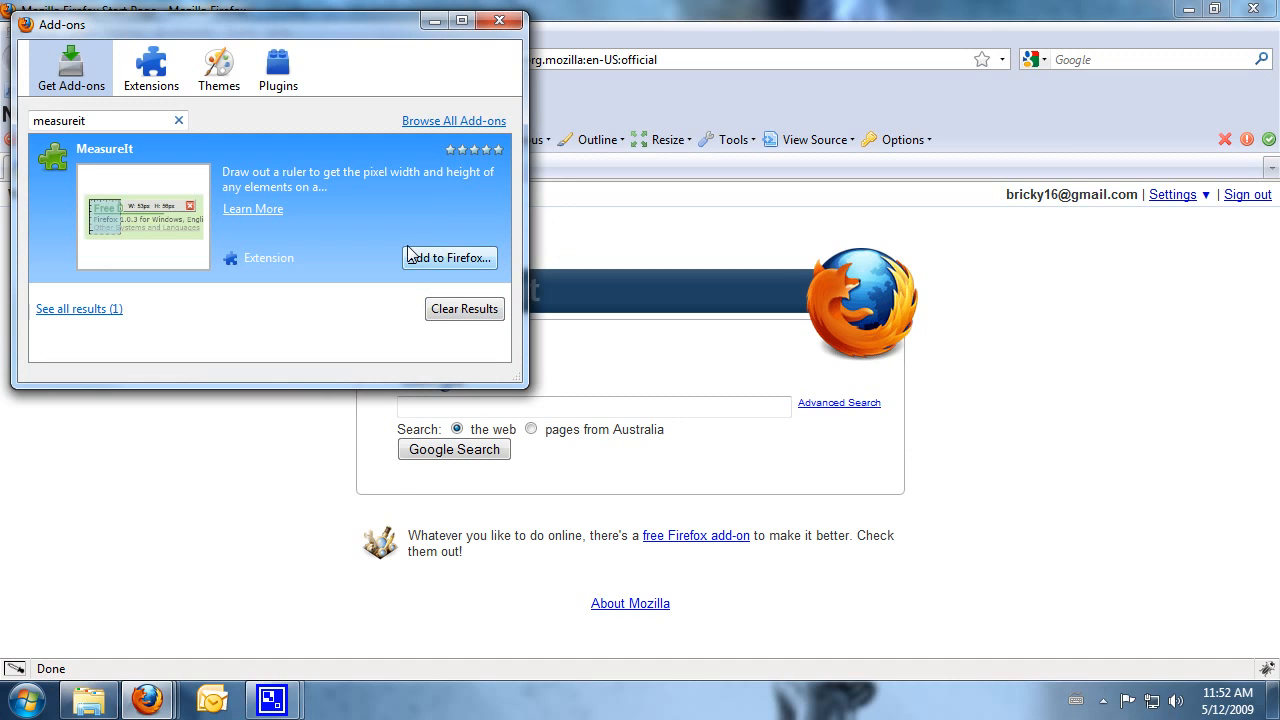
click(448, 256)
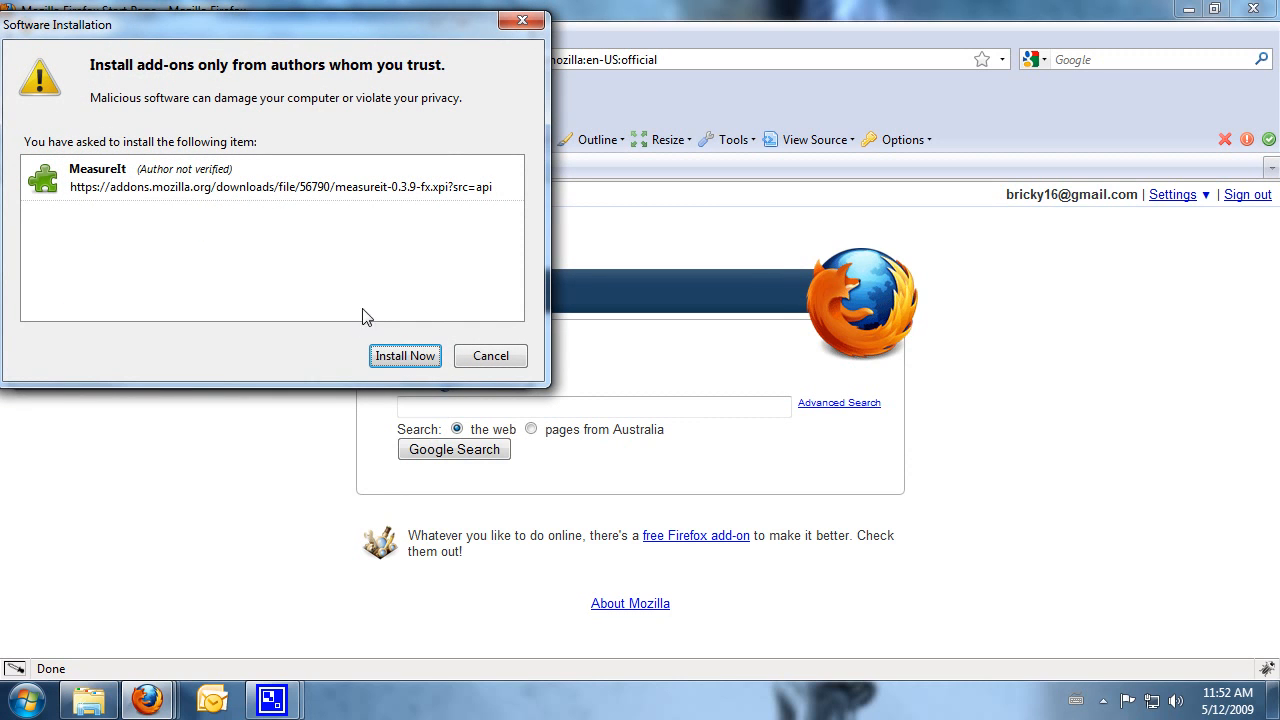
mouse_move(404, 368)
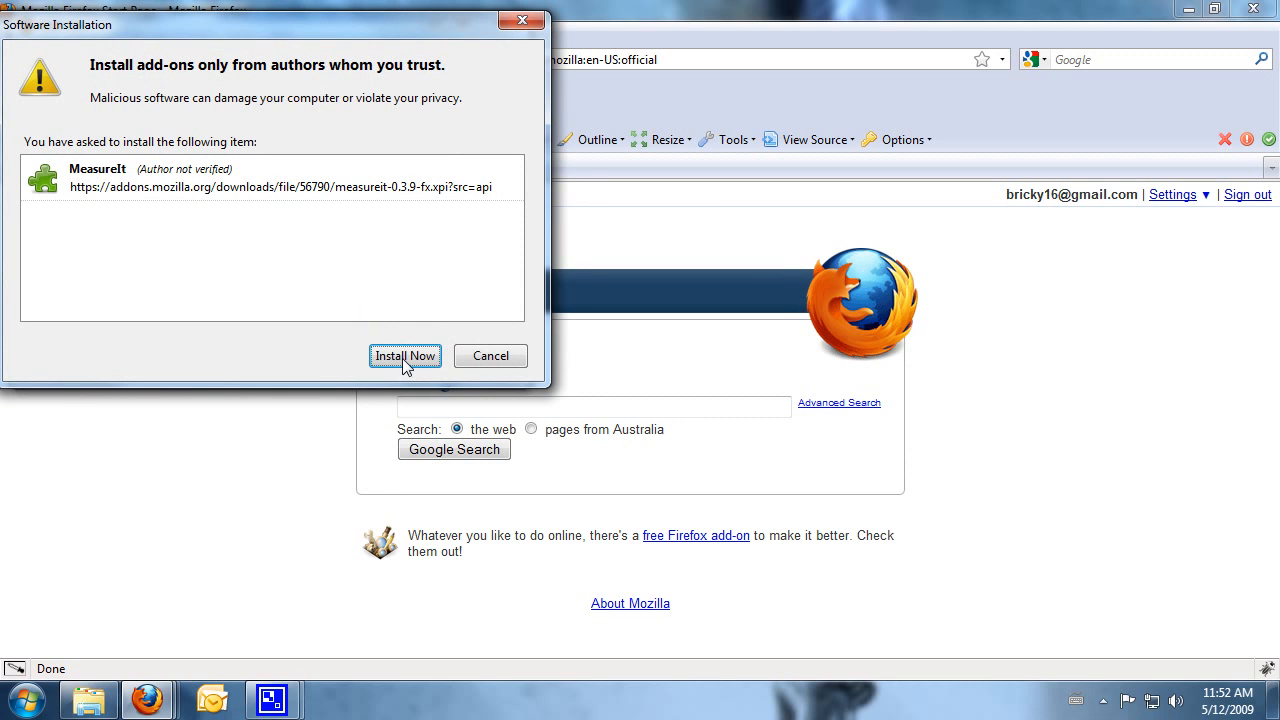
Step: Confirm Install Now for MeasureIt and restart Firefox to finish the installation
click(404, 356)
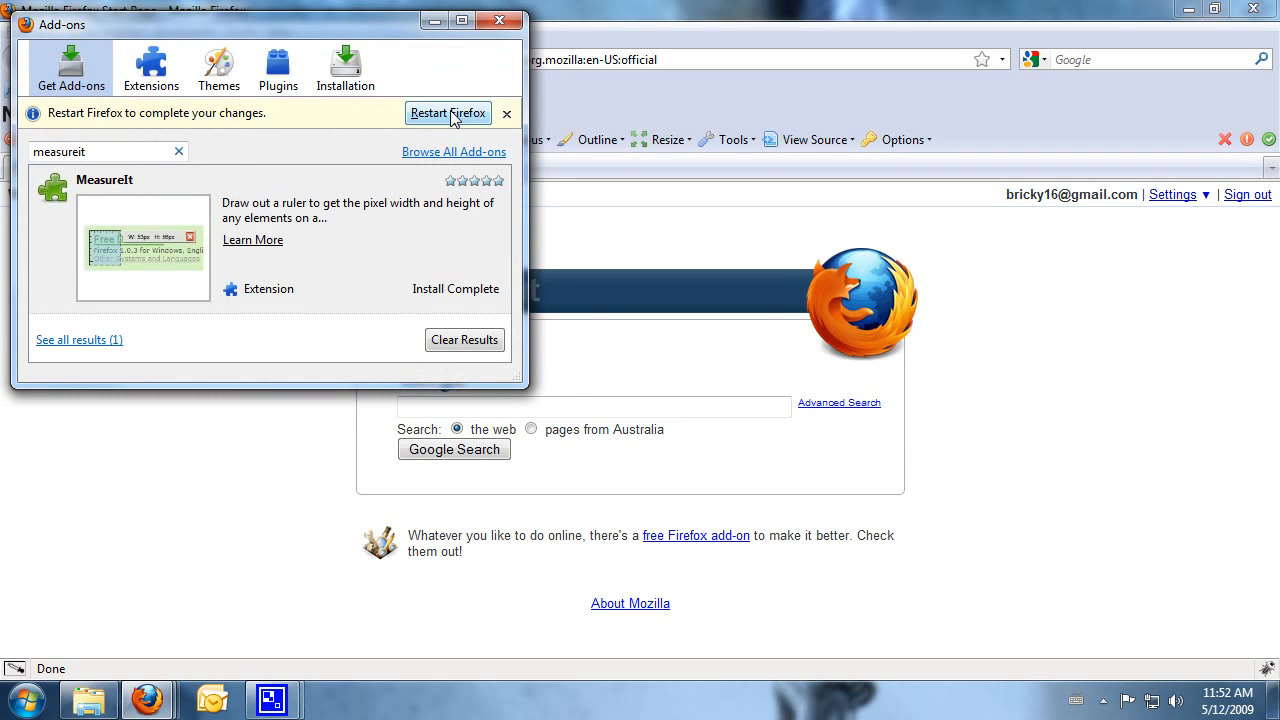
click(448, 112)
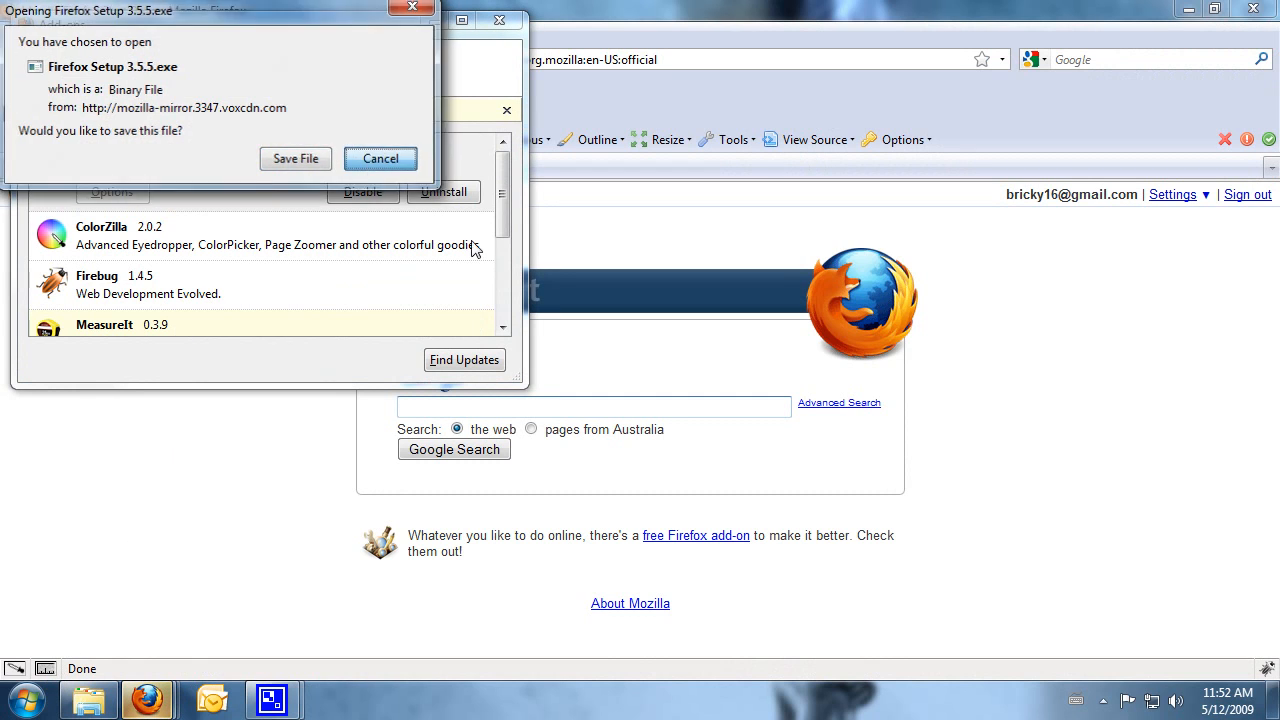
Step: Cancel the repeated Setup 3.5.5 download and scroll to MeasureIt 0.3.9 in the extensions list
click(380, 158)
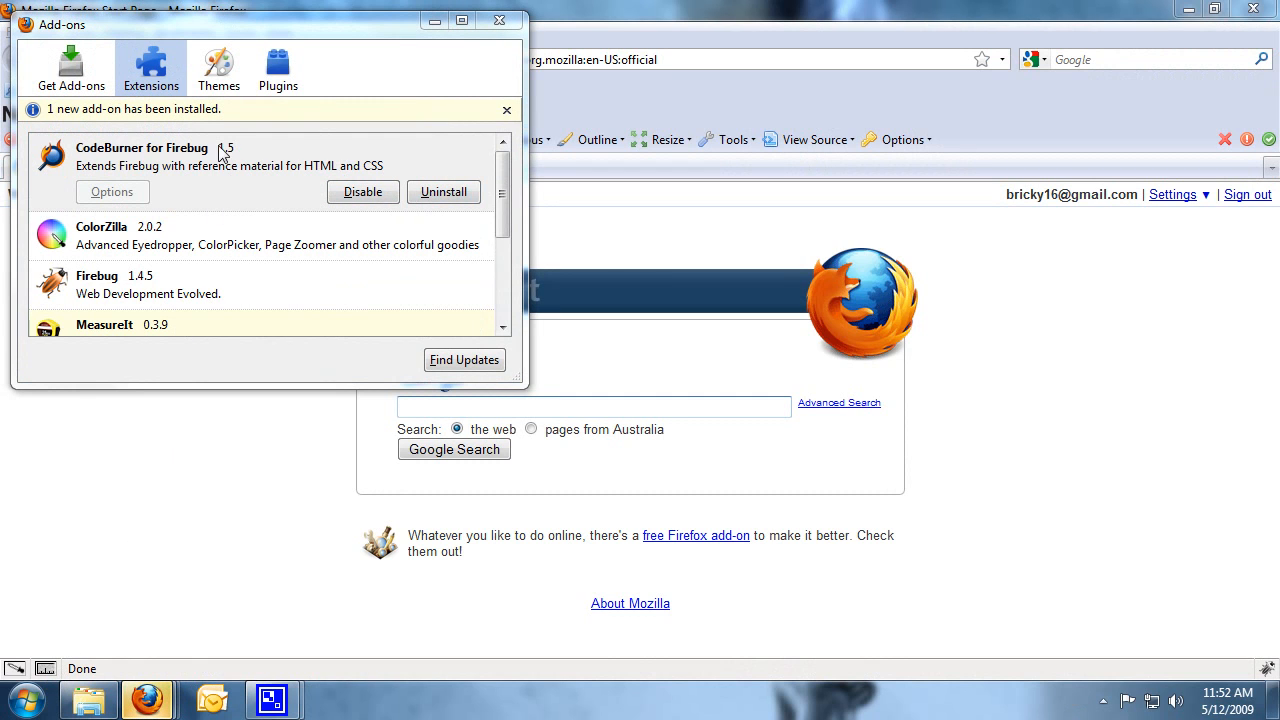
scroll(down, 3)
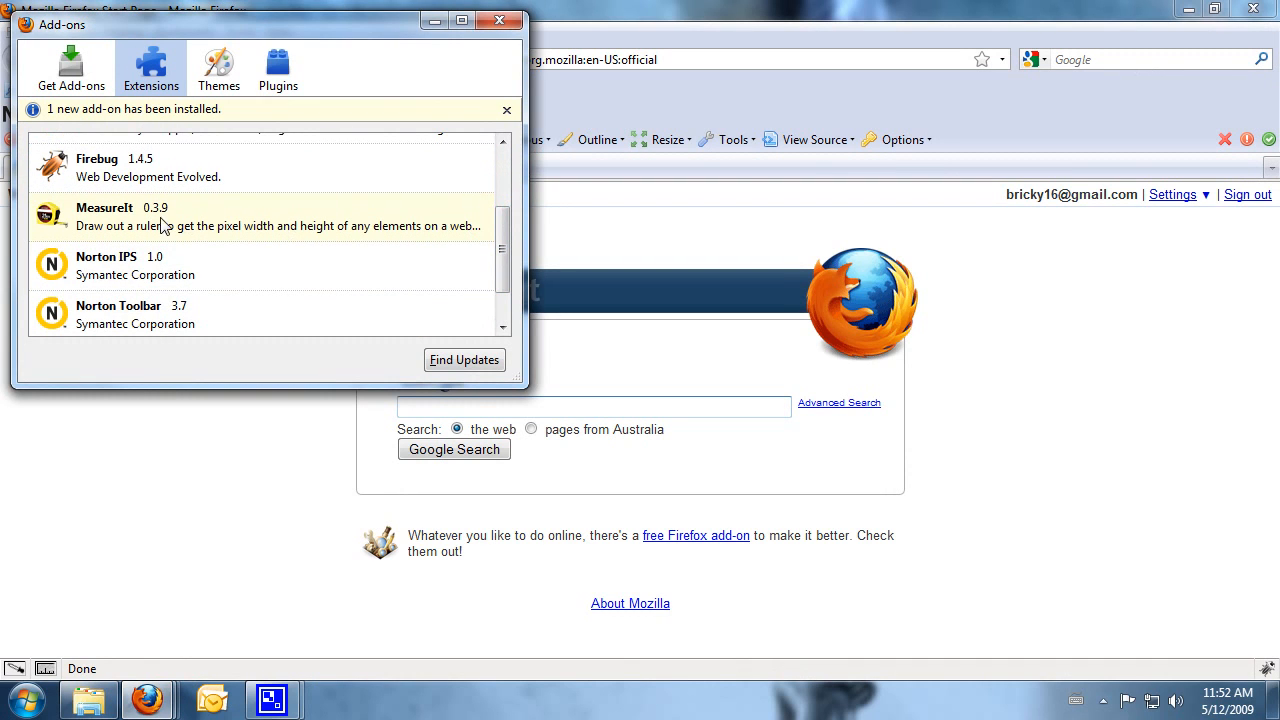
mouse_move(190, 182)
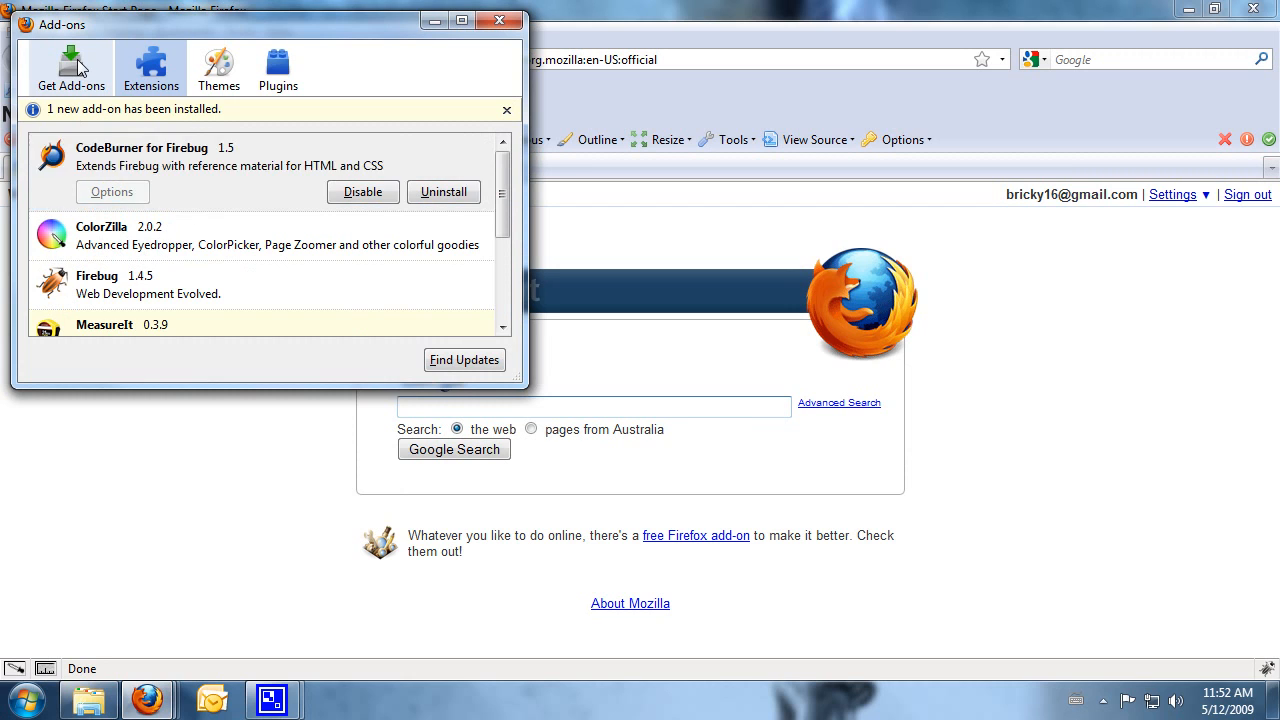
Step: Search Get Add-ons for 'colorzilla', view ColorZilla and MeasureIt under Extensions, and close the manager
click(72, 68)
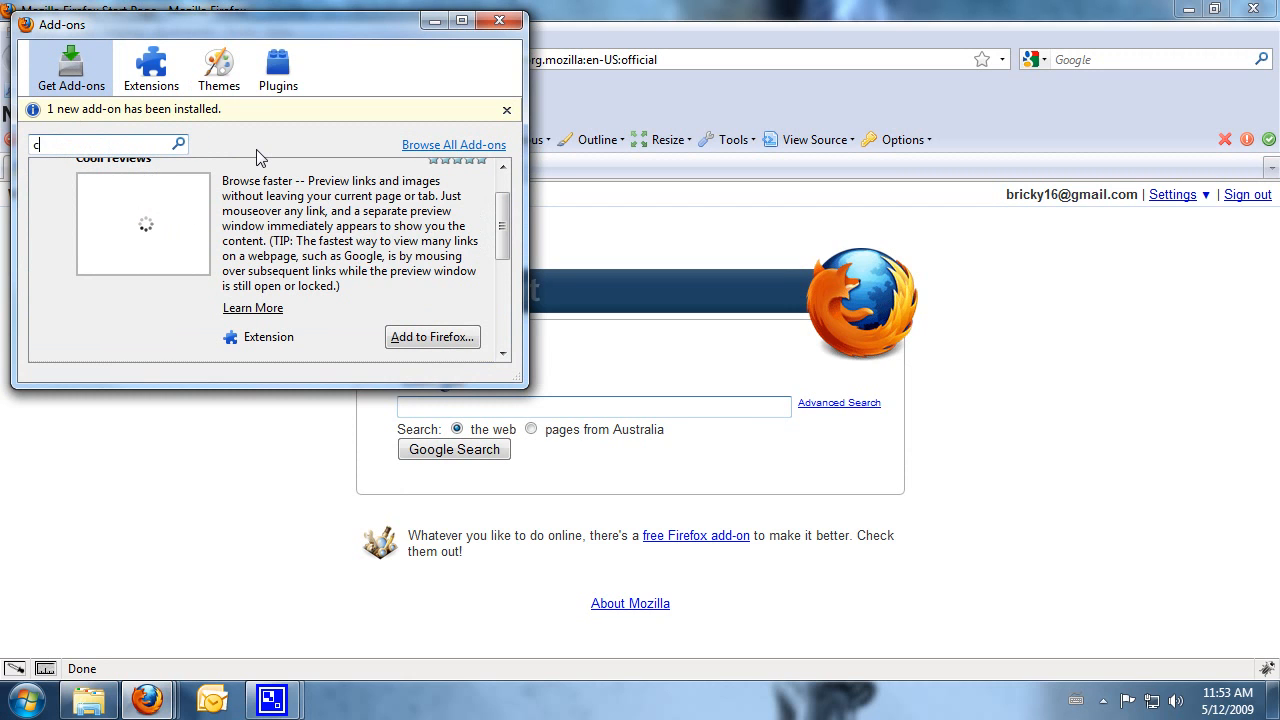
text(olorzilla)
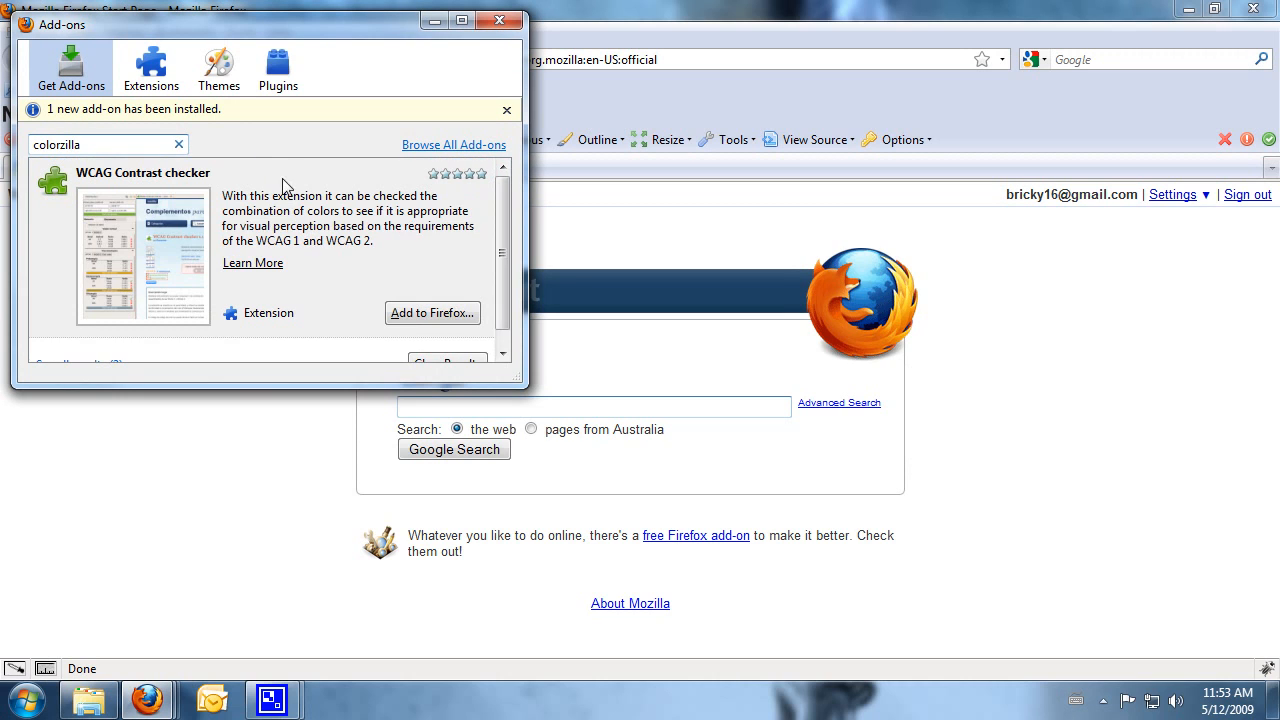
mouse_move(316, 276)
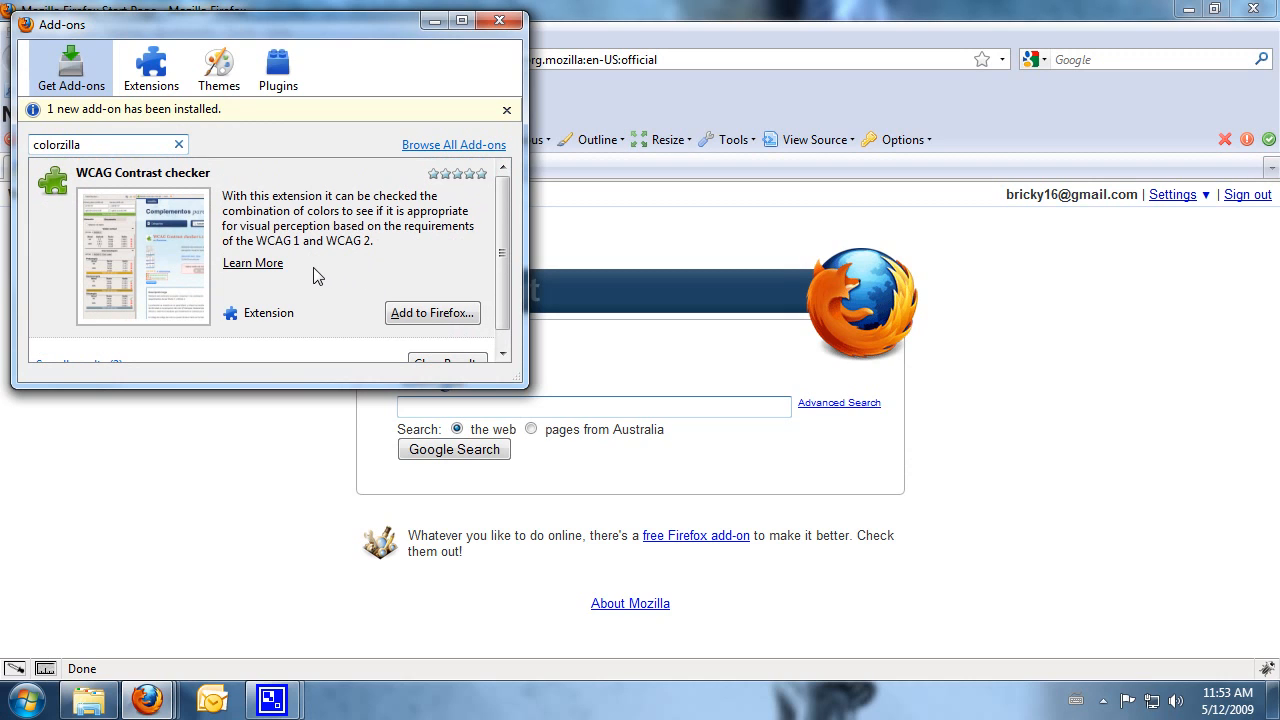
mouse_move(370, 346)
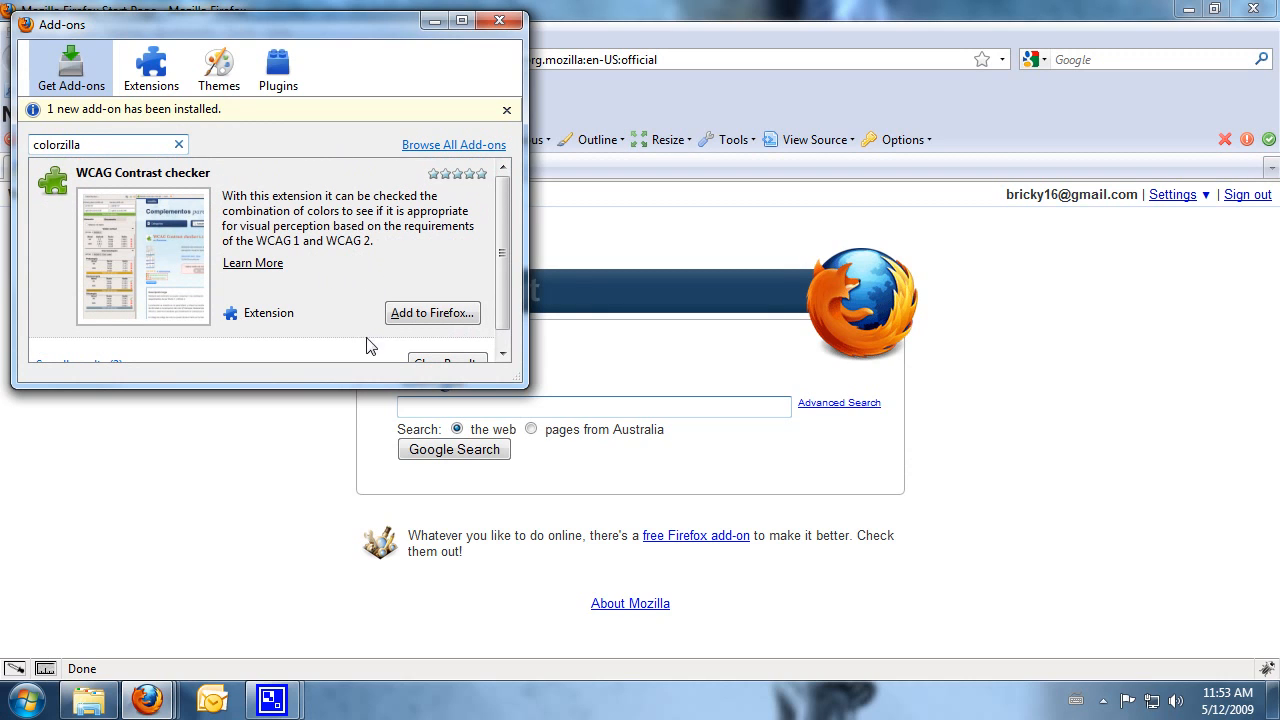
mouse_move(78, 112)
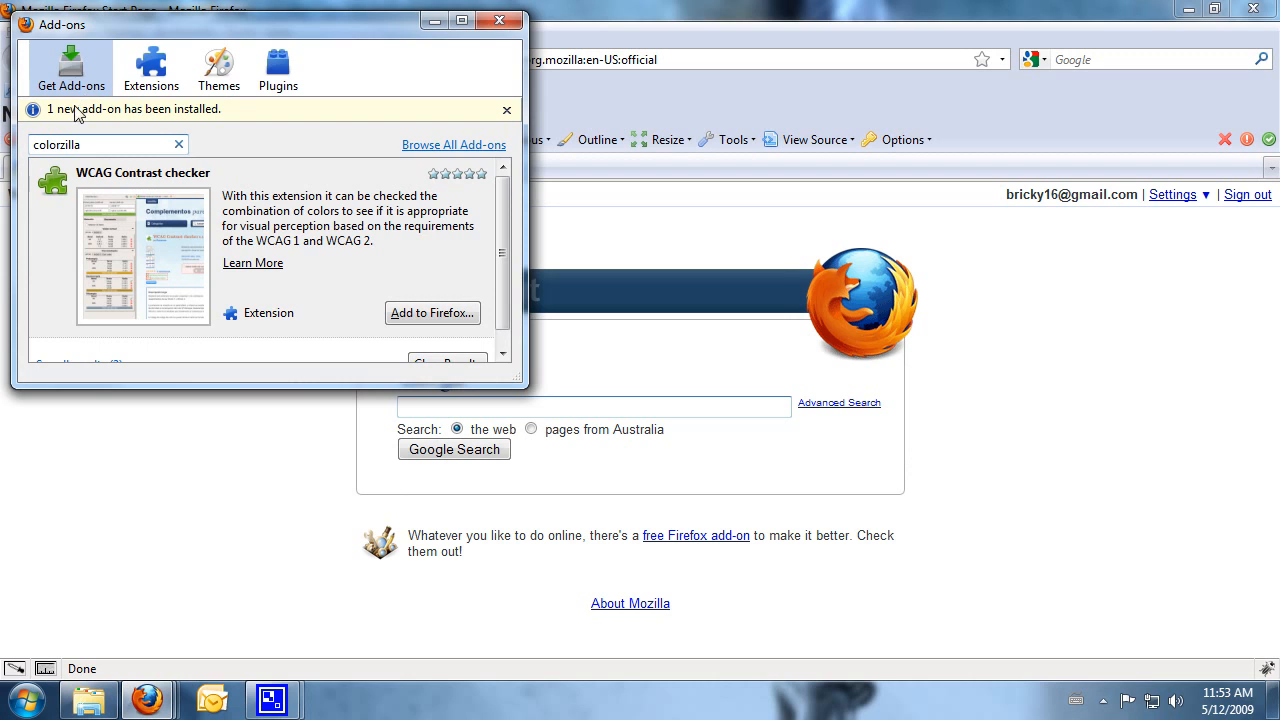
click(152, 68)
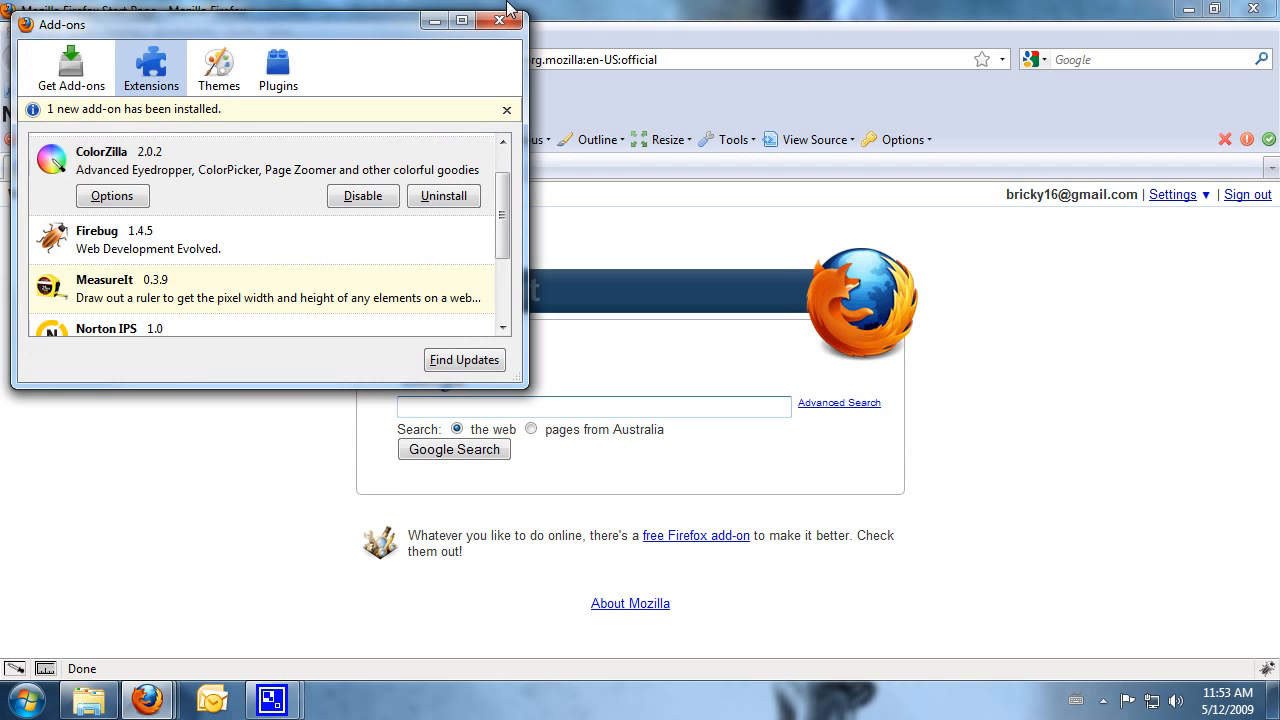
click(500, 24)
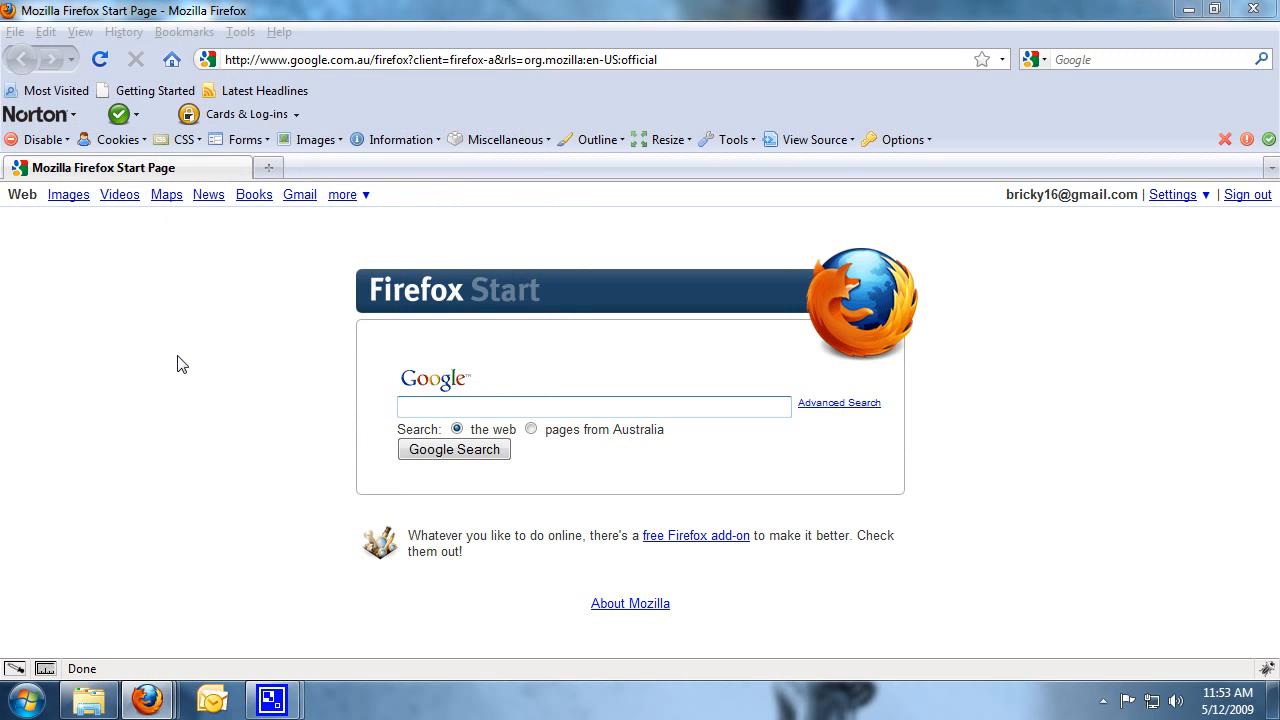
mouse_move(230, 352)
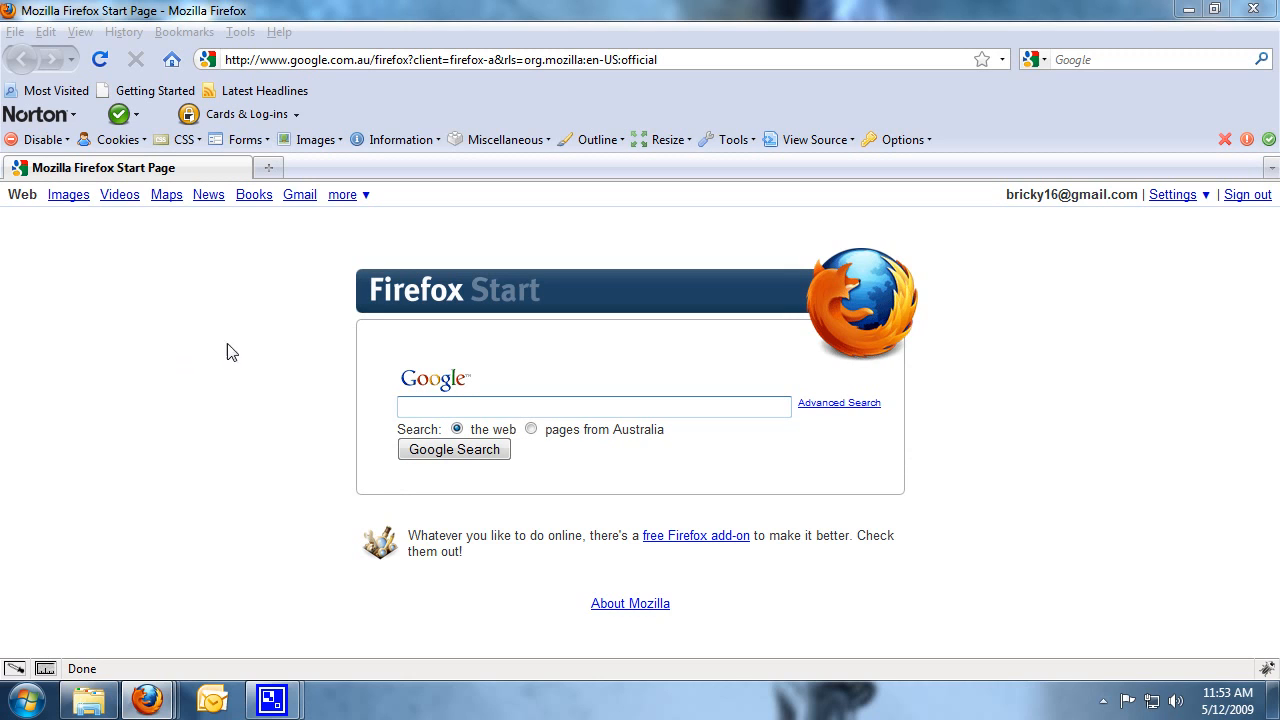